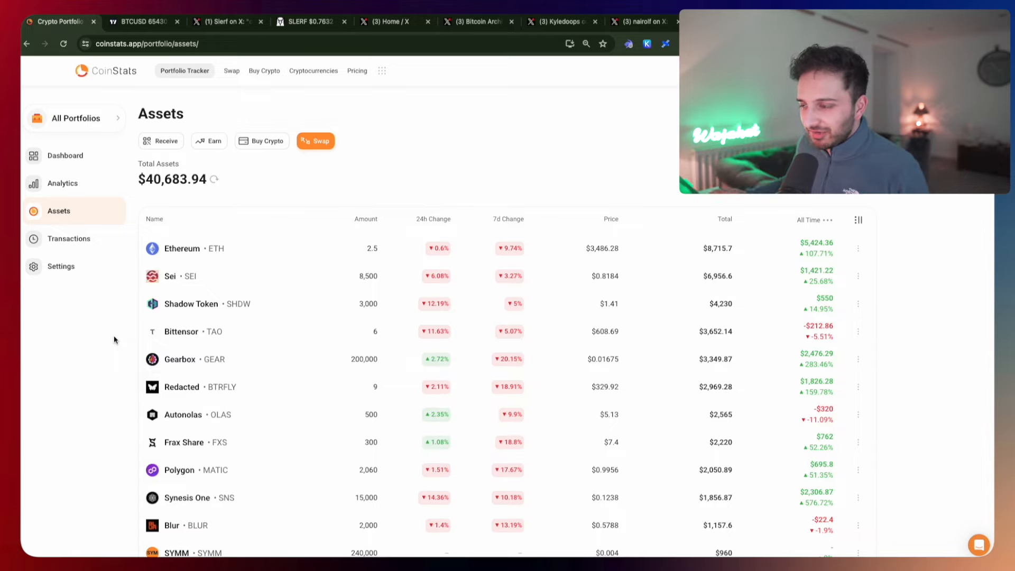
mouse_move(177, 207)
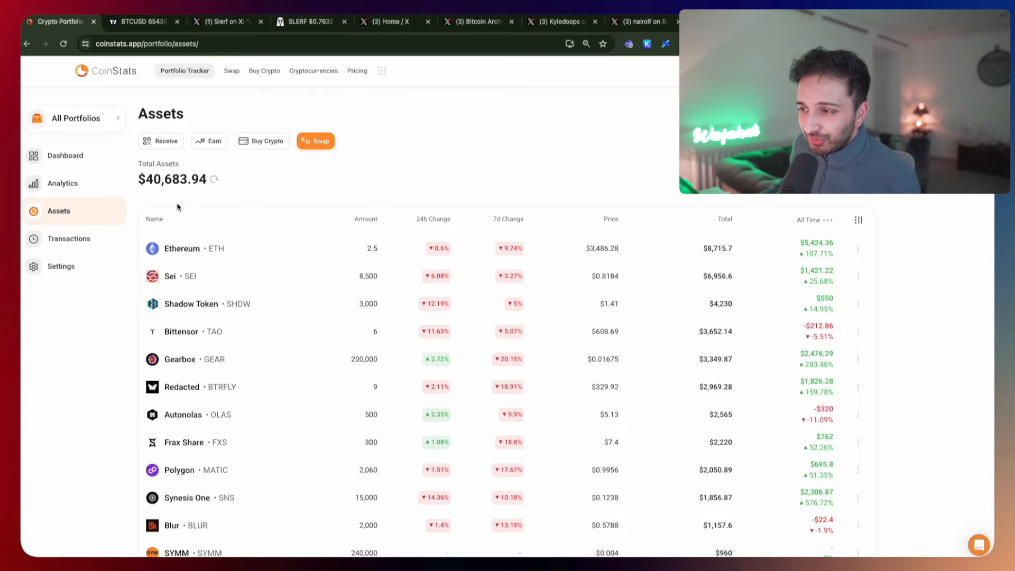
Review the portfolio Analytics page, then return to the Dashboard overview.
click(65, 155)
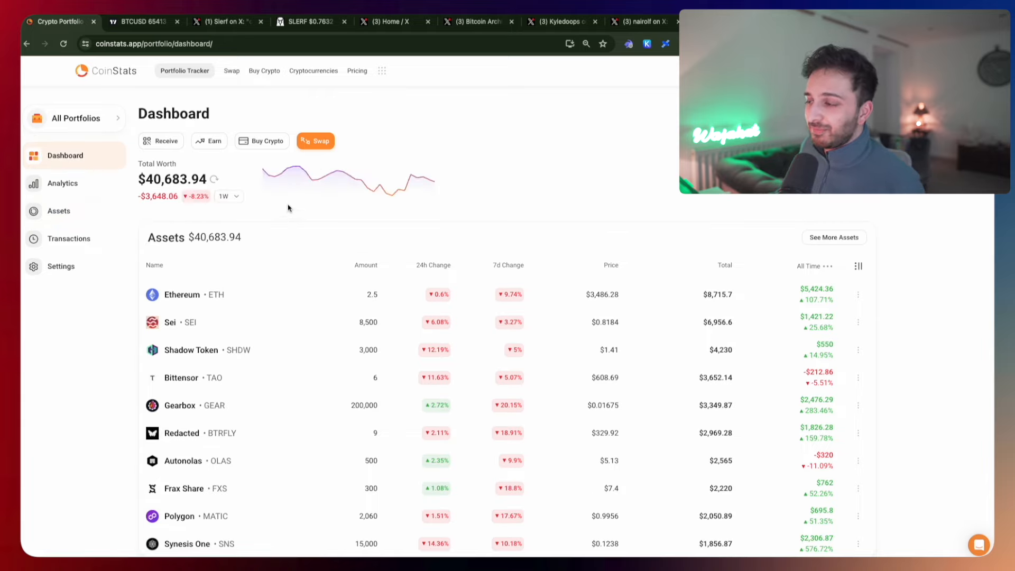
mouse_move(293, 170)
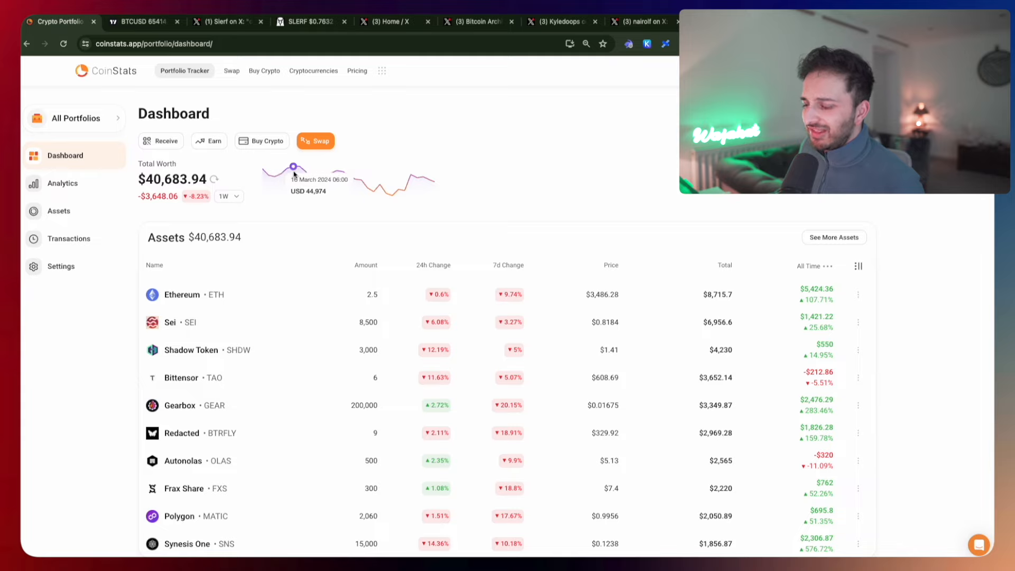
click(62, 183)
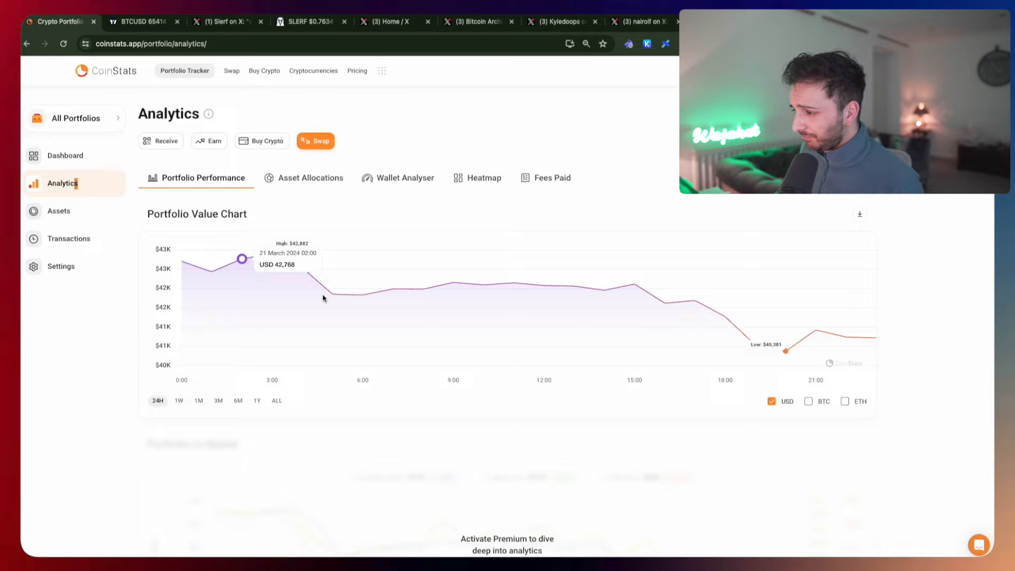
mouse_move(295, 283)
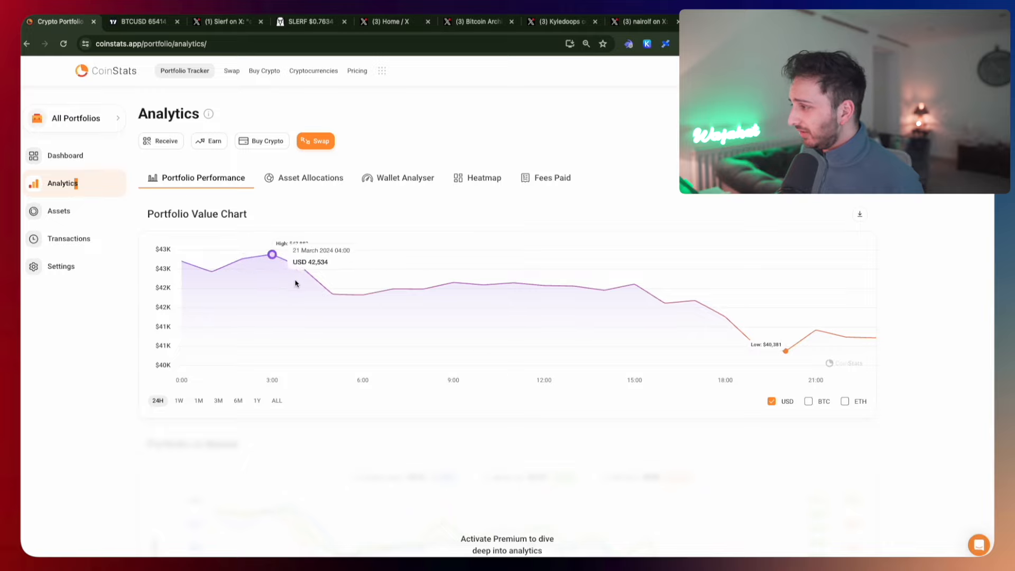
click(65, 155)
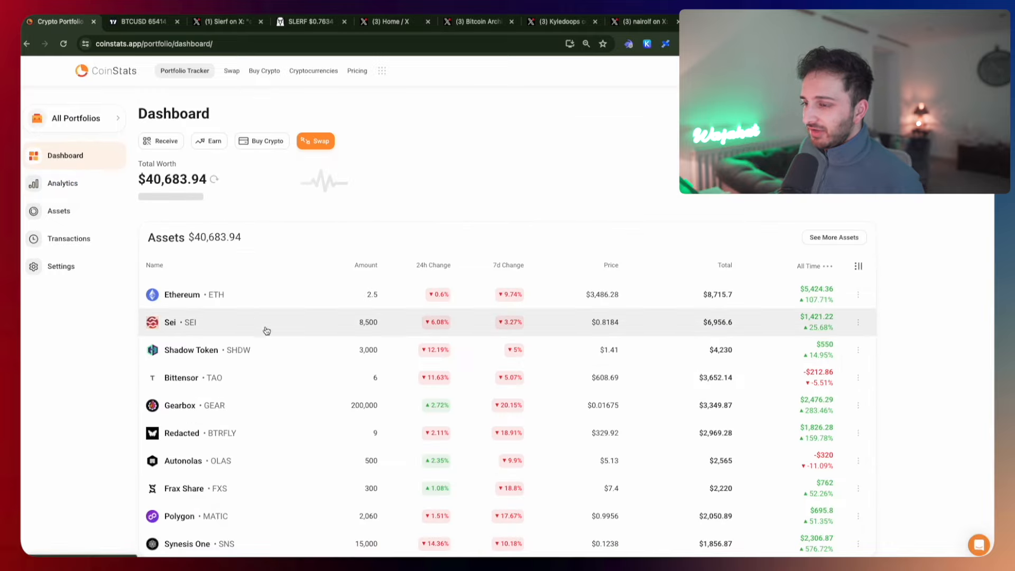
Switch the total worth chart period from 1W to 1M, then move to the TradingView Bitcoin tab.
click(228, 197)
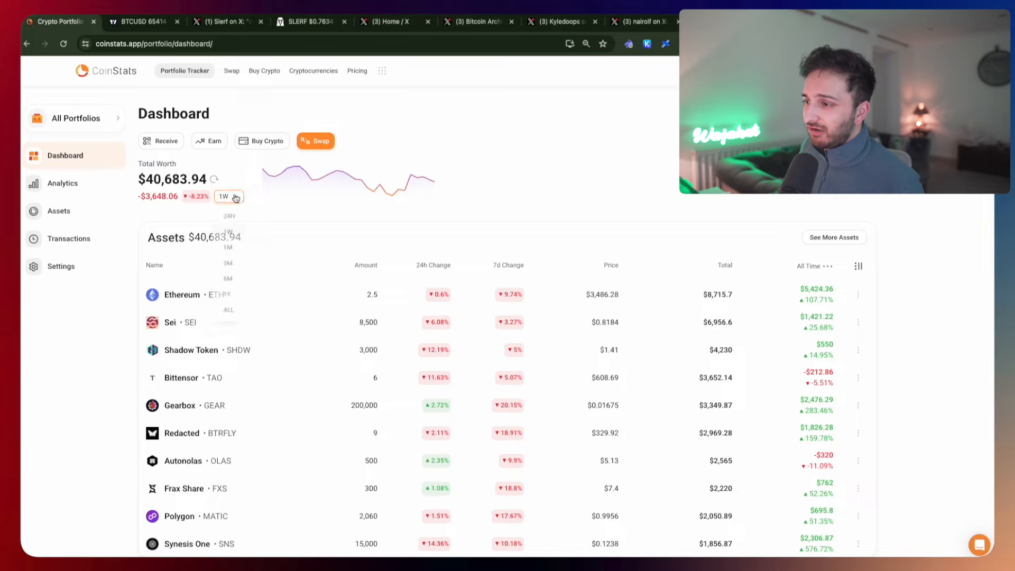
click(228, 244)
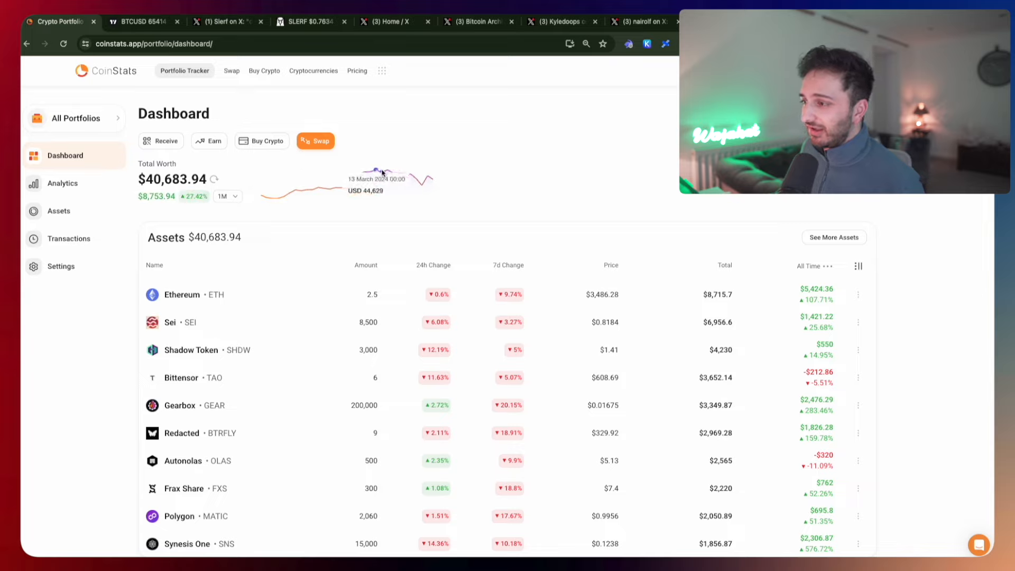
mouse_move(374, 174)
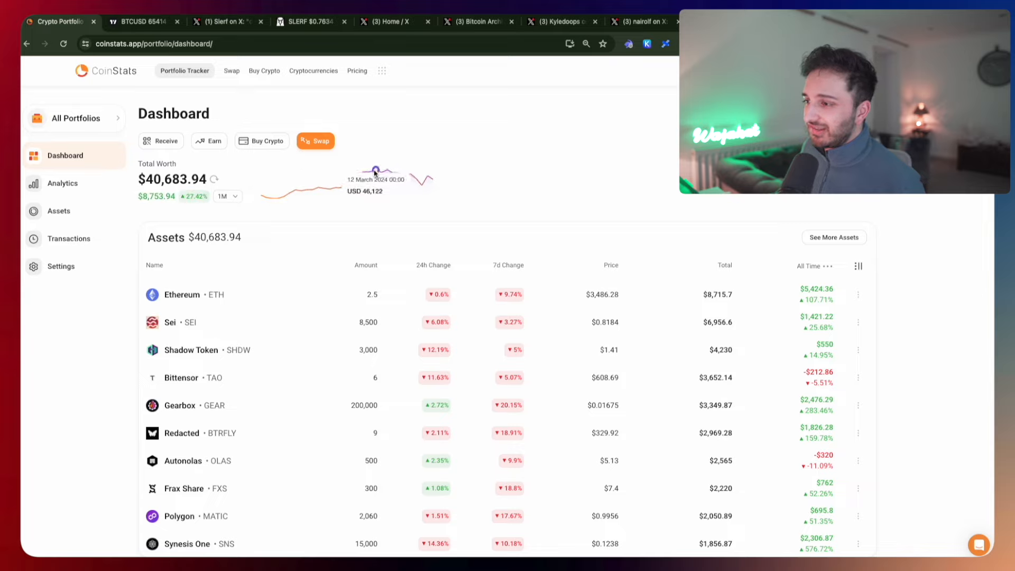
mouse_move(422, 192)
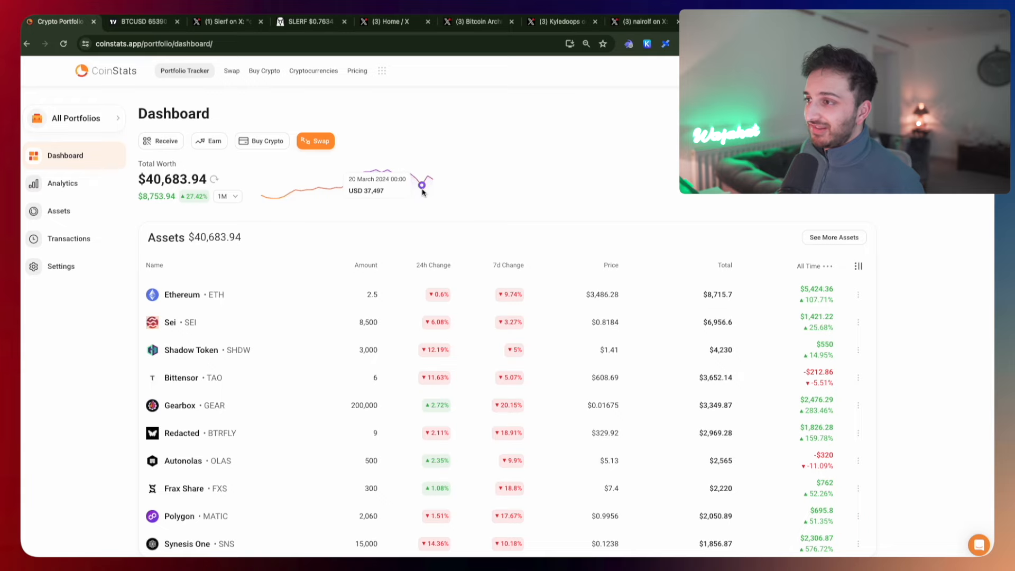
click(137, 21)
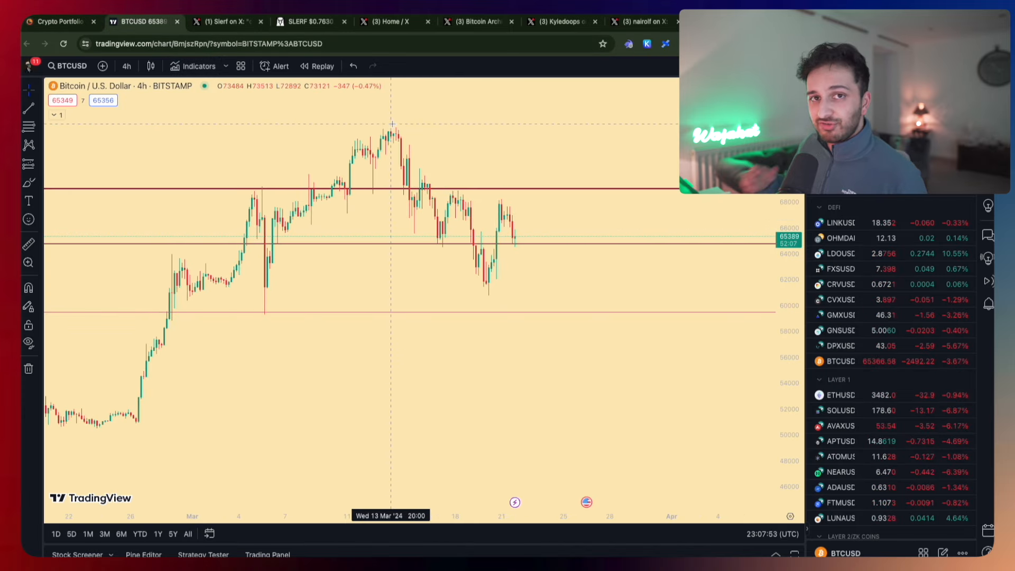
mouse_move(400, 137)
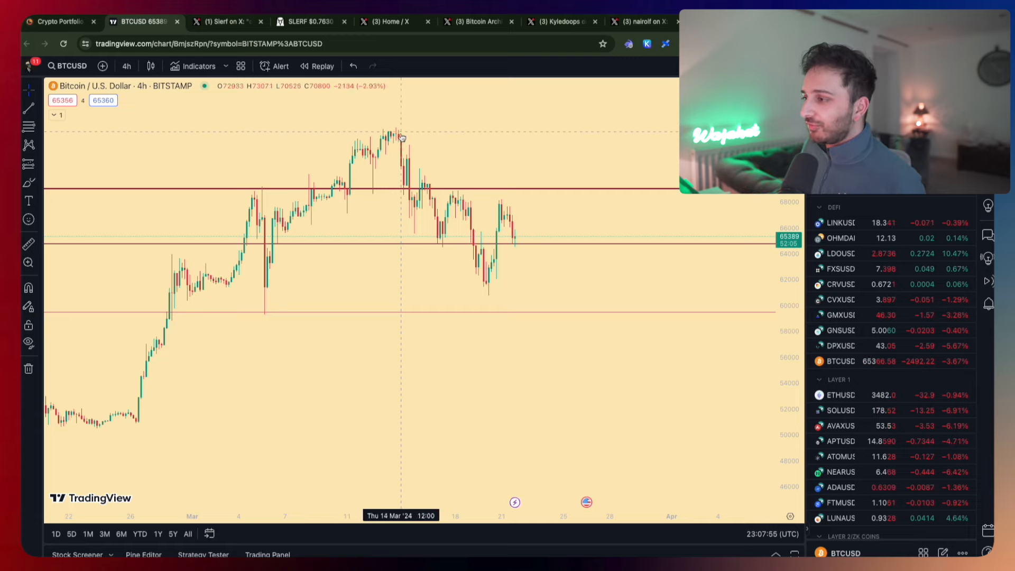
mouse_move(456, 210)
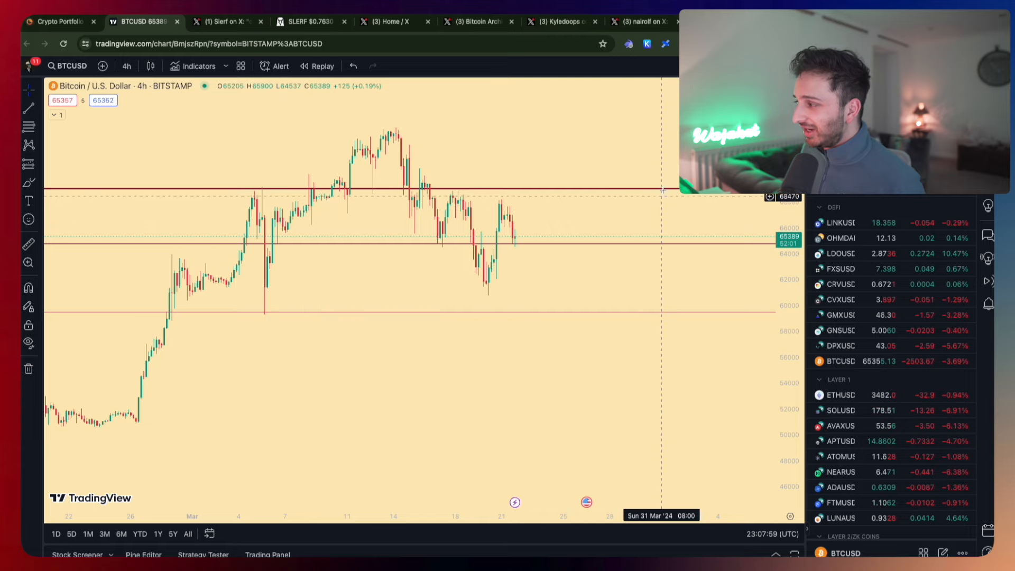
mouse_move(109, 226)
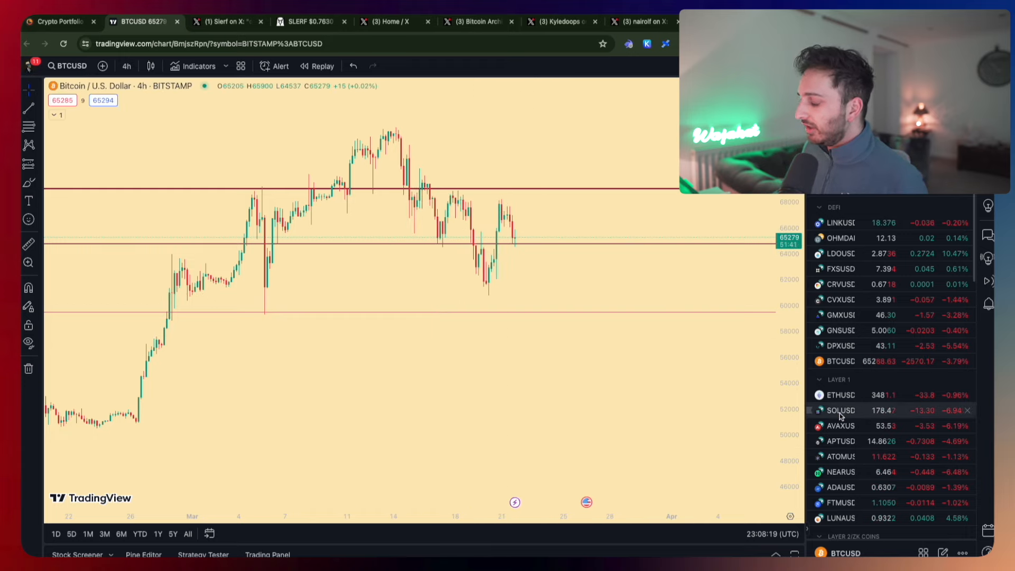
Check the SOLUSD and ETHUSD 4-hour charts from the watchlist, then return to BTCUSD.
click(840, 410)
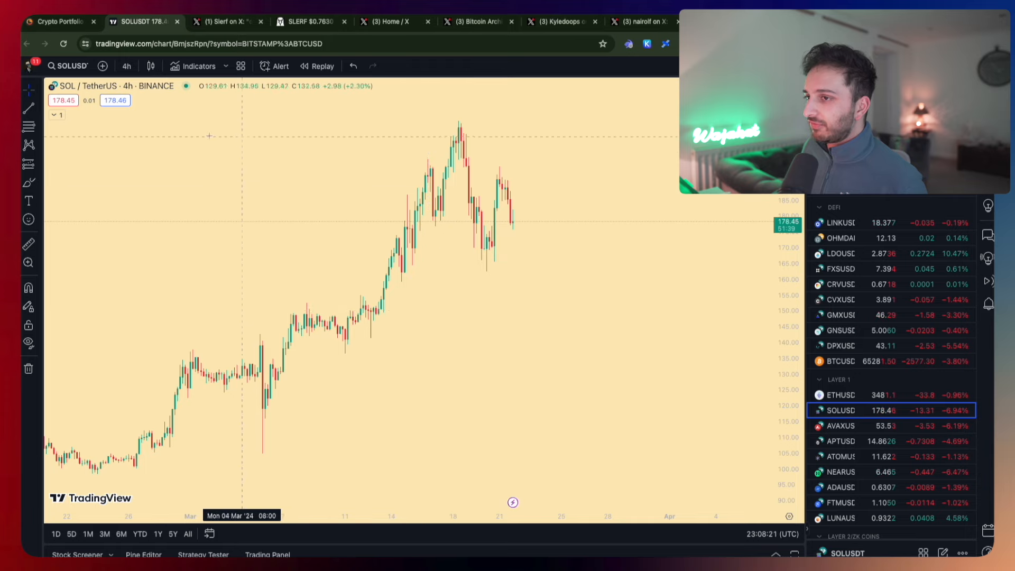
mouse_move(445, 123)
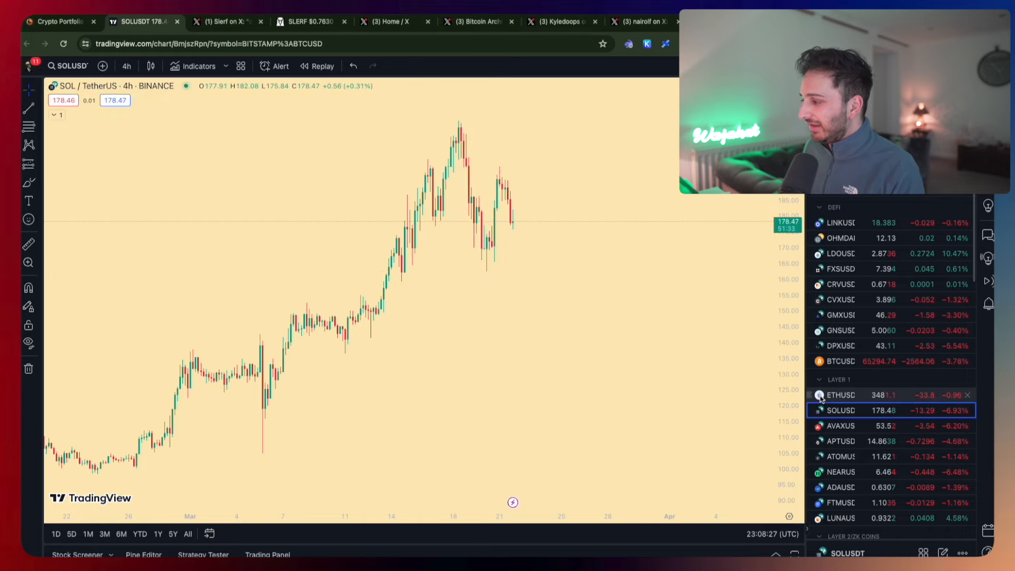
click(840, 394)
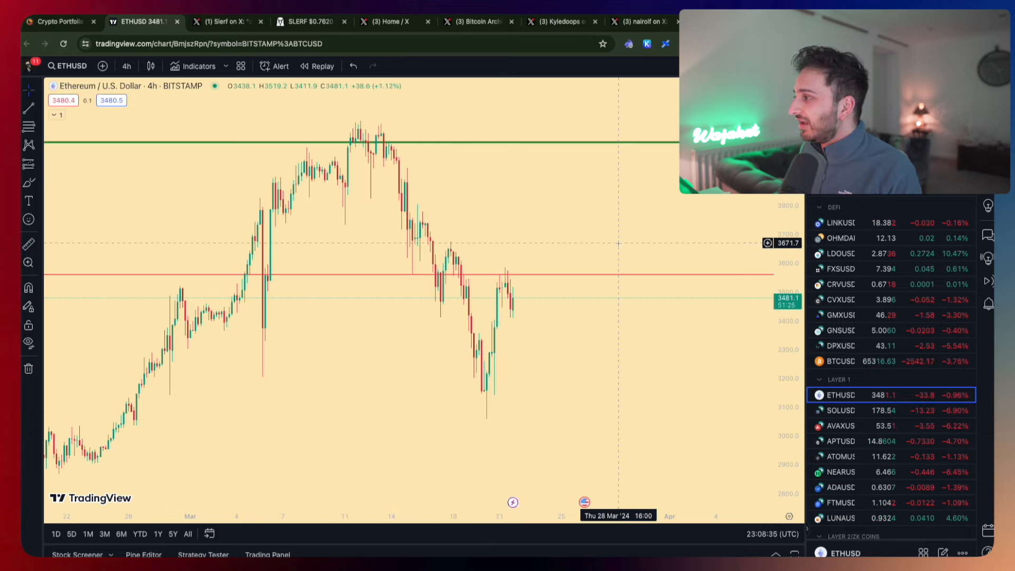
click(839, 361)
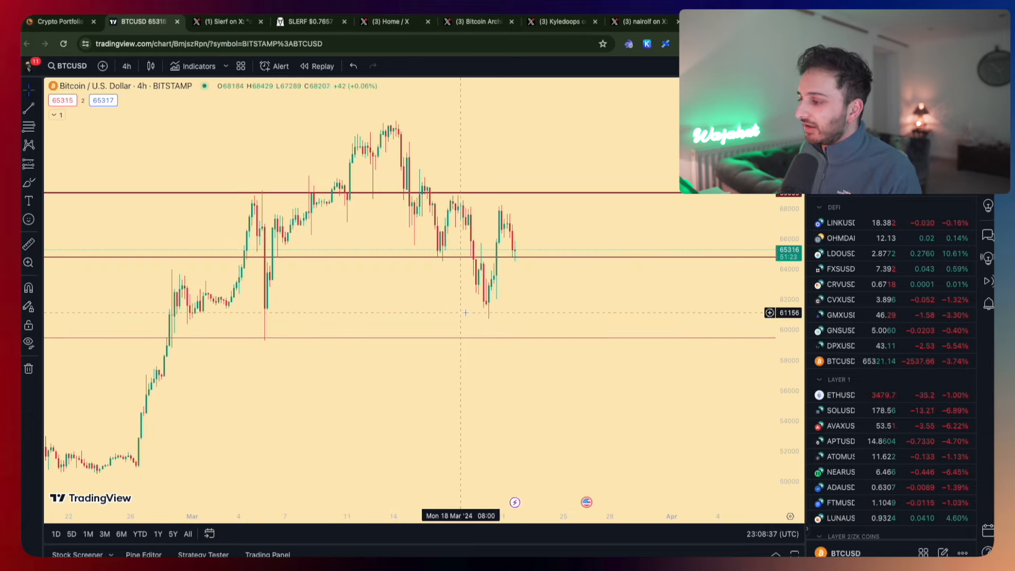
mouse_move(463, 253)
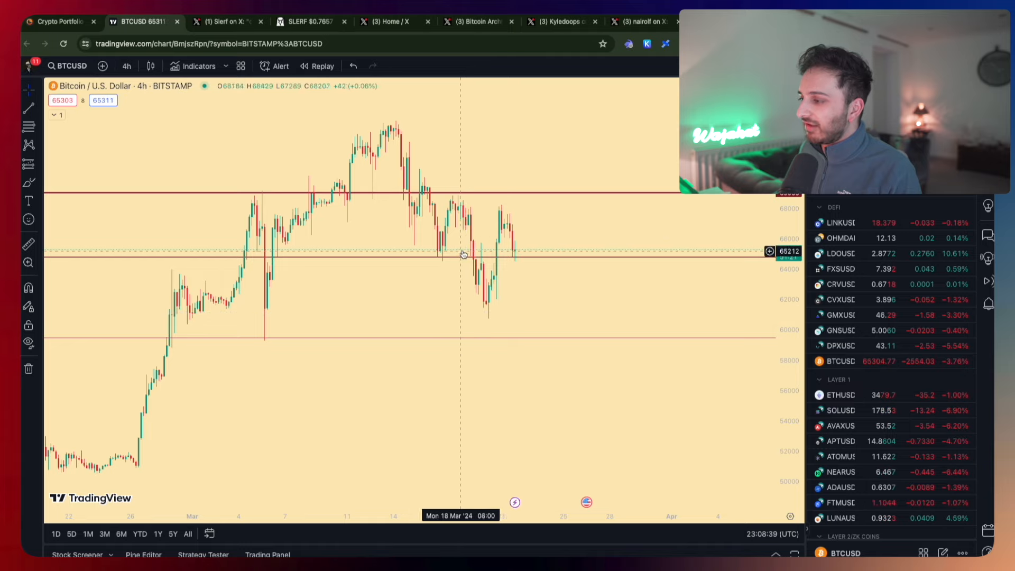
mouse_move(465, 255)
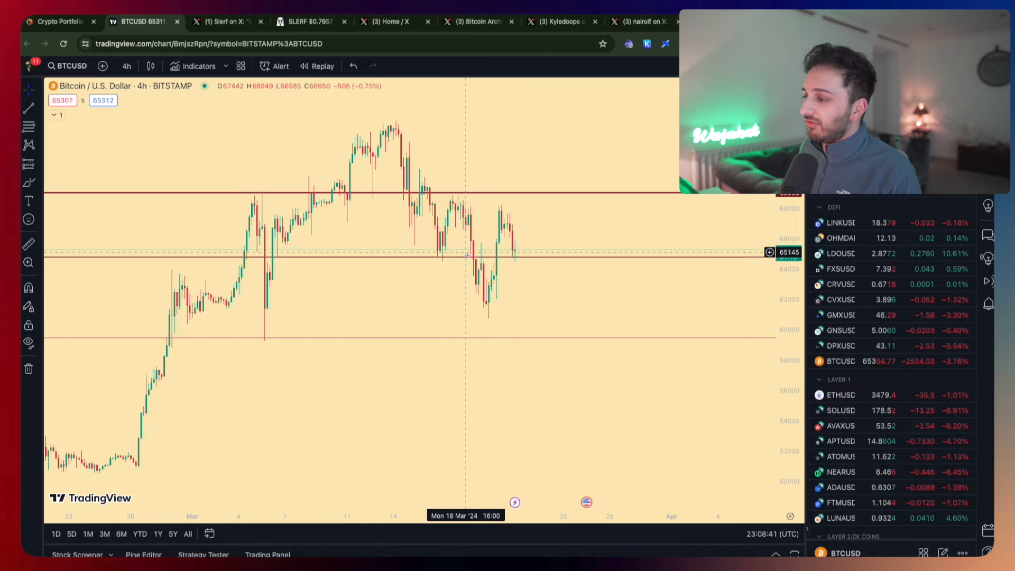
mouse_move(480, 249)
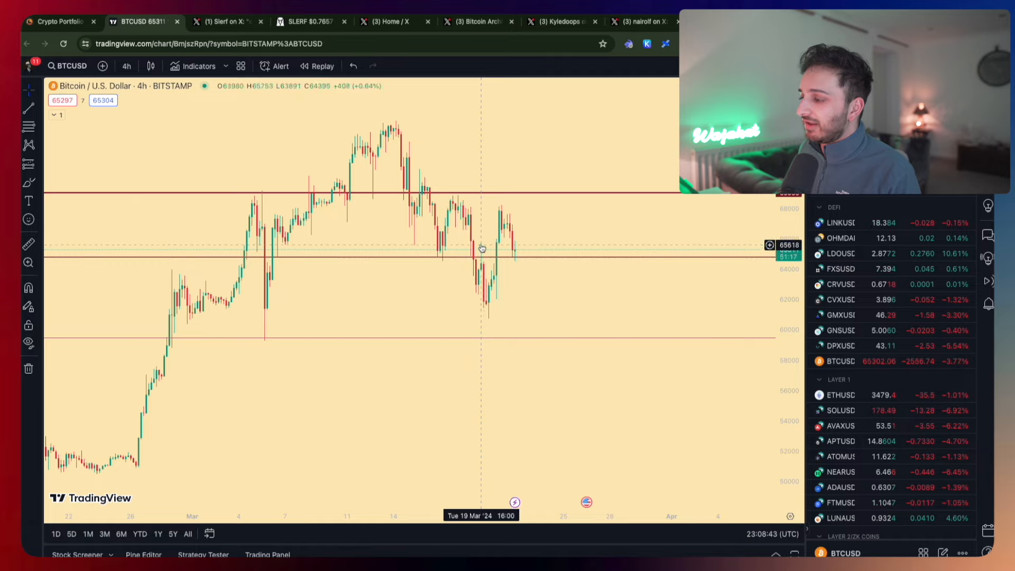
mouse_move(458, 253)
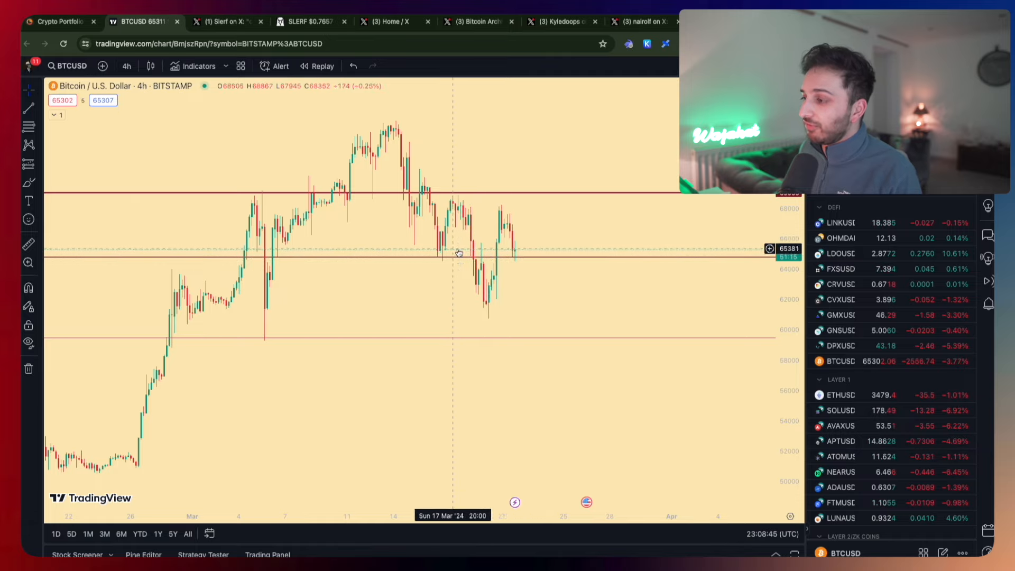
mouse_move(510, 243)
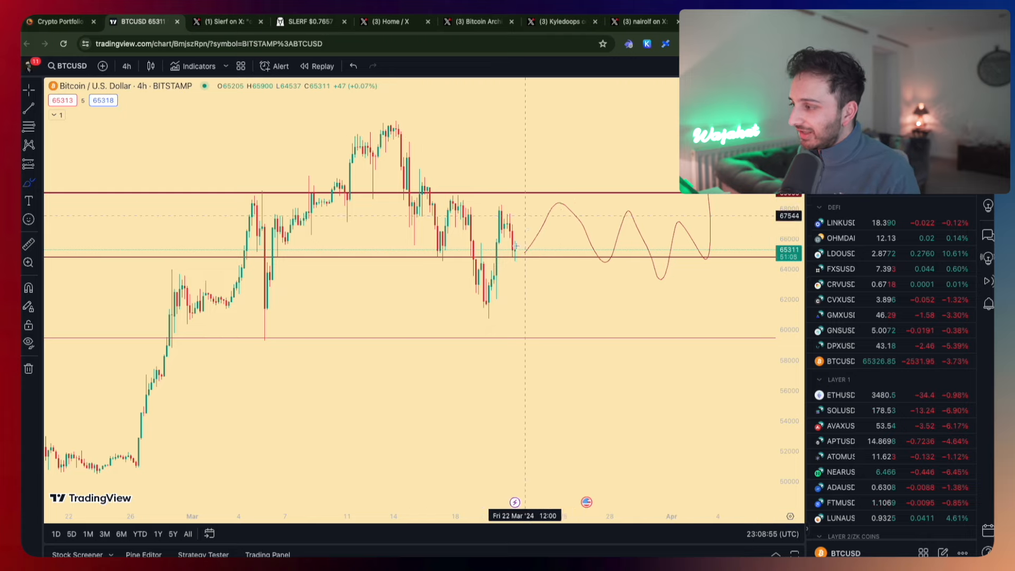
mouse_move(640, 224)
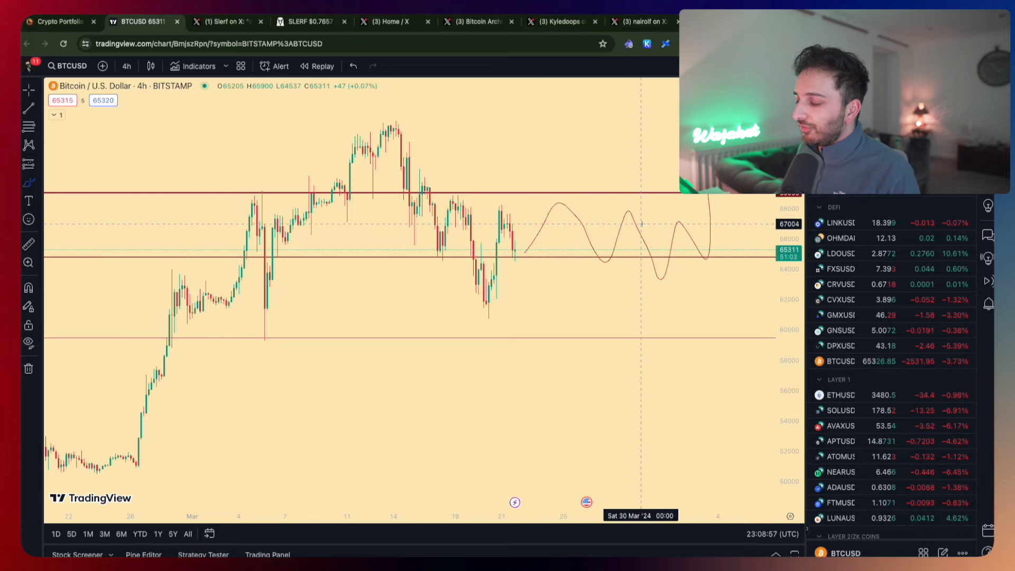
mouse_move(635, 201)
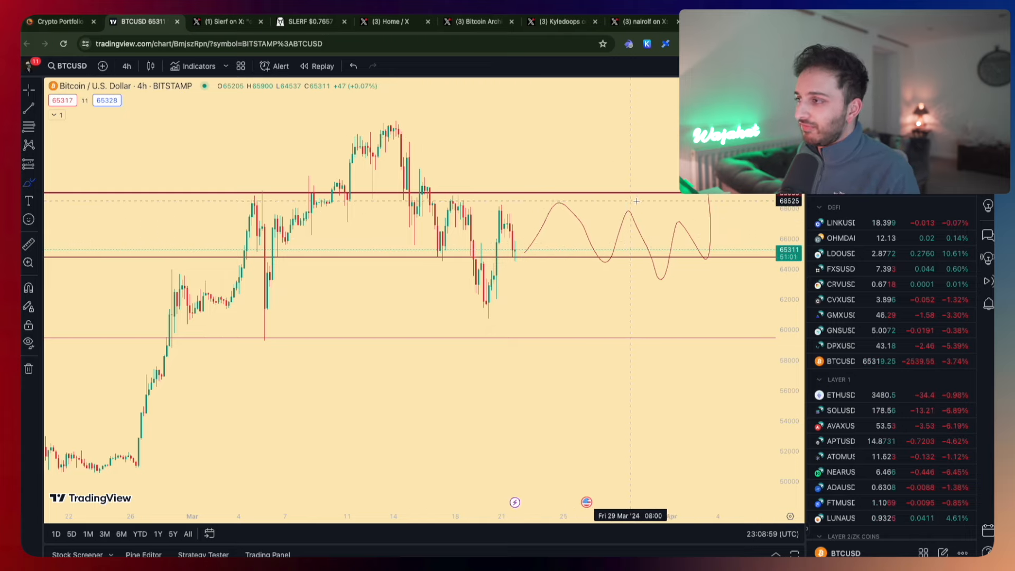
mouse_move(435, 108)
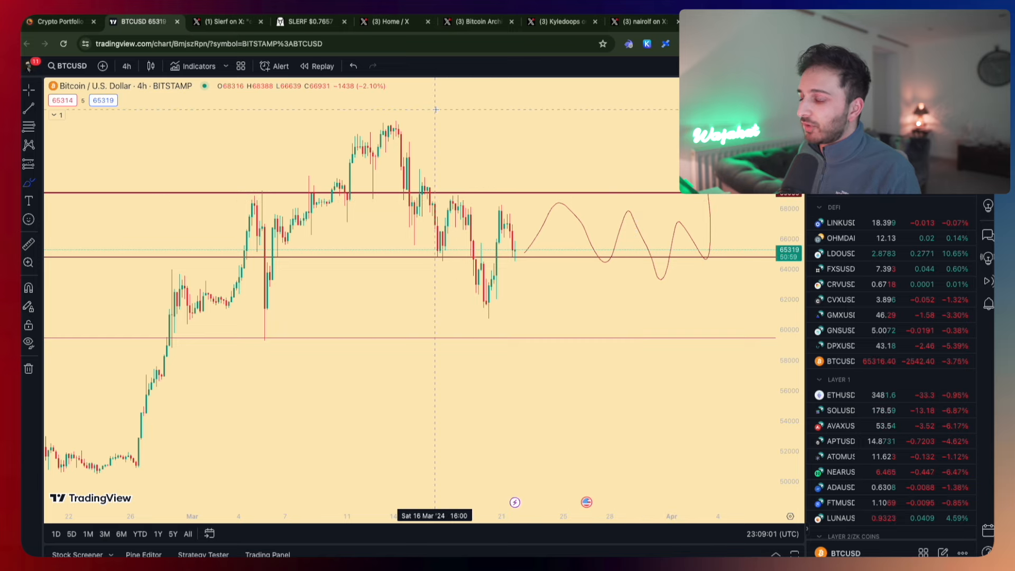
View the Bitcoin Archive ETF outflow post, enlarge its daily flows chart, then close it.
click(479, 21)
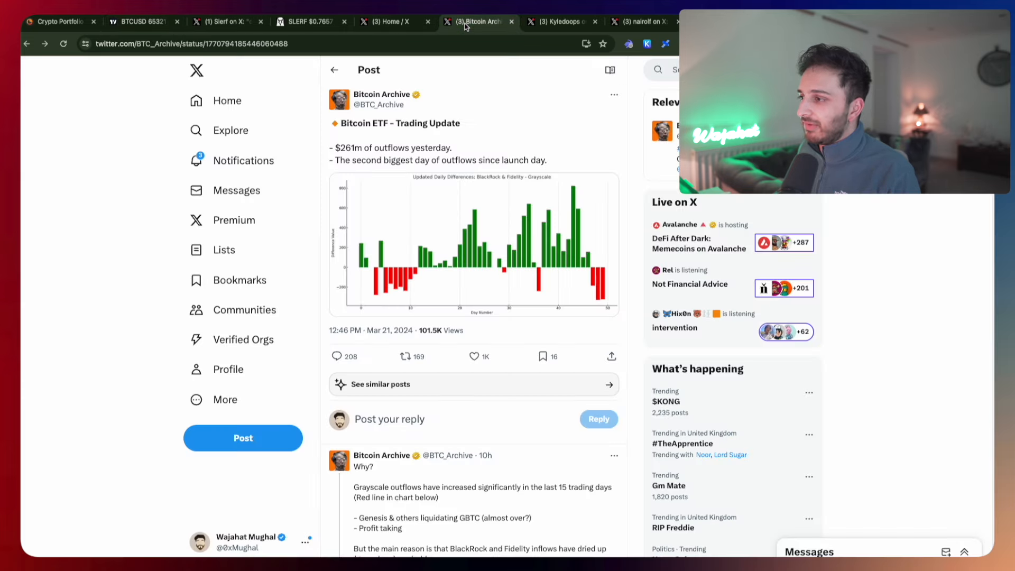
click(473, 244)
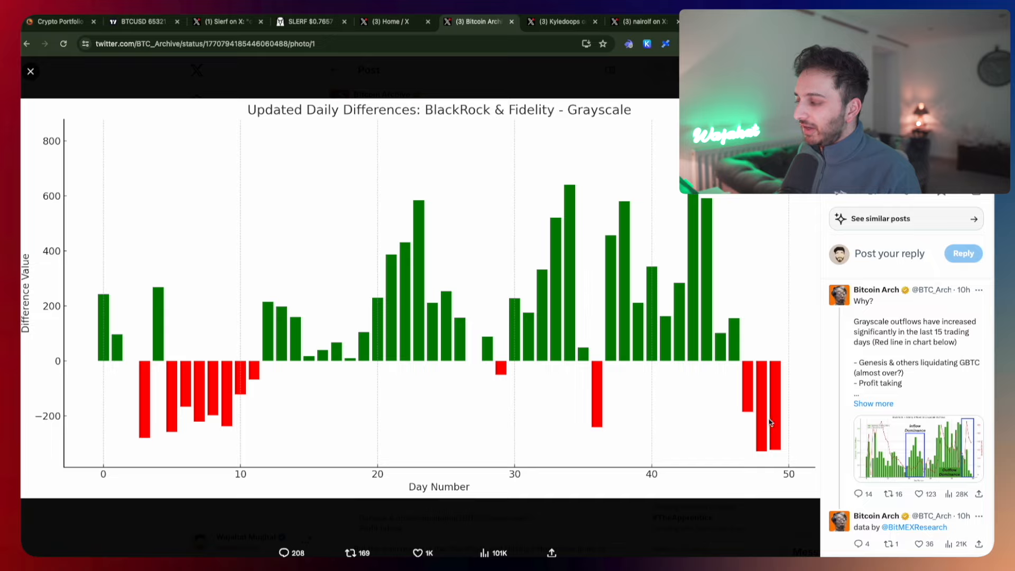
mouse_move(787, 368)
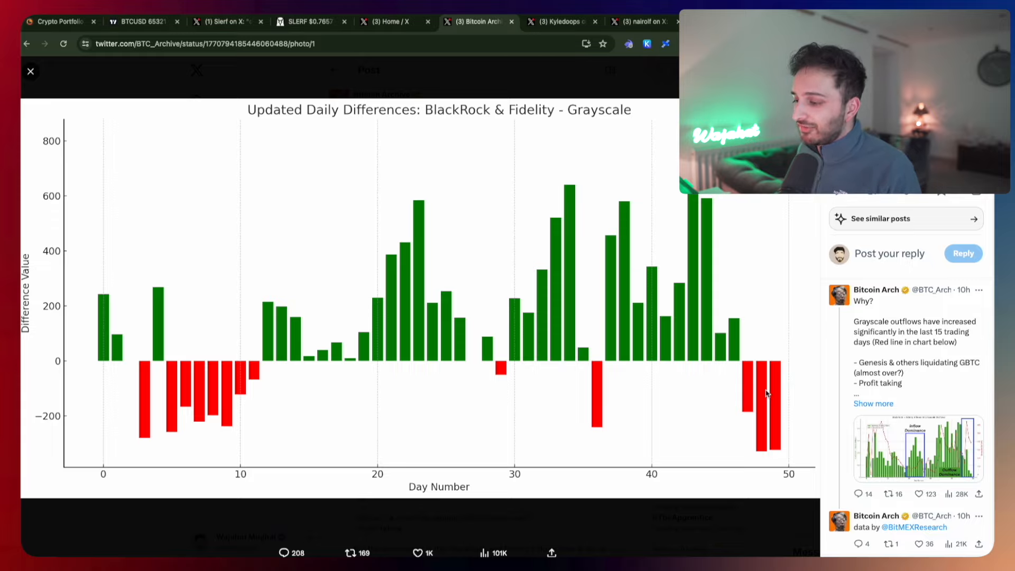
mouse_move(30, 93)
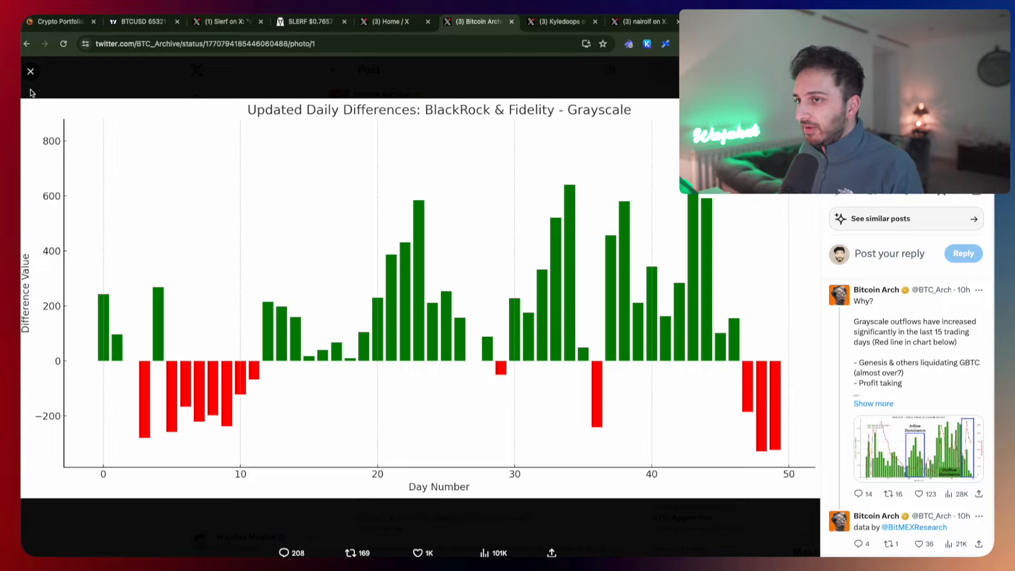
click(31, 71)
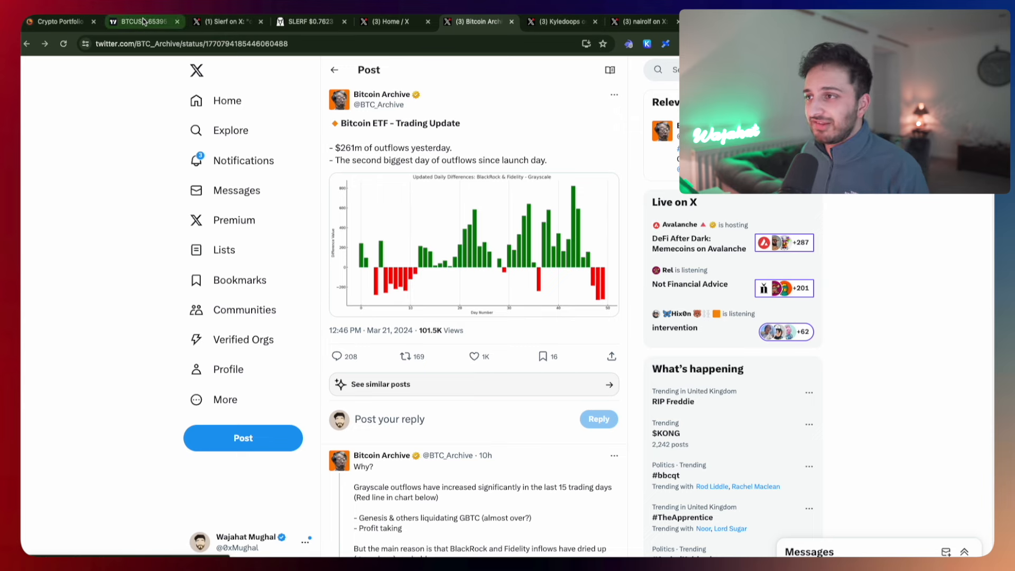
Bring back the TradingView BTCUSD 4-hour chart with the drawn projection.
click(139, 22)
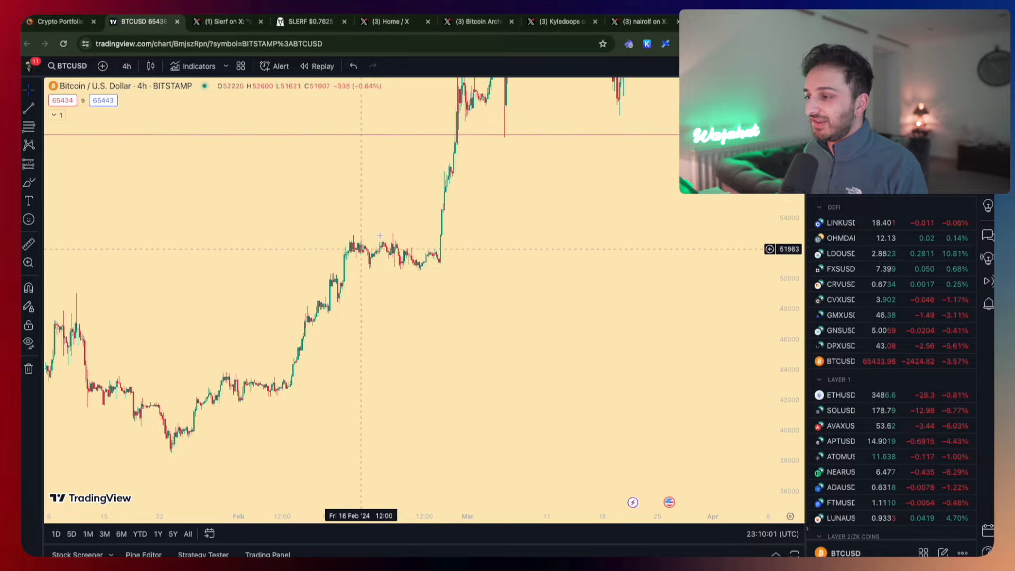
mouse_move(383, 335)
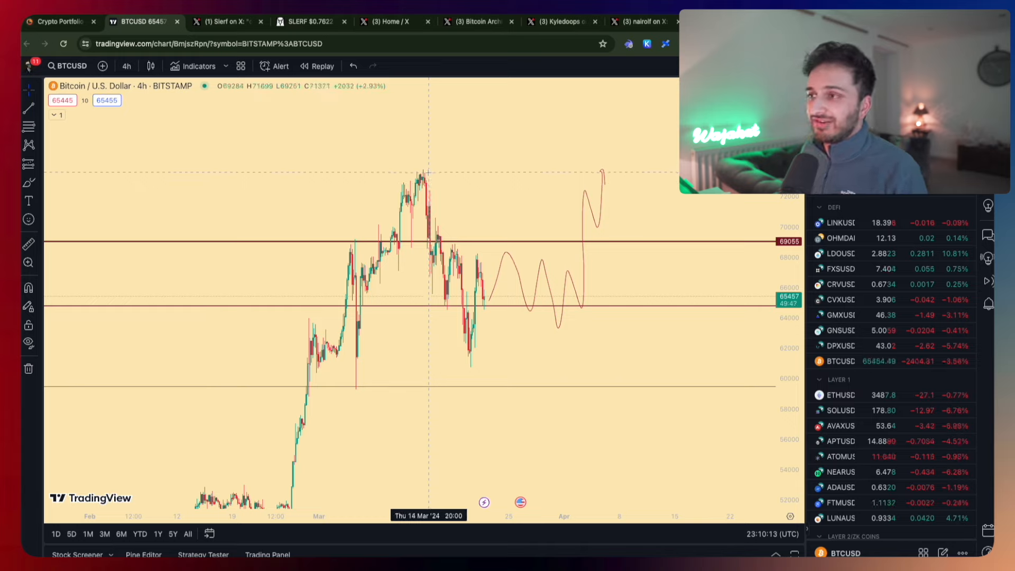
mouse_move(405, 181)
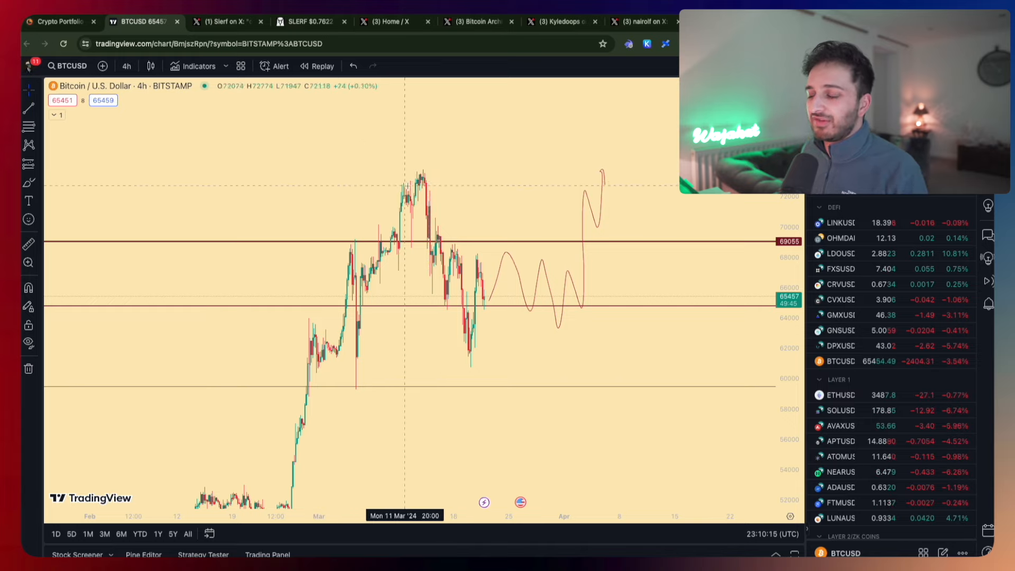
mouse_move(363, 181)
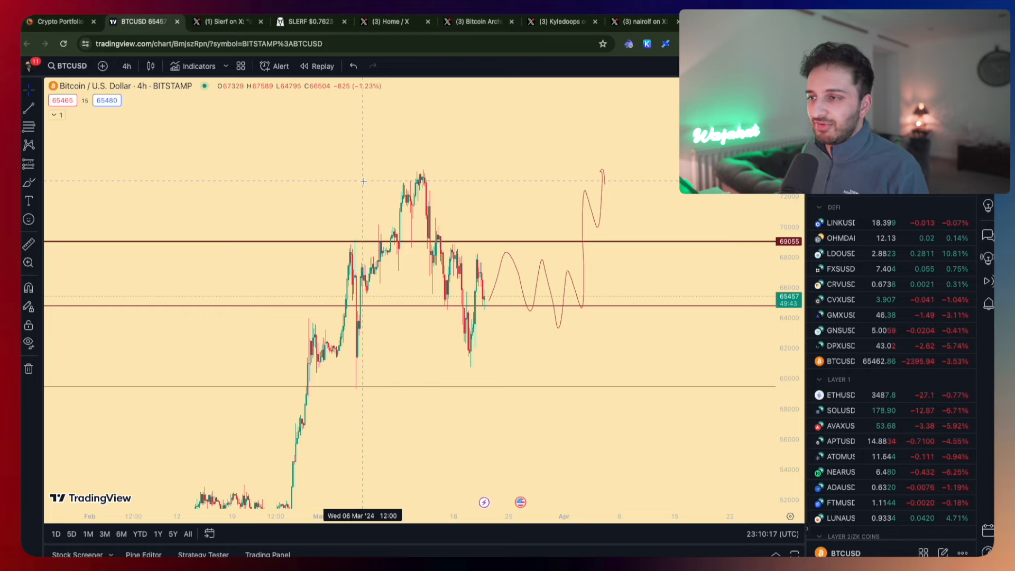
mouse_move(262, 104)
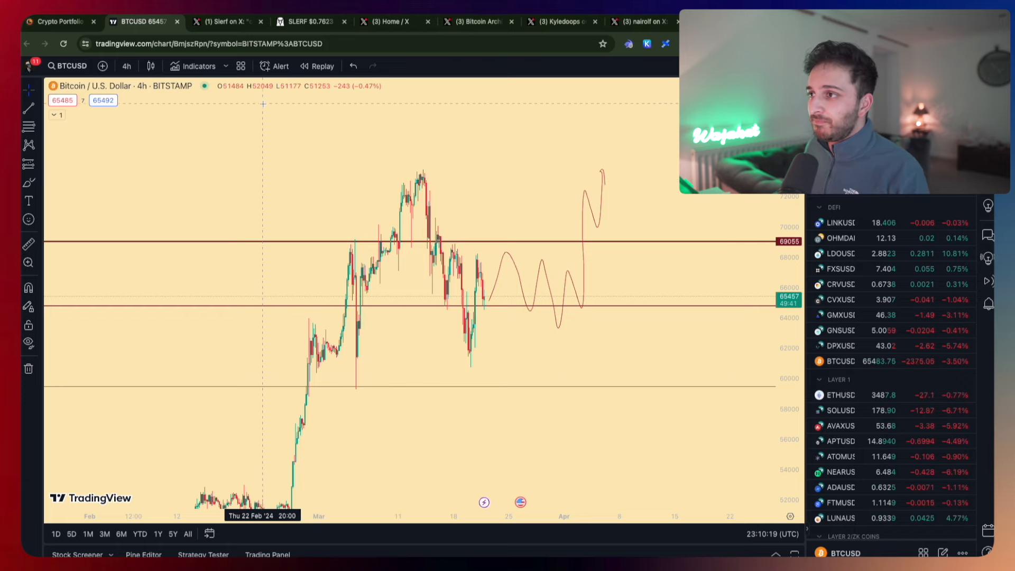
Show Slerf's reposted March 18 post and its replies about burned tokens.
click(223, 21)
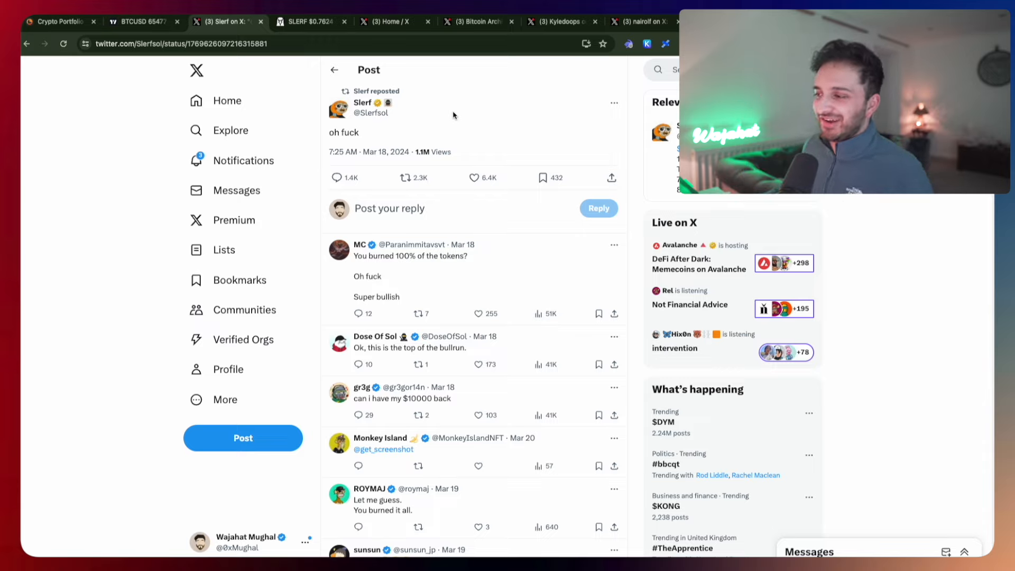
mouse_move(476, 145)
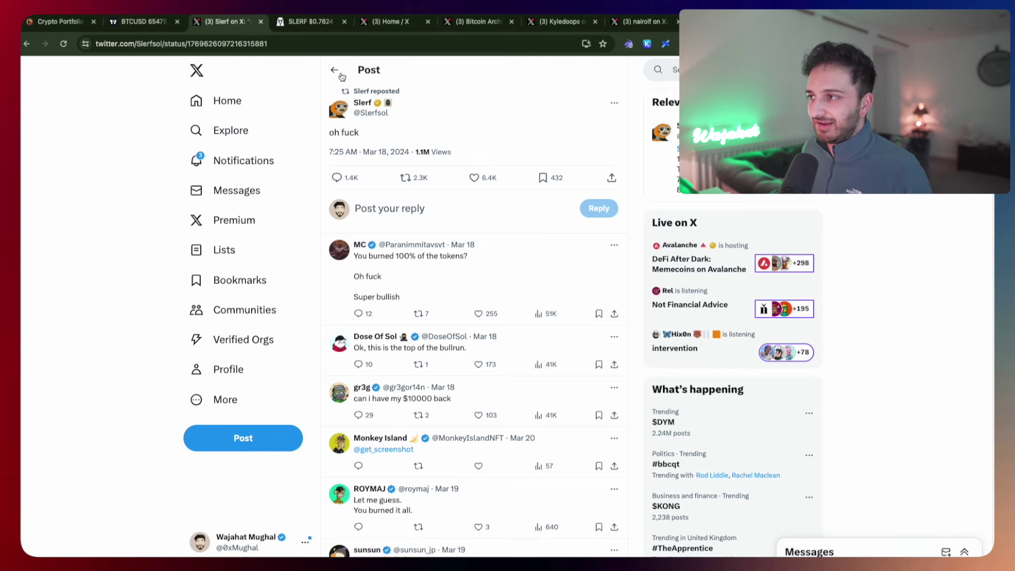
Show the SLERF/SOL 4-hour chart on Raydium in DEX Screener.
click(311, 21)
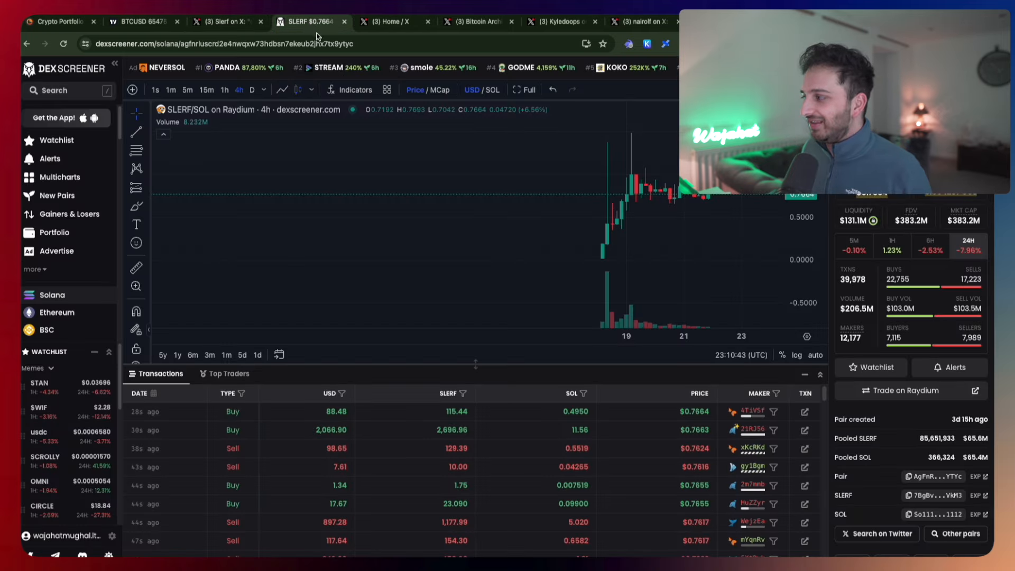
mouse_move(604, 252)
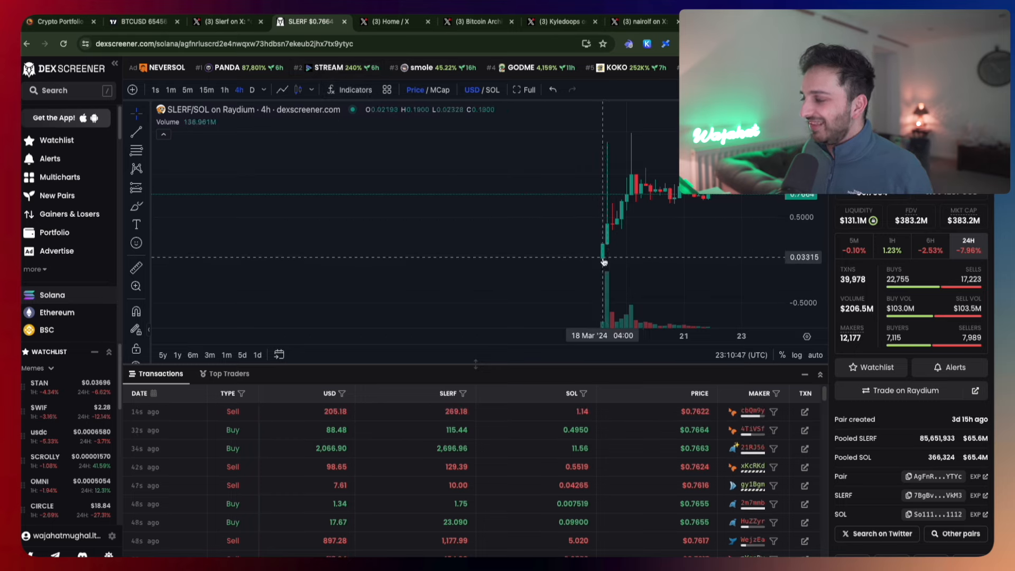
mouse_move(610, 234)
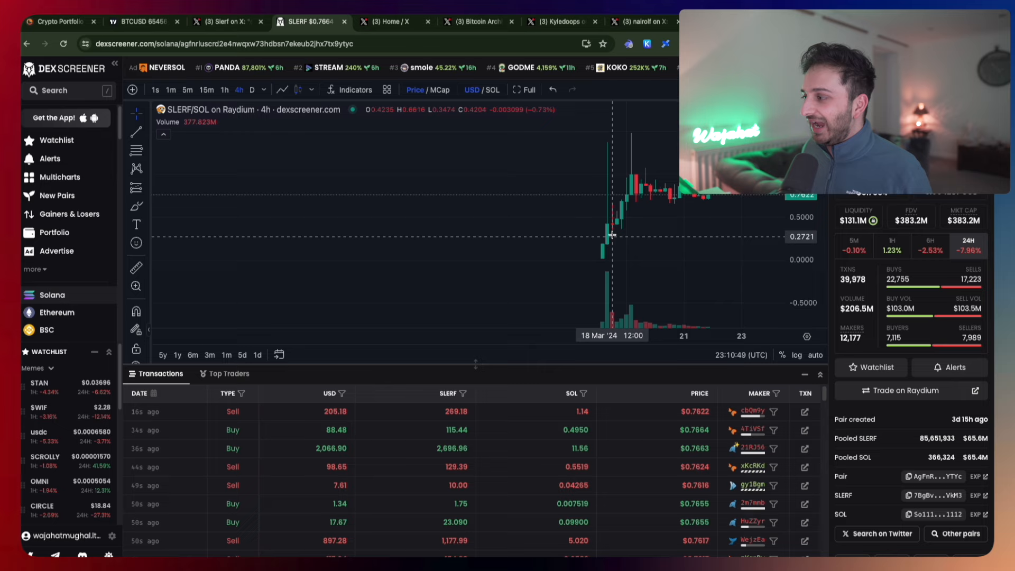
mouse_move(645, 205)
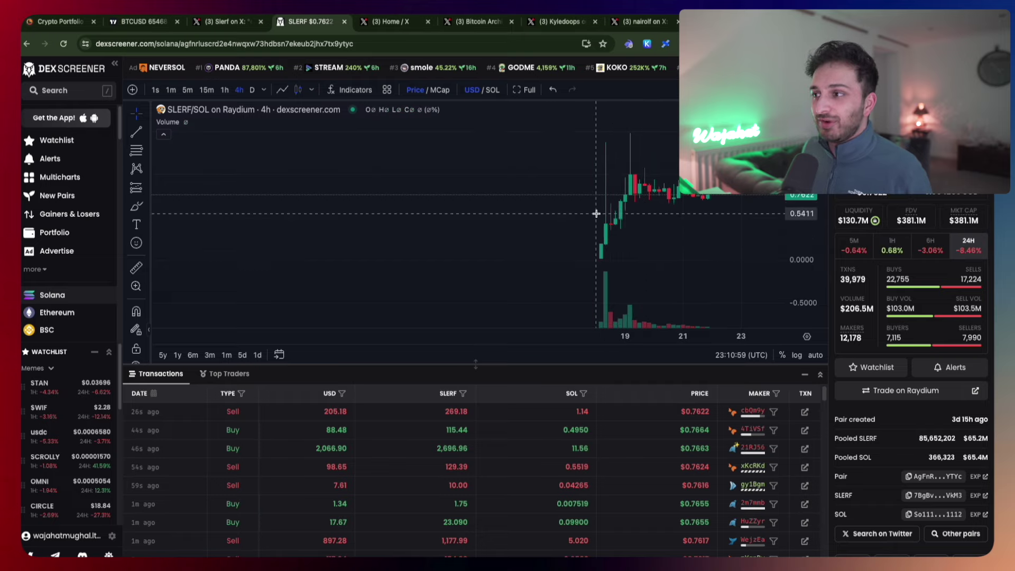
mouse_move(333, 189)
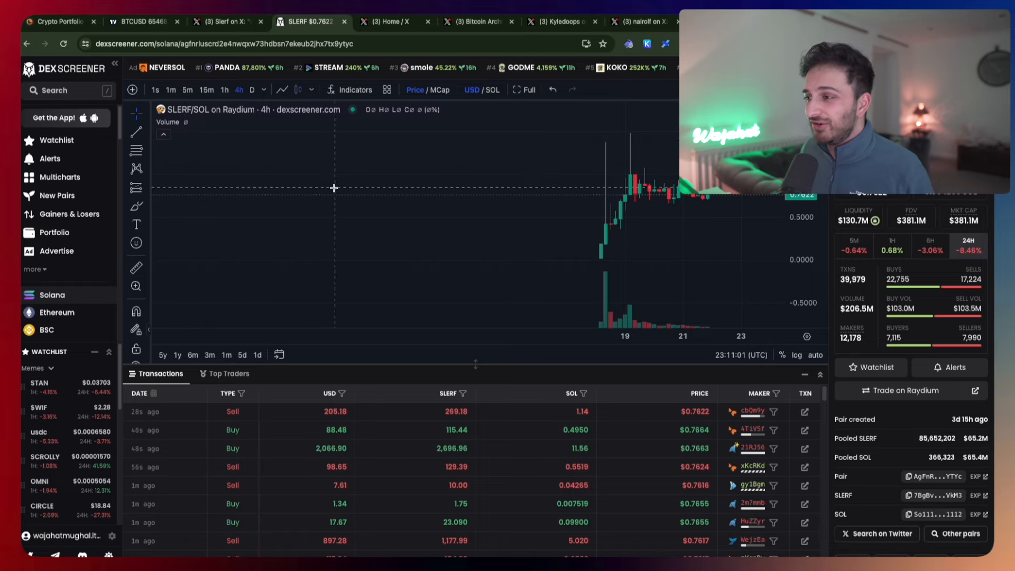
mouse_move(332, 204)
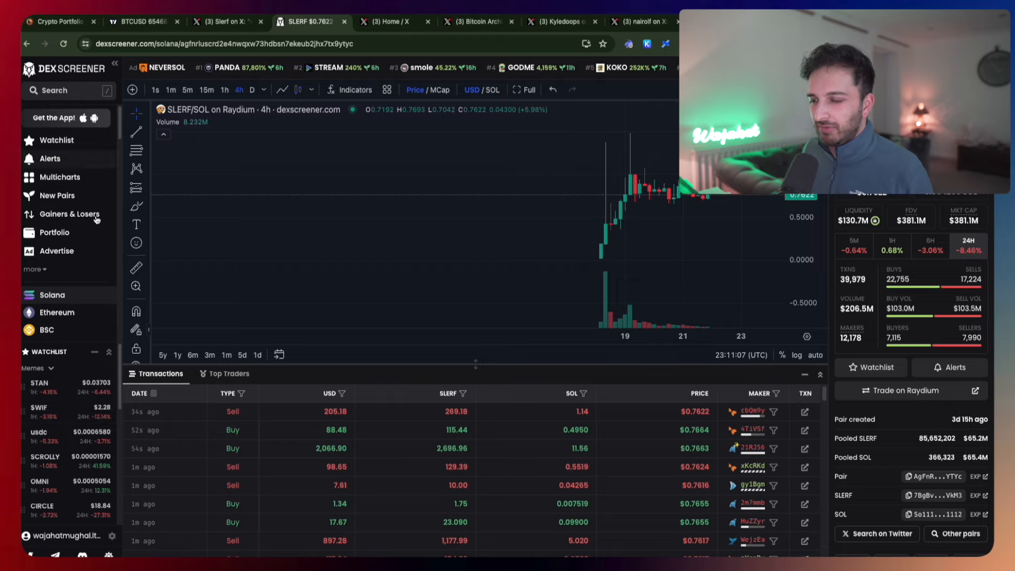
mouse_move(261, 264)
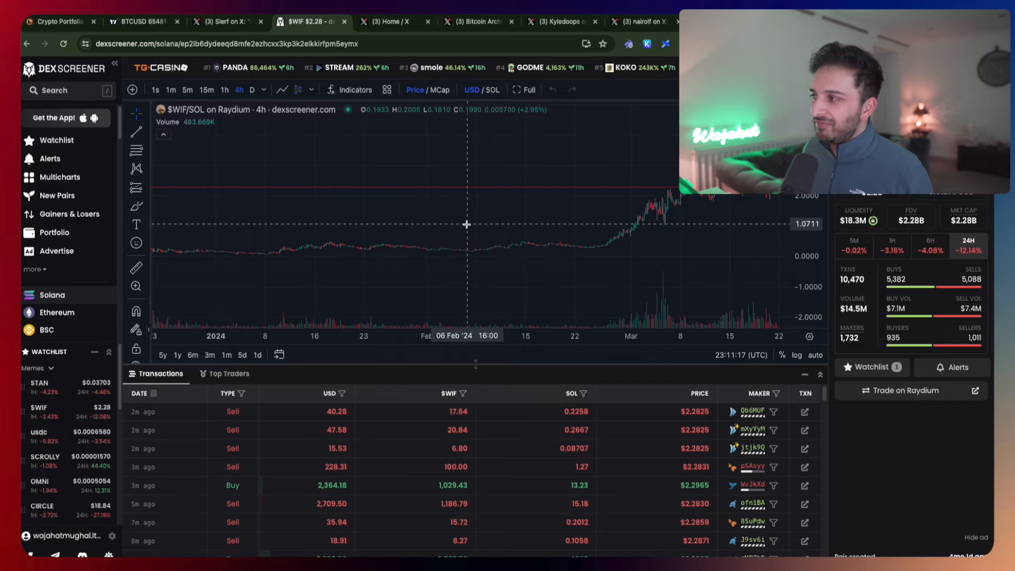
mouse_move(490, 212)
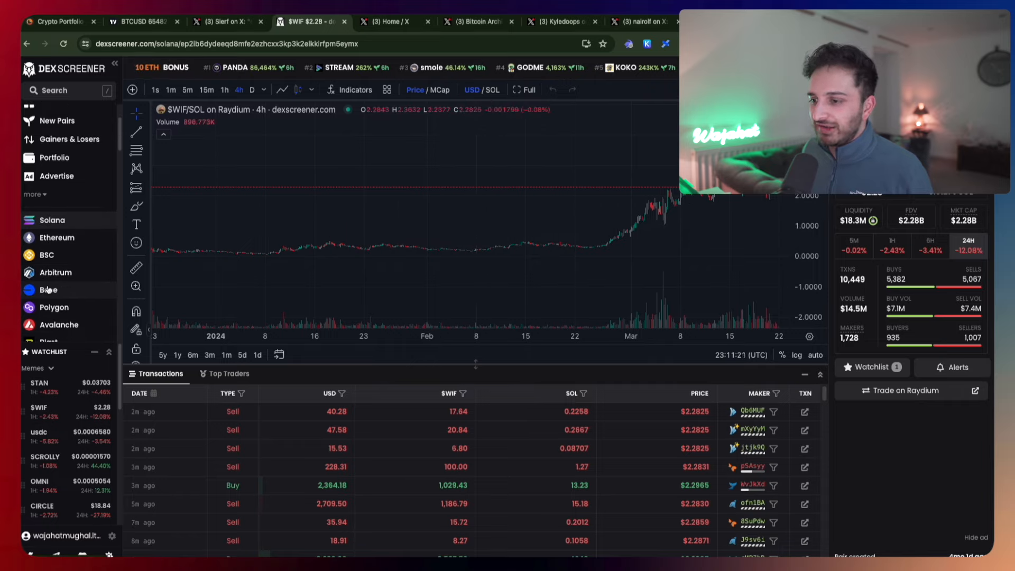
Browse Base-chain trending tokens in DEX Screener, then return to the BTCUSD chart.
click(48, 290)
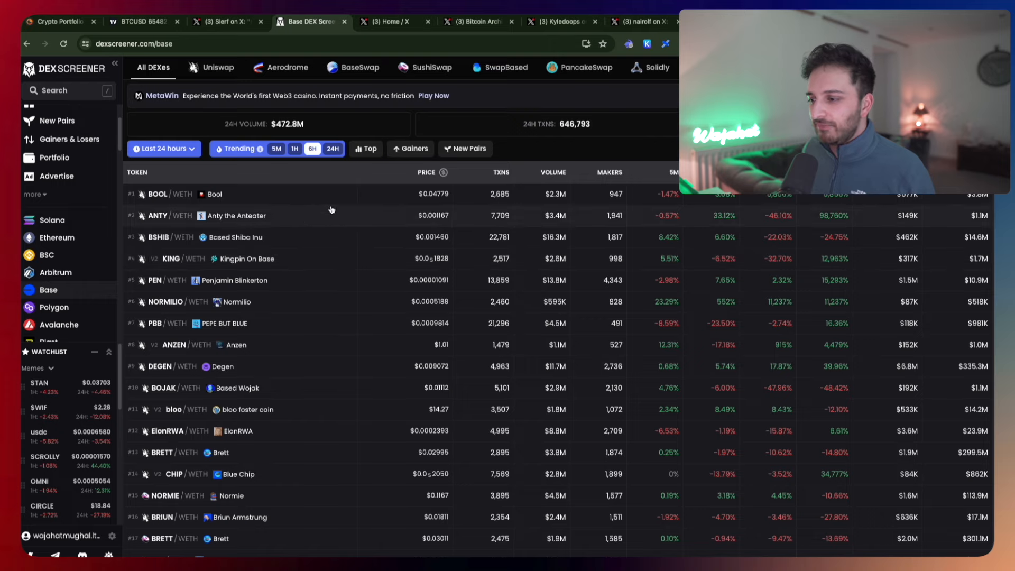
mouse_move(353, 270)
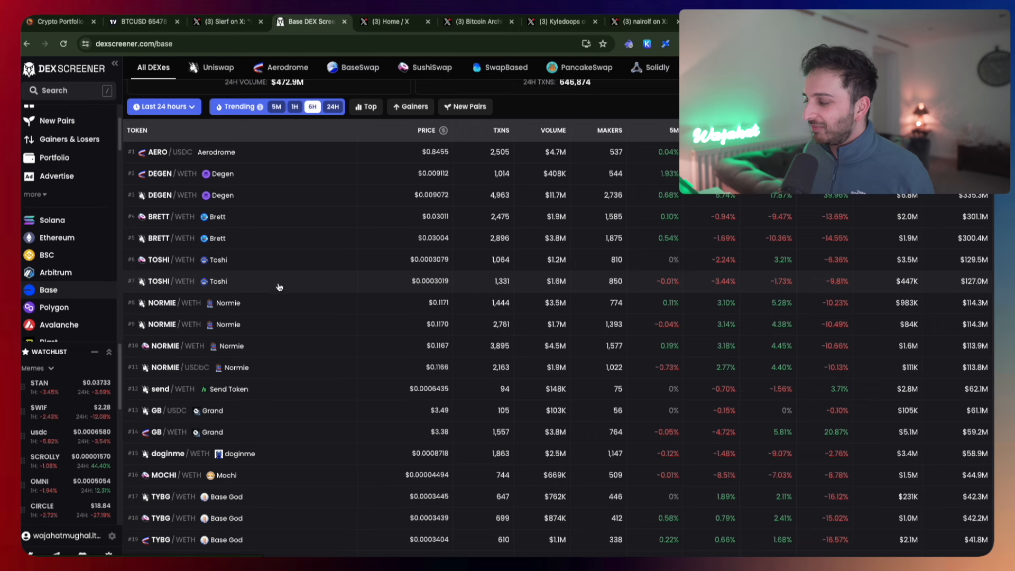
scroll(down, 3)
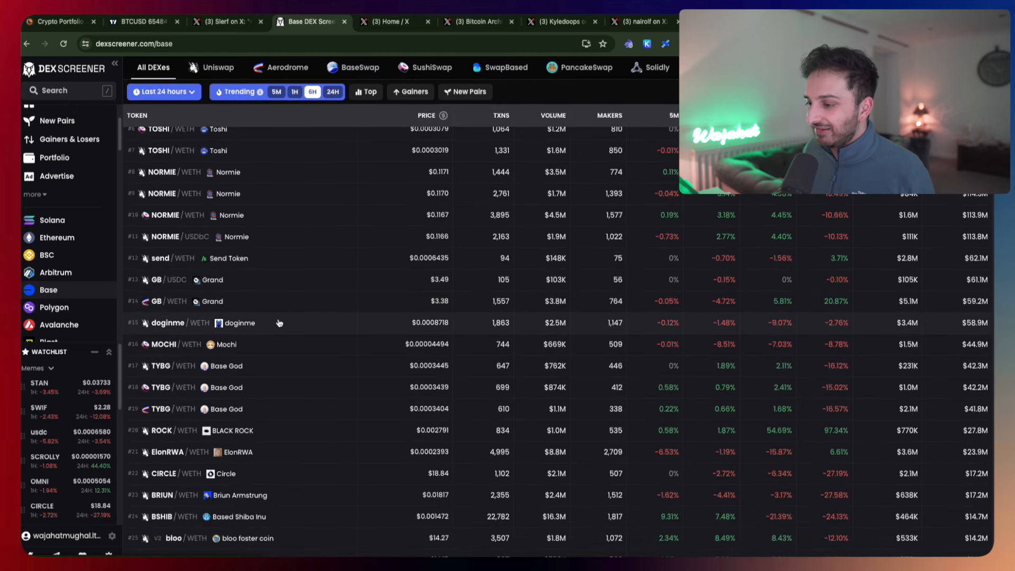
mouse_move(278, 370)
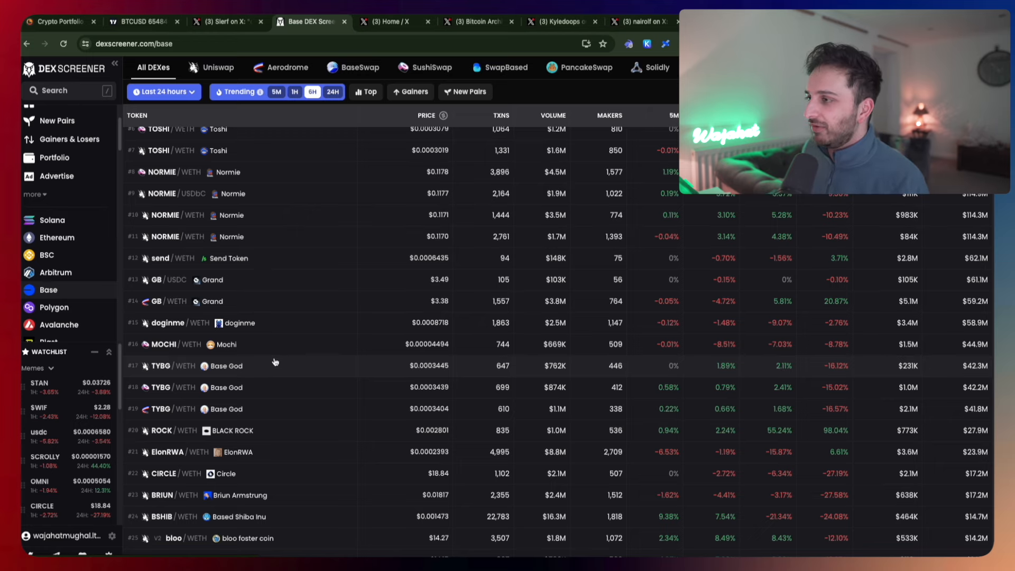
click(140, 22)
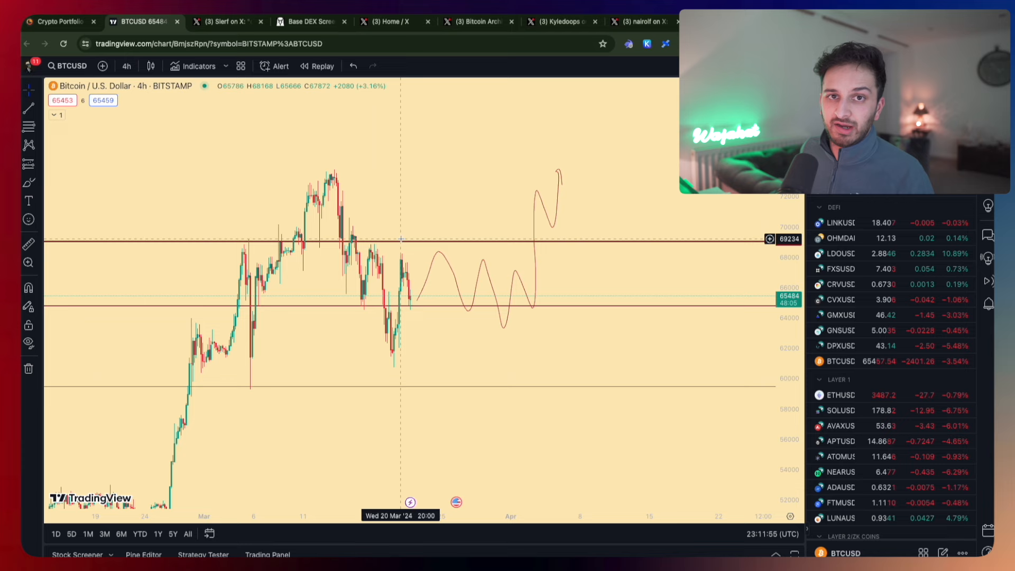
Show the CoinStats dashboard's $40,683.94 total worth and the Assets table below it.
click(58, 21)
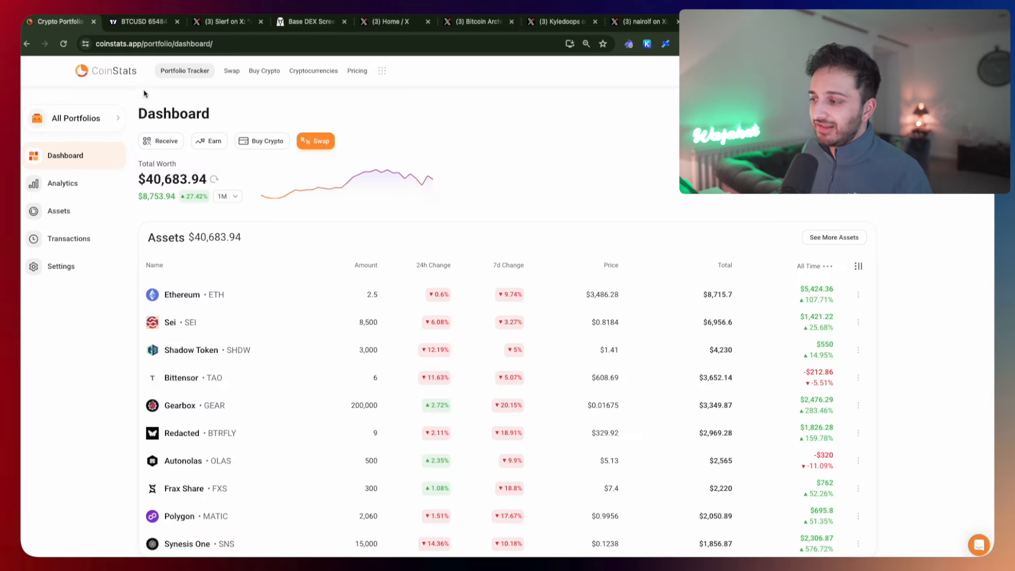
scroll(down, 3)
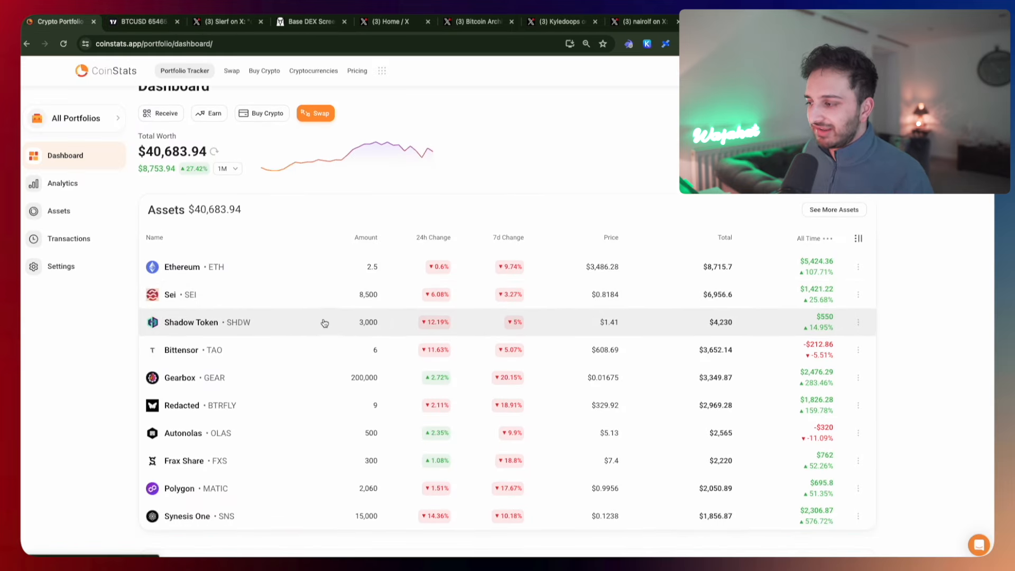
scroll(down, 3)
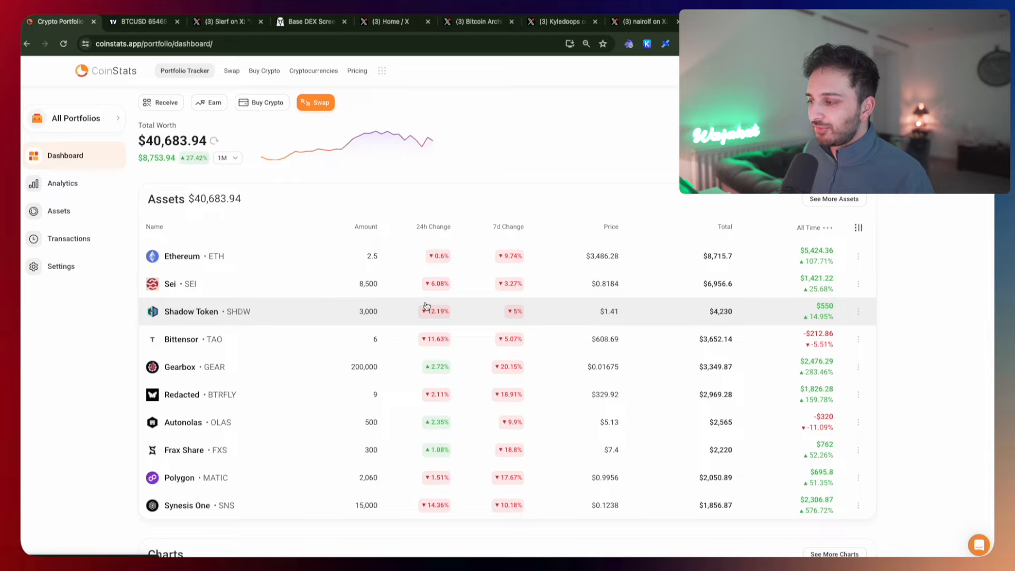
mouse_move(453, 460)
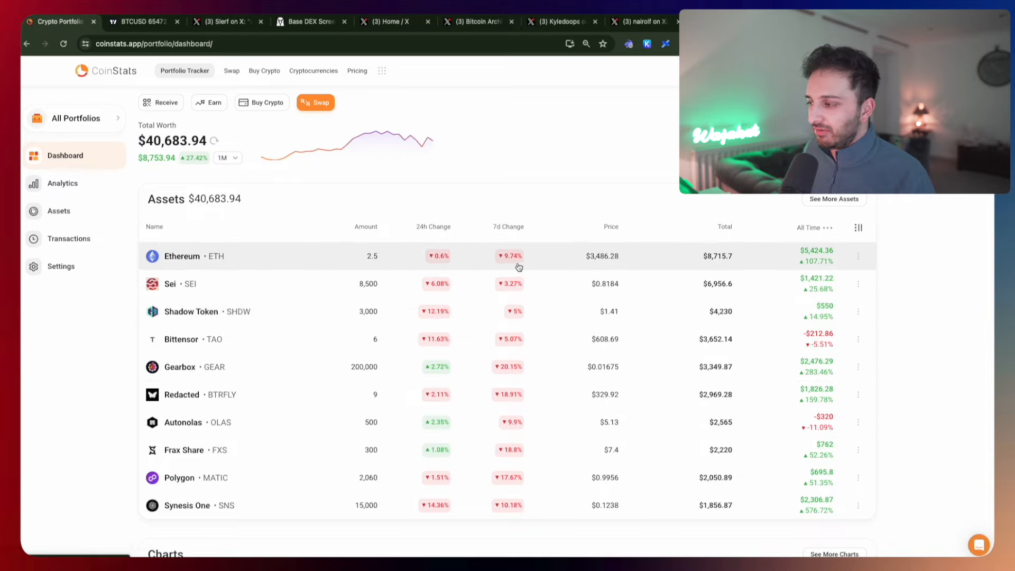
mouse_move(528, 351)
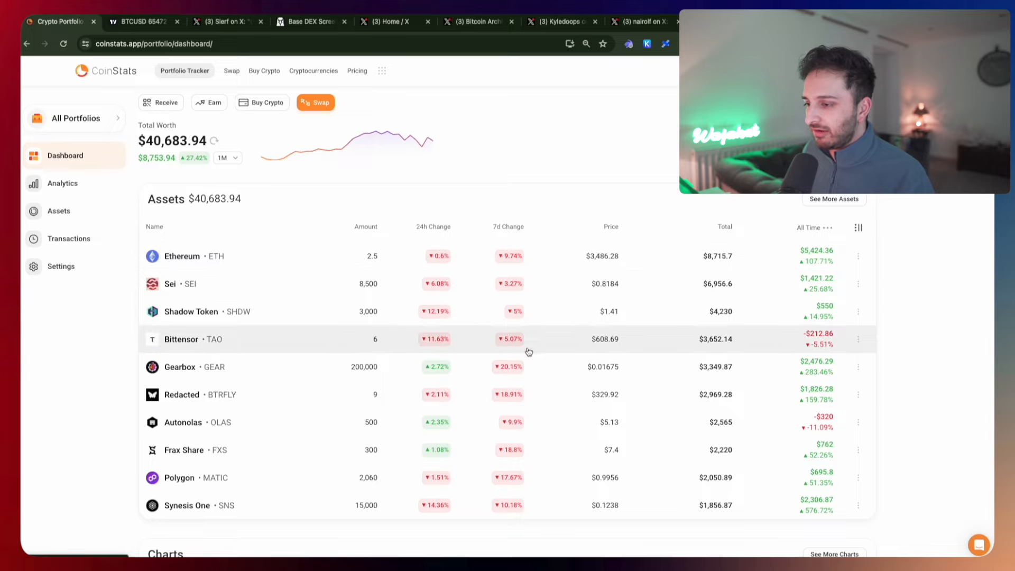
mouse_move(527, 407)
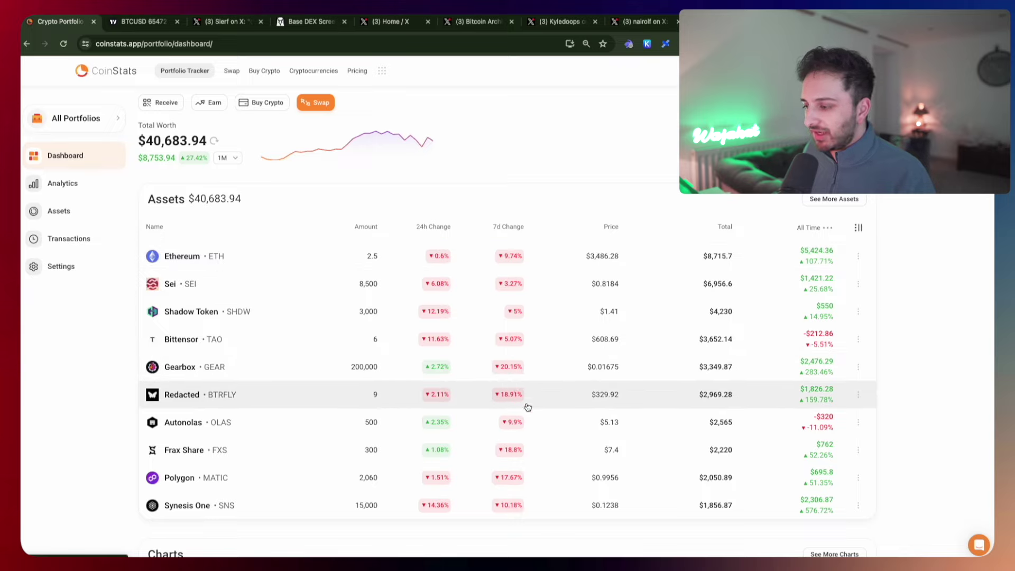
mouse_move(387, 288)
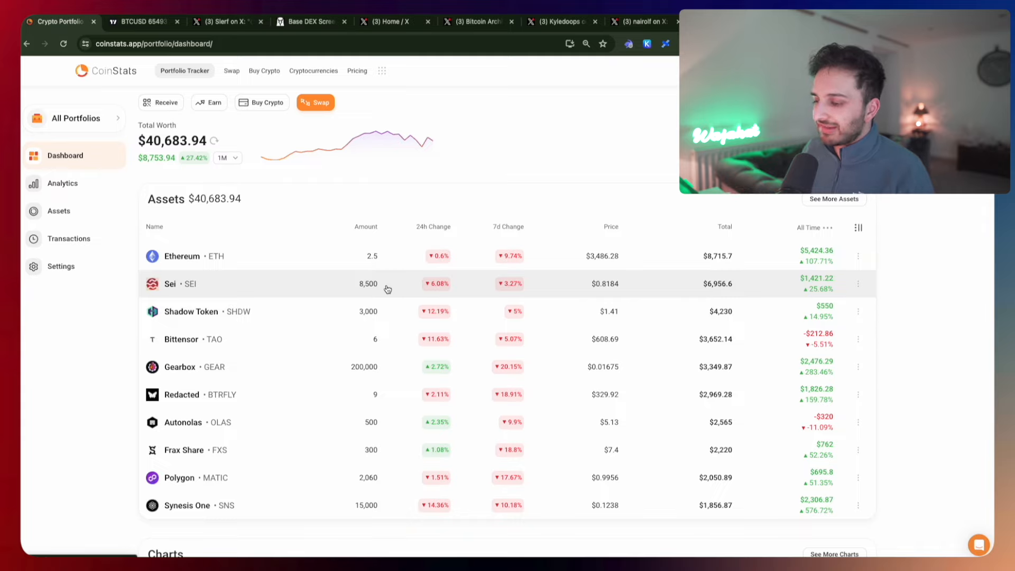
mouse_move(727, 222)
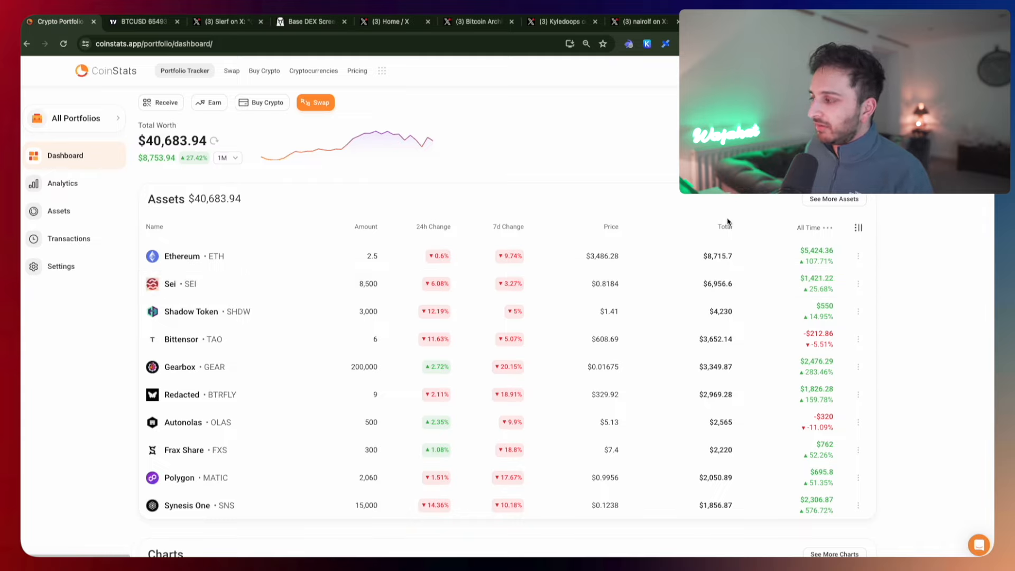
Show the full Assets page listing holdings such as Blur and SYMM.
click(58, 210)
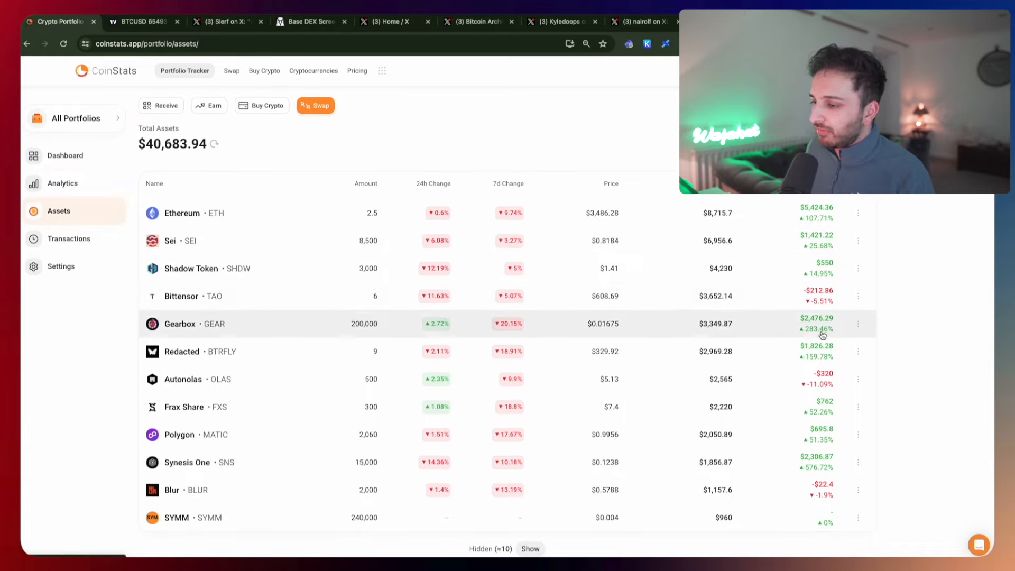
mouse_move(804, 375)
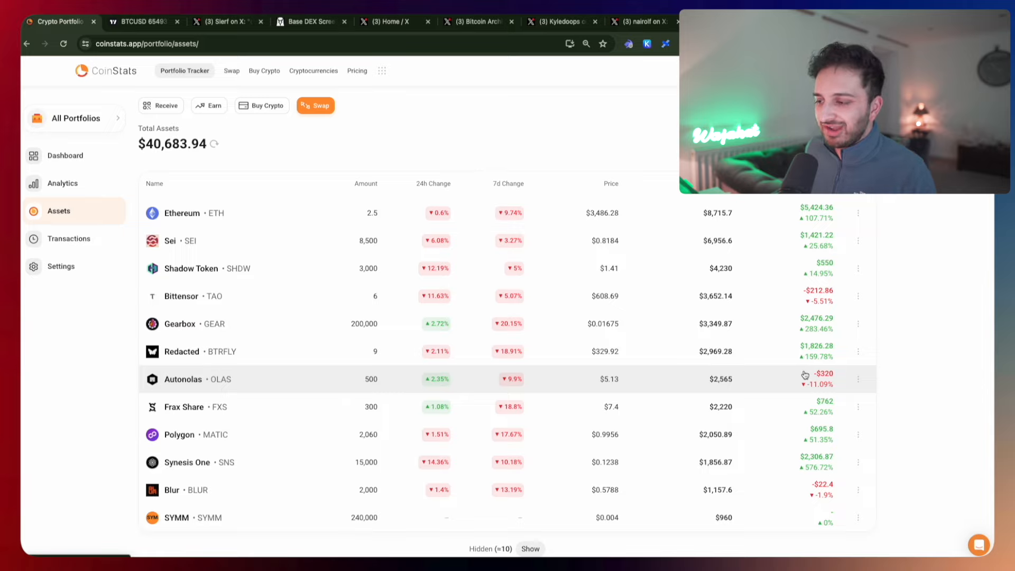
mouse_move(738, 292)
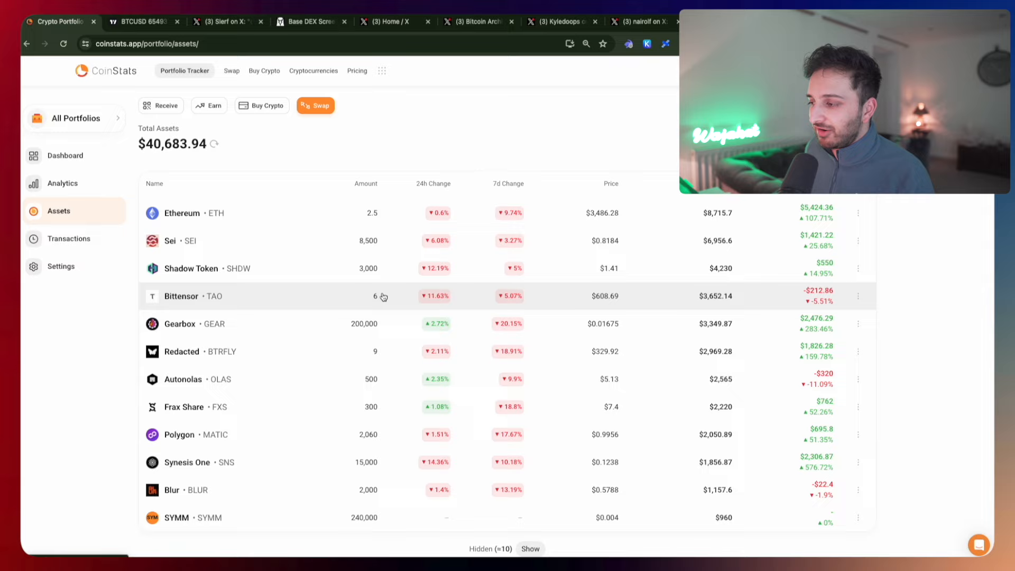
mouse_move(372, 298)
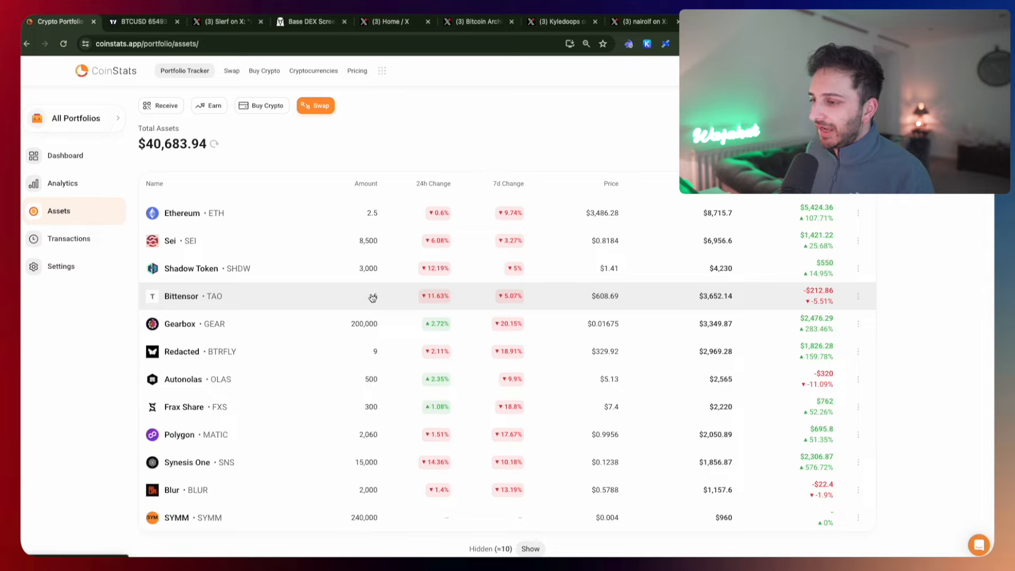
mouse_move(363, 273)
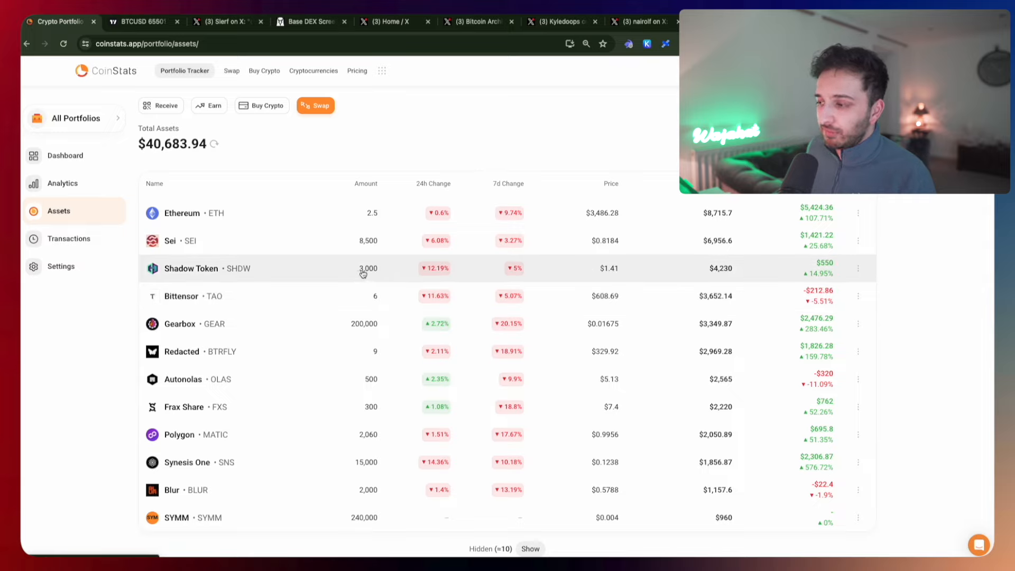
mouse_move(387, 242)
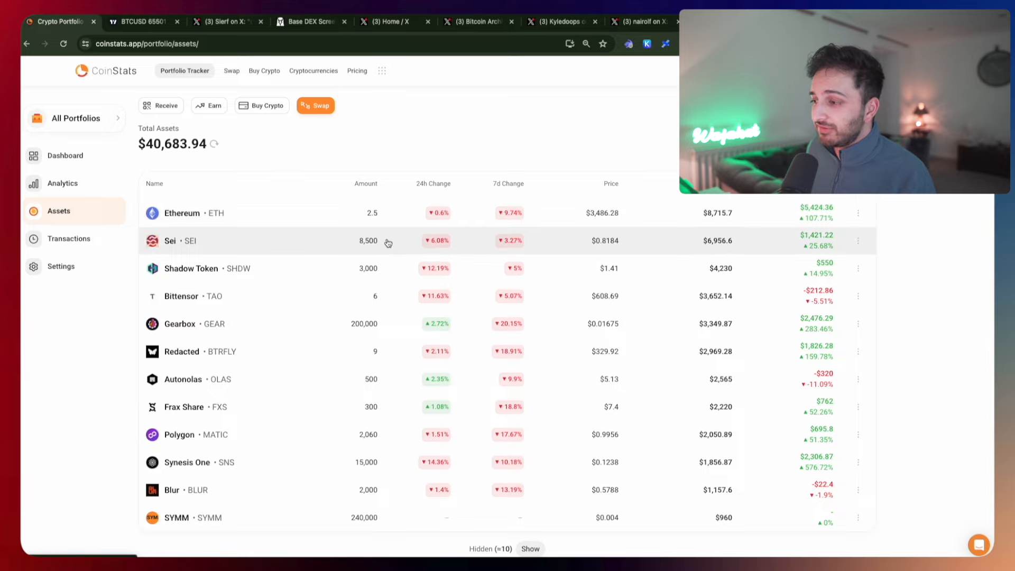
mouse_move(381, 296)
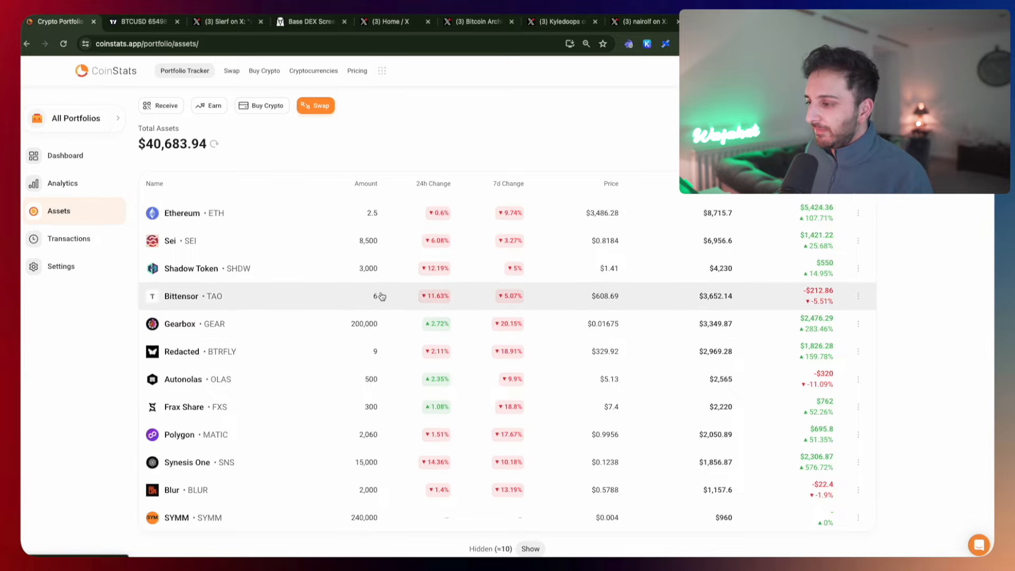
mouse_move(411, 319)
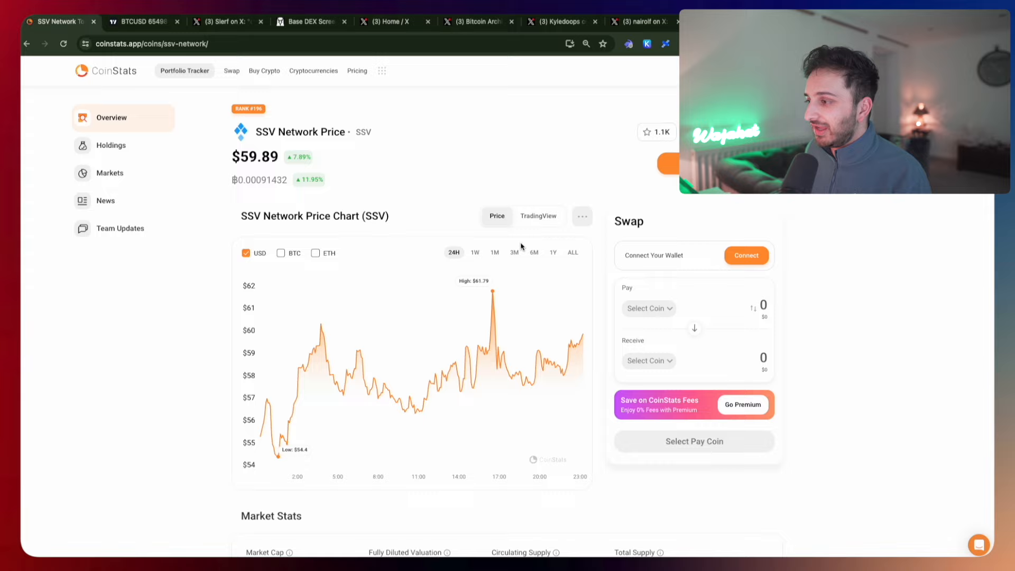
Switch the SSV Network price chart to the 1M range and look further down the page.
click(494, 252)
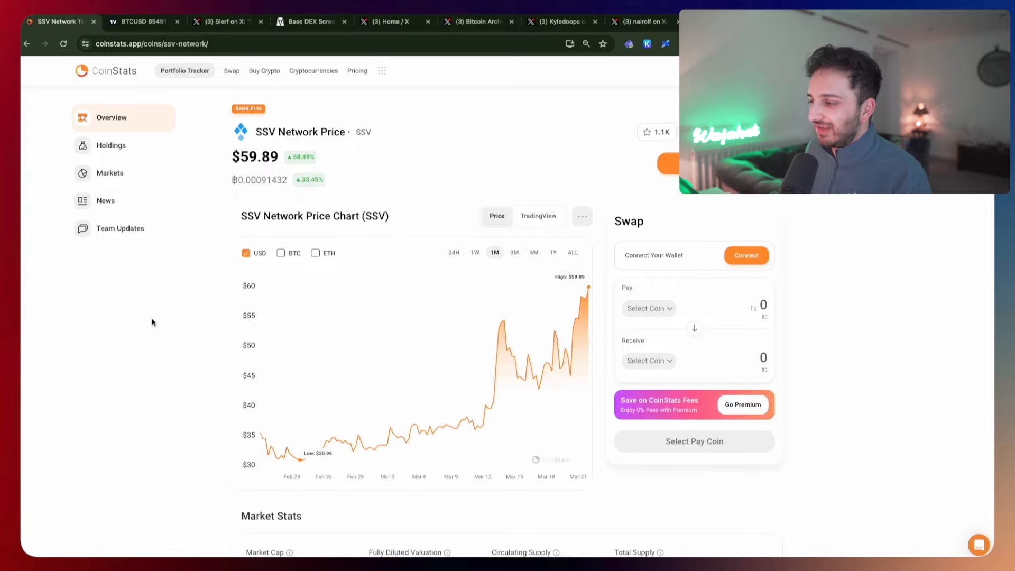
mouse_move(580, 336)
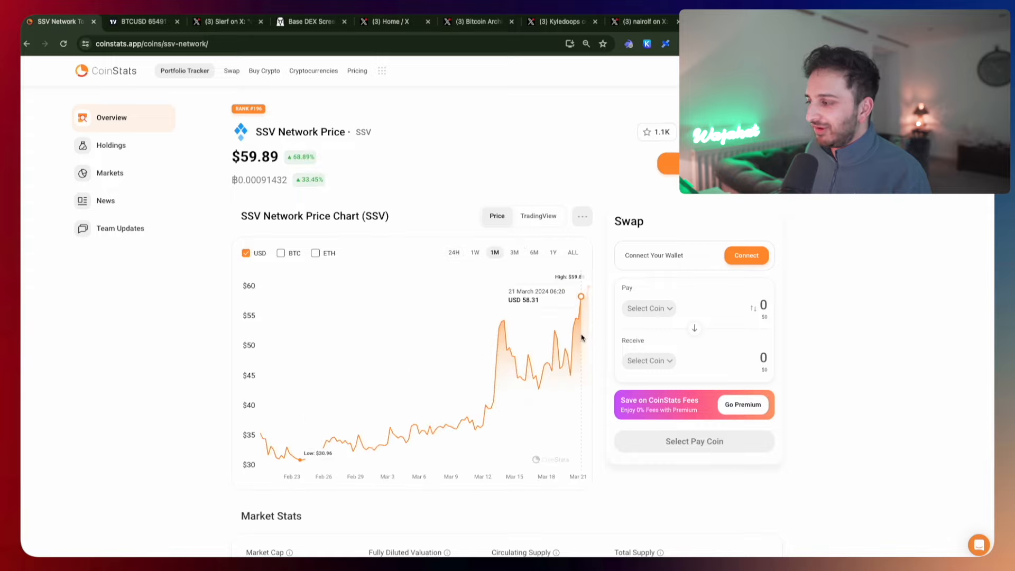
scroll(down, 3)
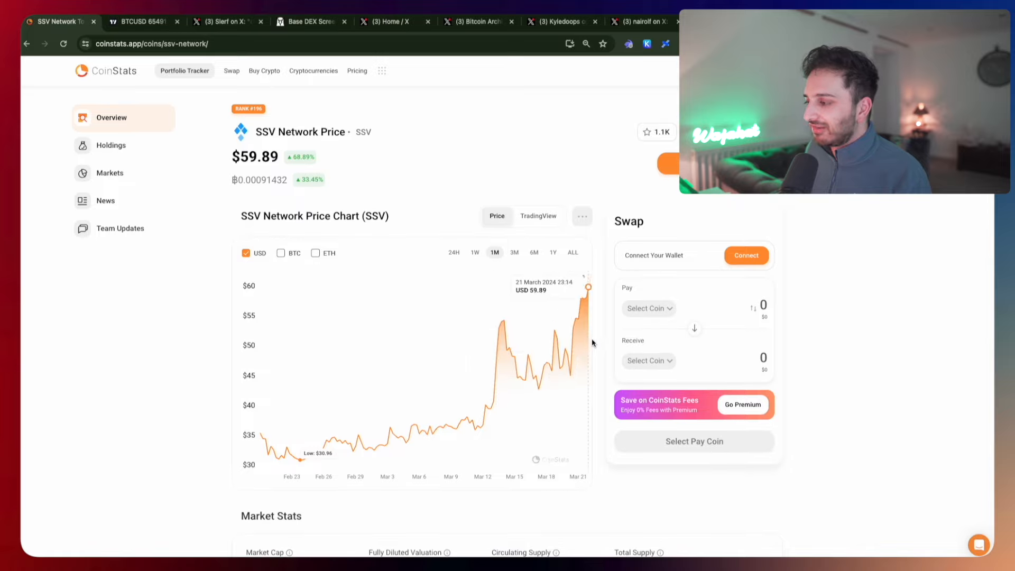
mouse_move(248, 424)
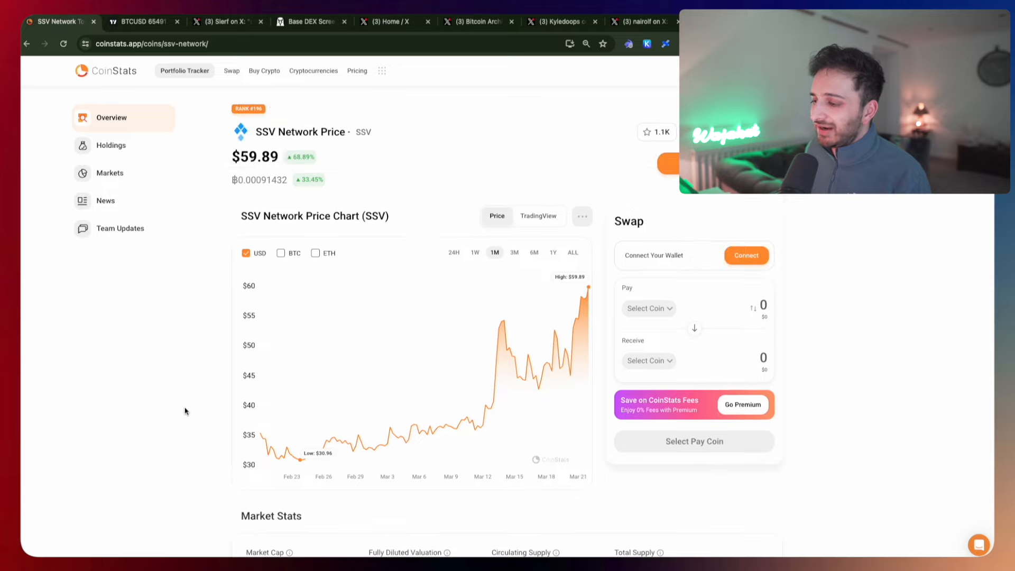
mouse_move(359, 433)
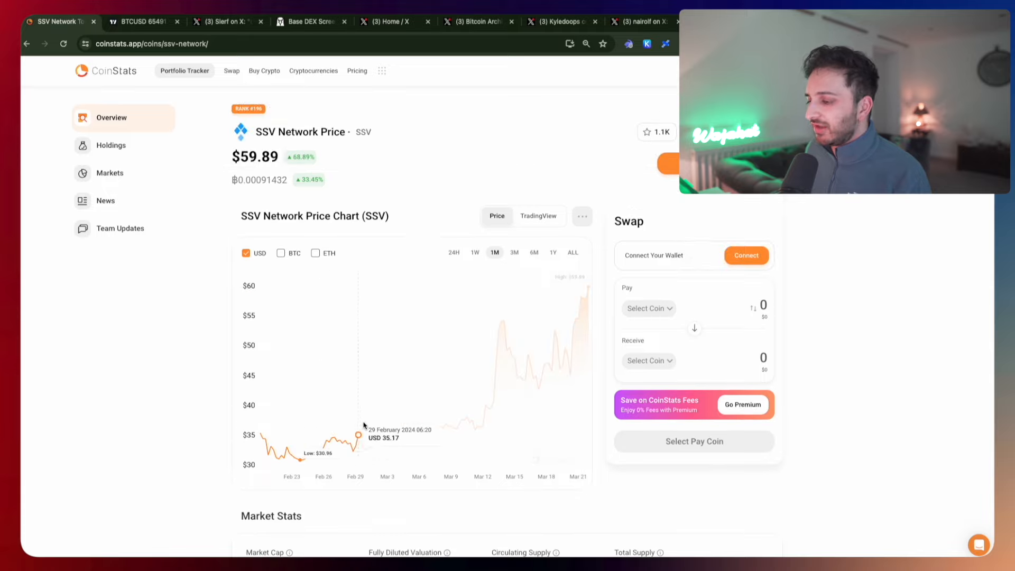
mouse_move(504, 398)
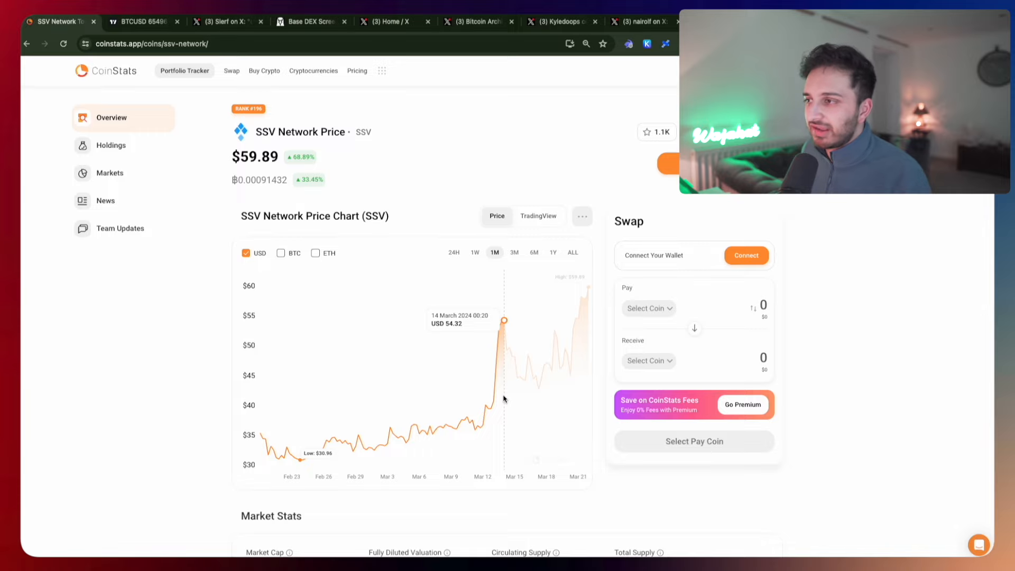
Return to the CoinStats portfolio dashboard showing $40,704.16 total worth.
click(184, 71)
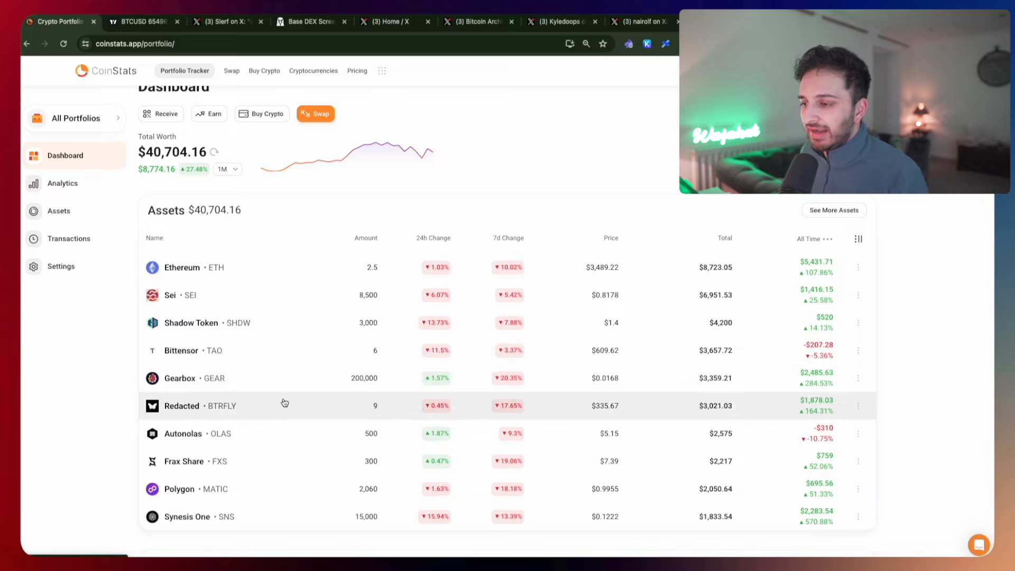
mouse_move(264, 275)
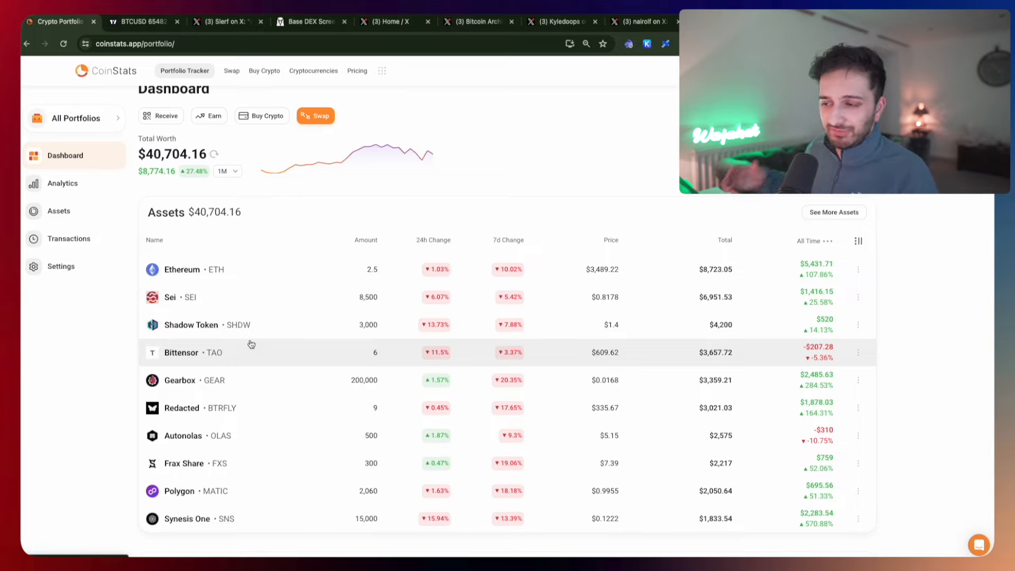
mouse_move(413, 141)
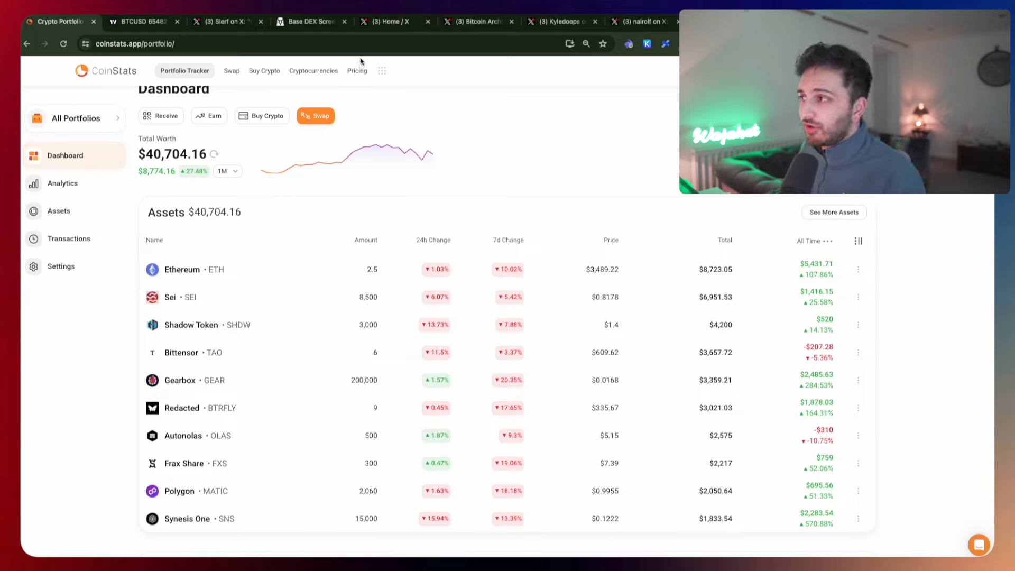
Review the Bitcoin ETF supply post, the Base token pairs list and the Slerf post, ending on the BTC chart.
click(560, 21)
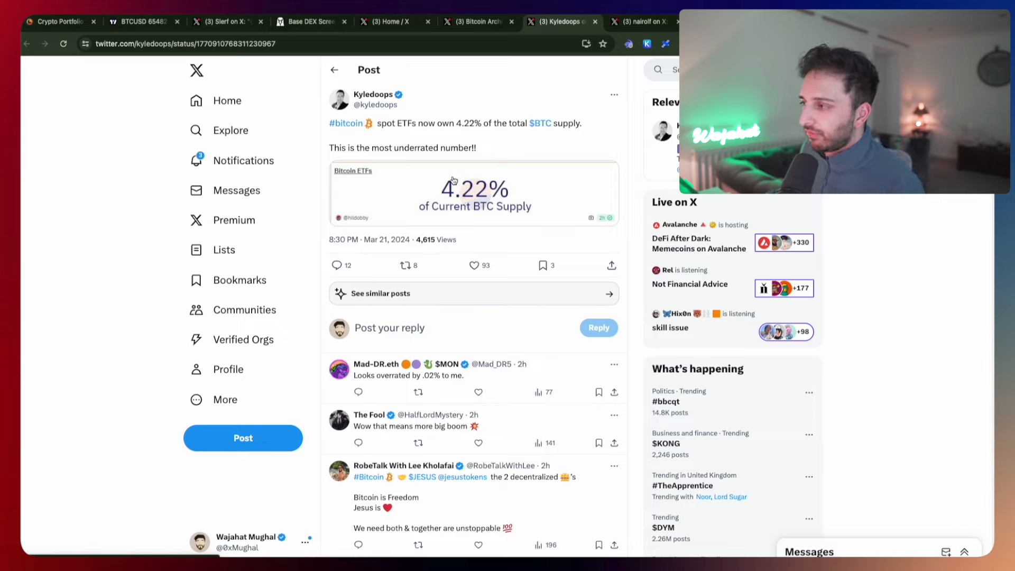
mouse_move(463, 55)
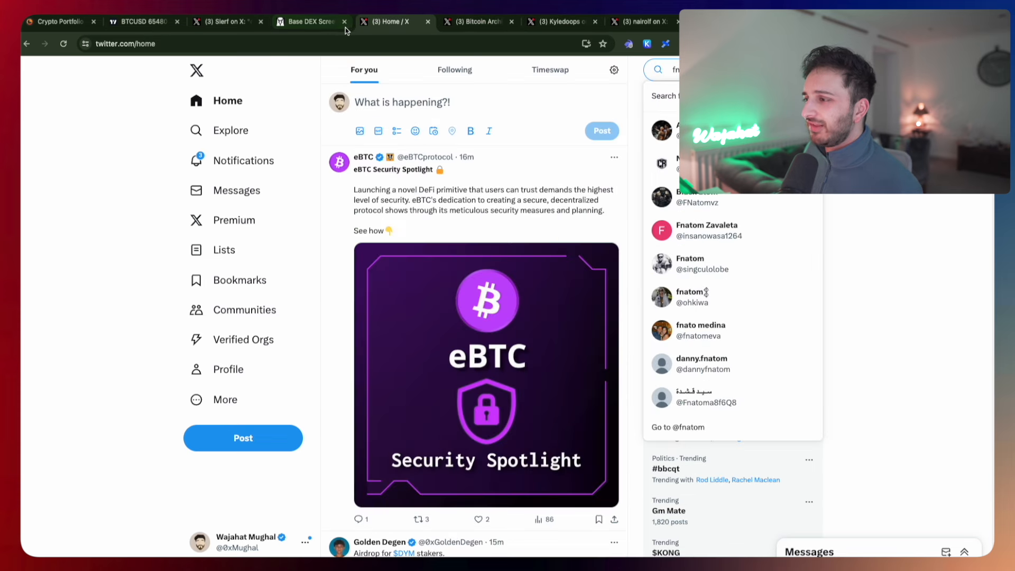
click(310, 21)
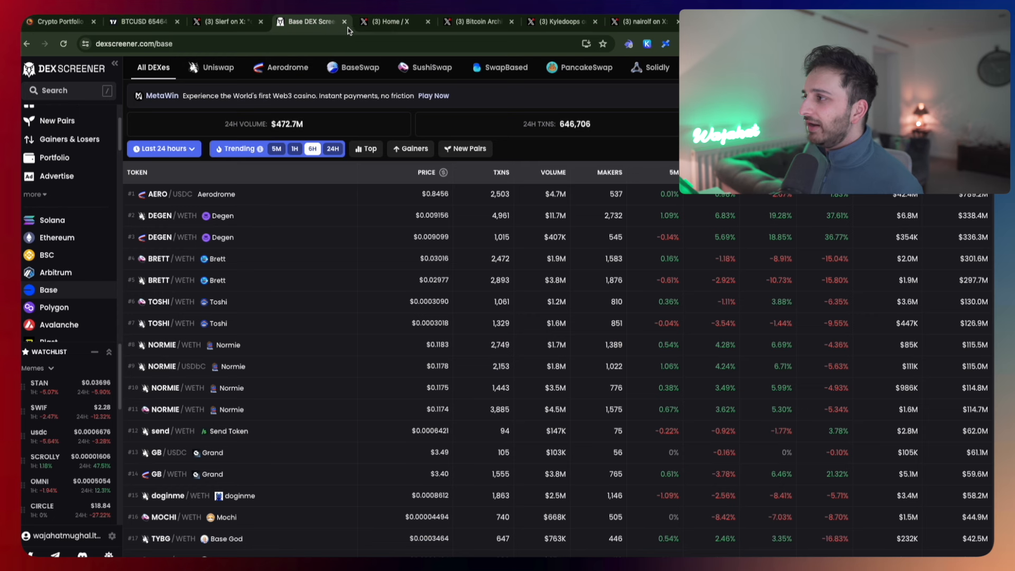
click(223, 21)
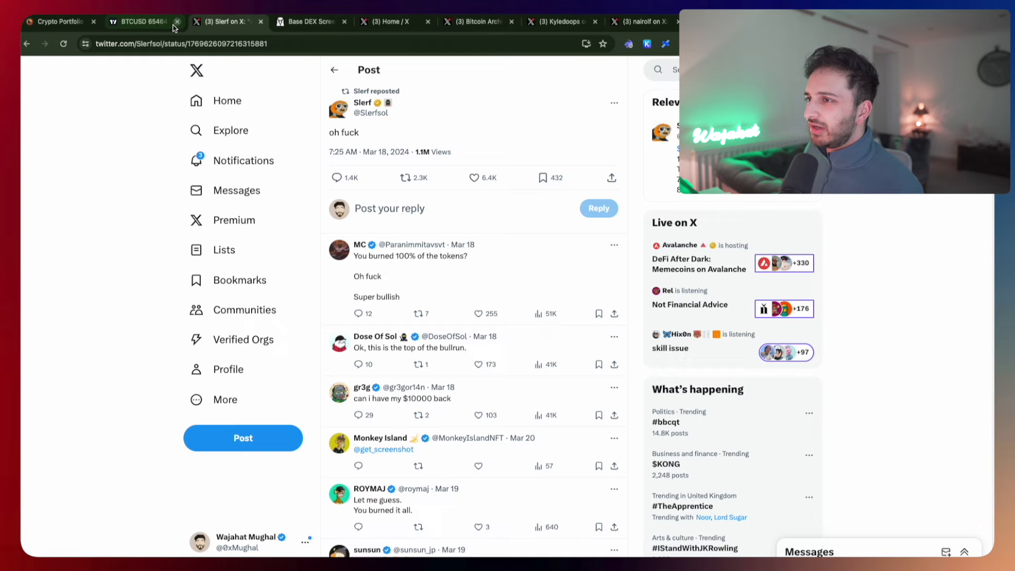
click(139, 22)
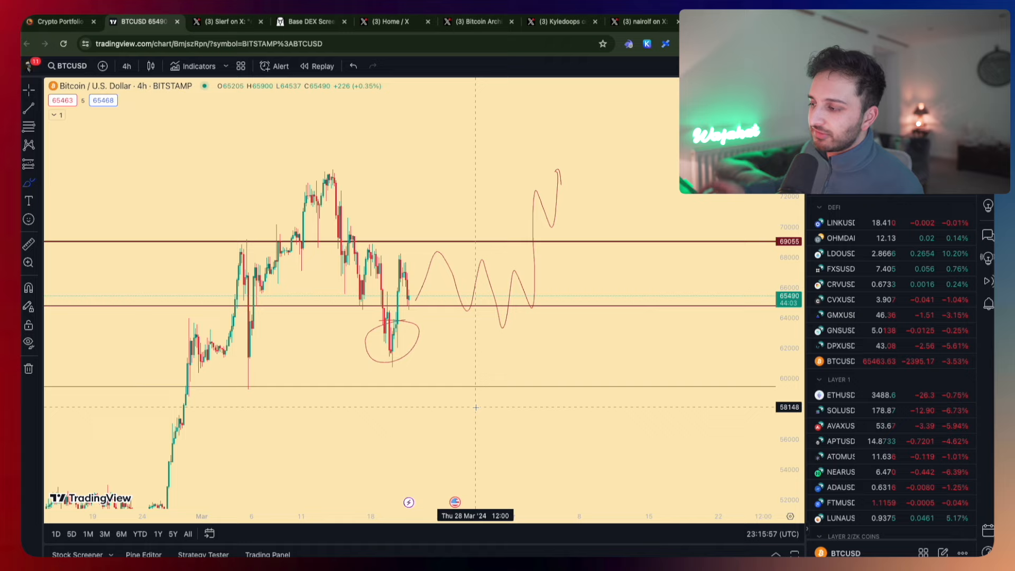
mouse_move(477, 370)
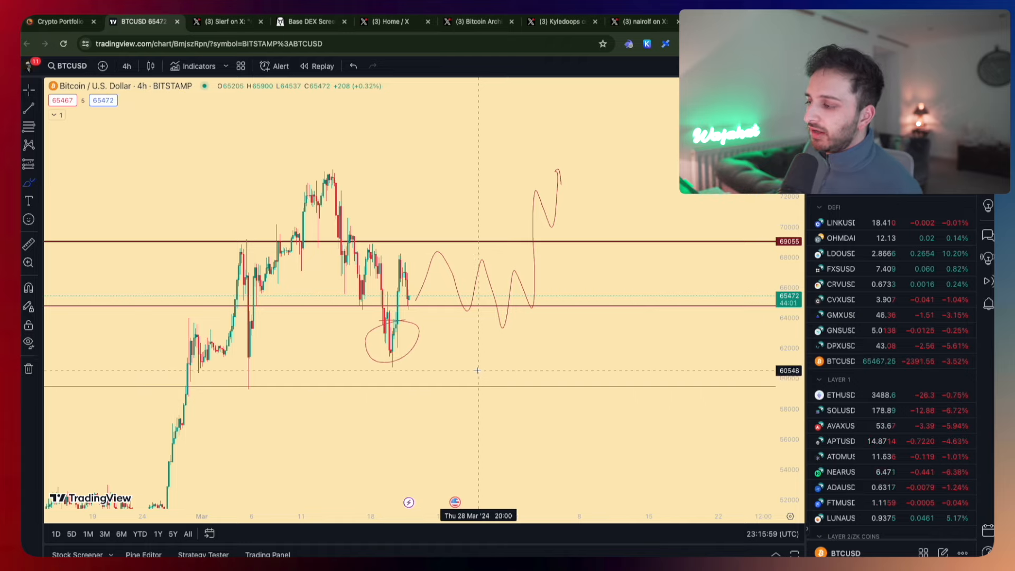
mouse_move(563, 260)
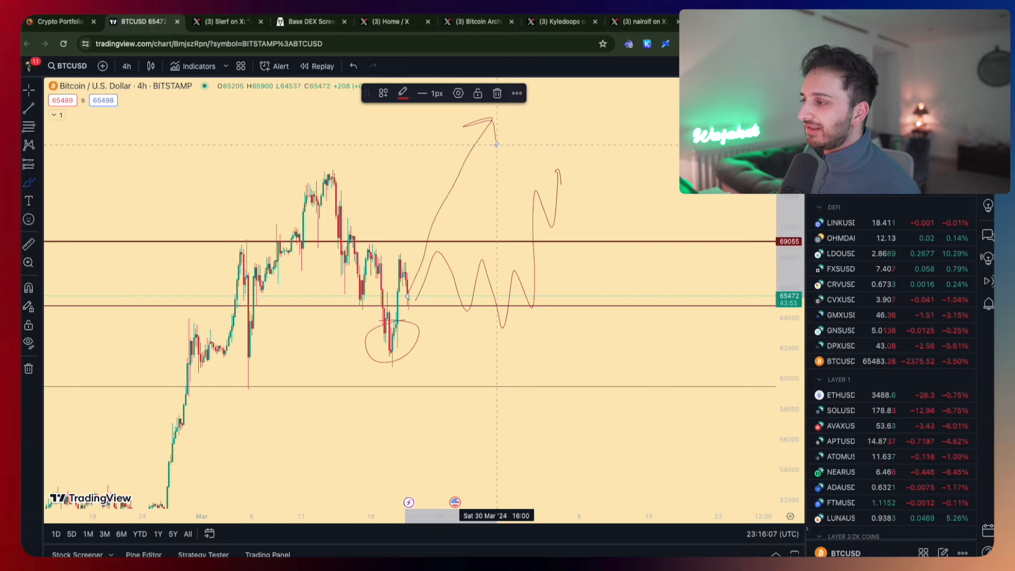
mouse_move(517, 111)
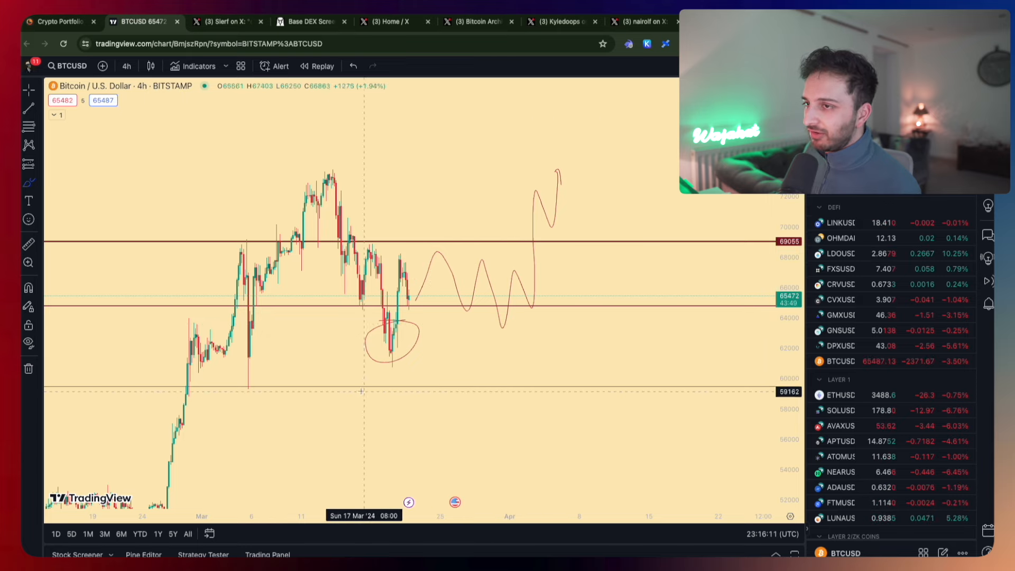
mouse_move(275, 191)
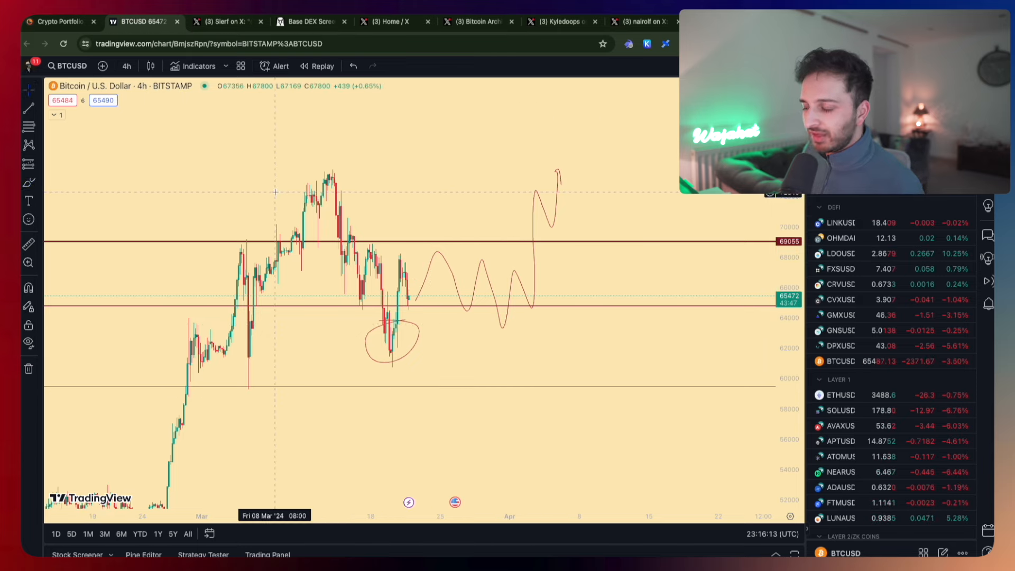
mouse_move(314, 266)
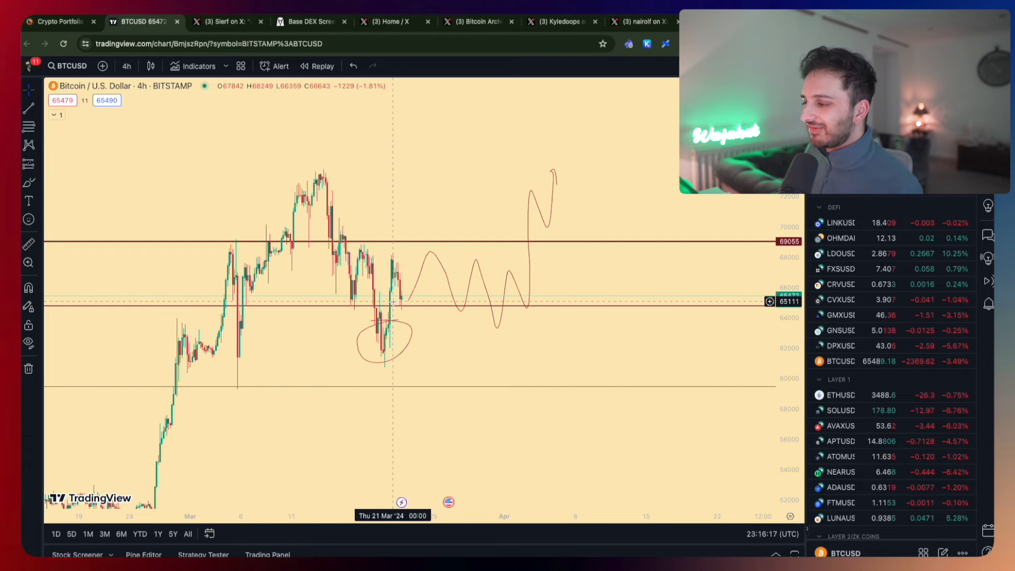
mouse_move(448, 318)
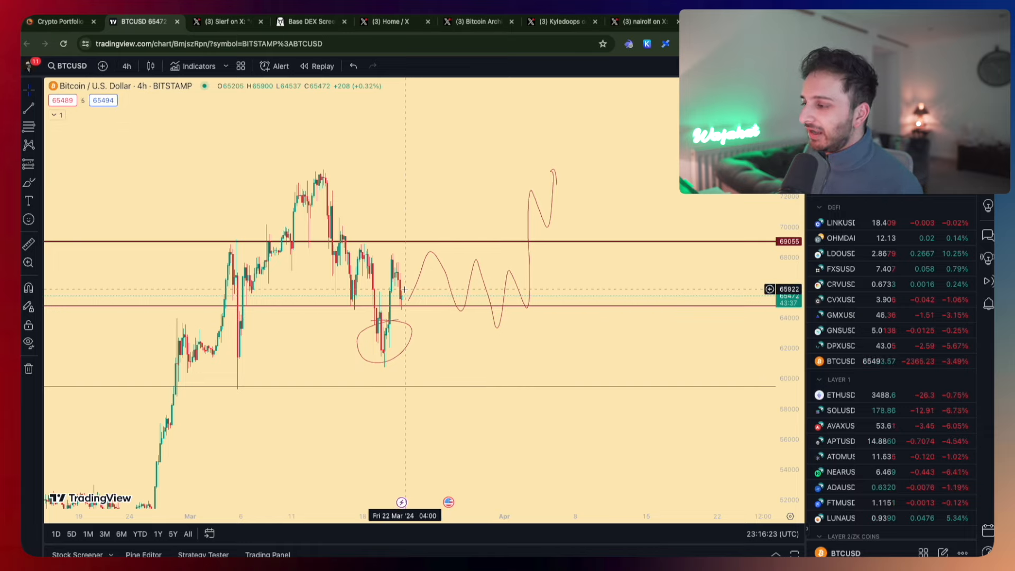
mouse_move(478, 289)
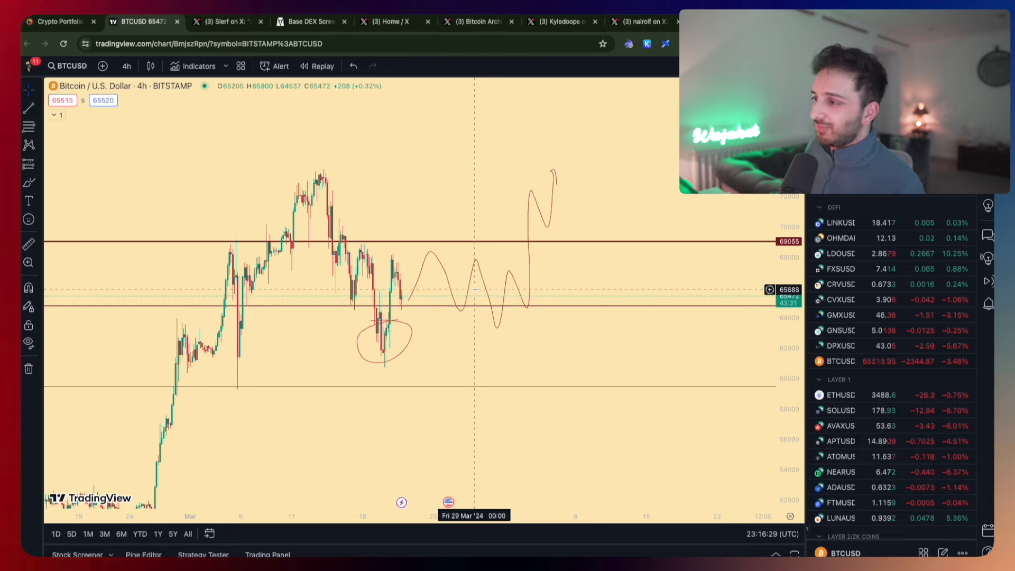
mouse_move(435, 145)
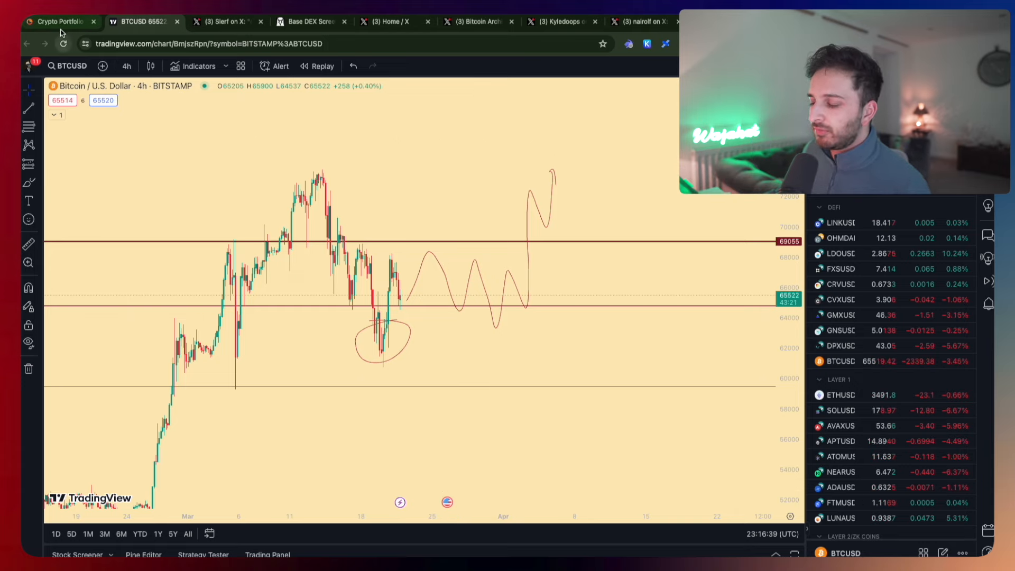
Switch from the TradingView BTCUSD chart to the CoinStats crypto portfolio overview.
click(58, 21)
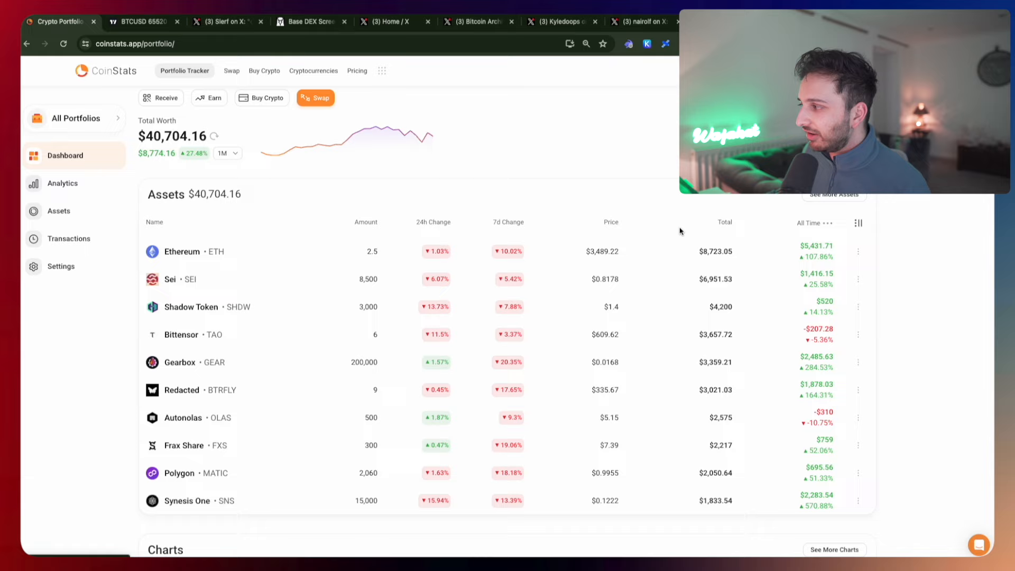
click(58, 210)
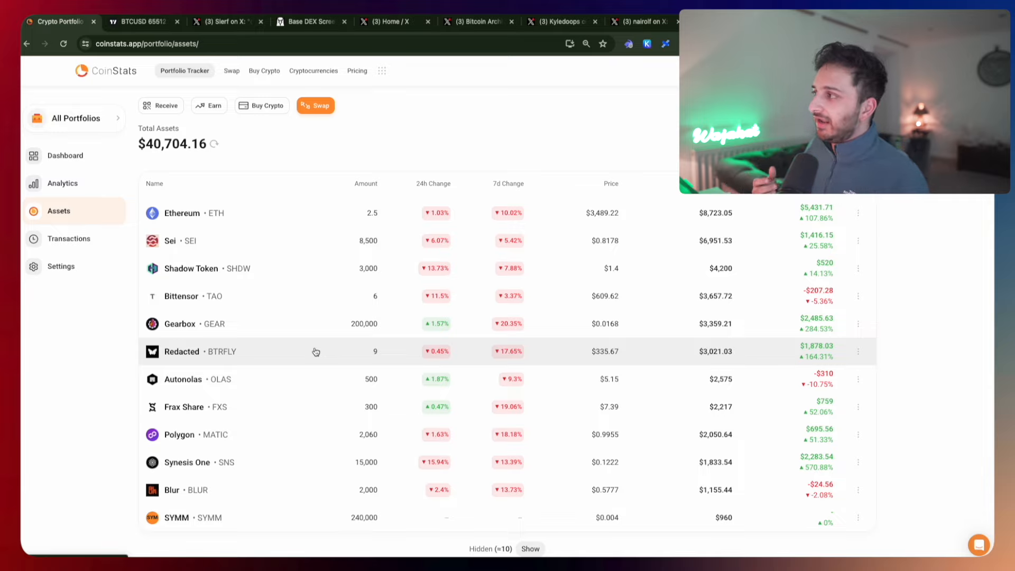
mouse_move(518, 78)
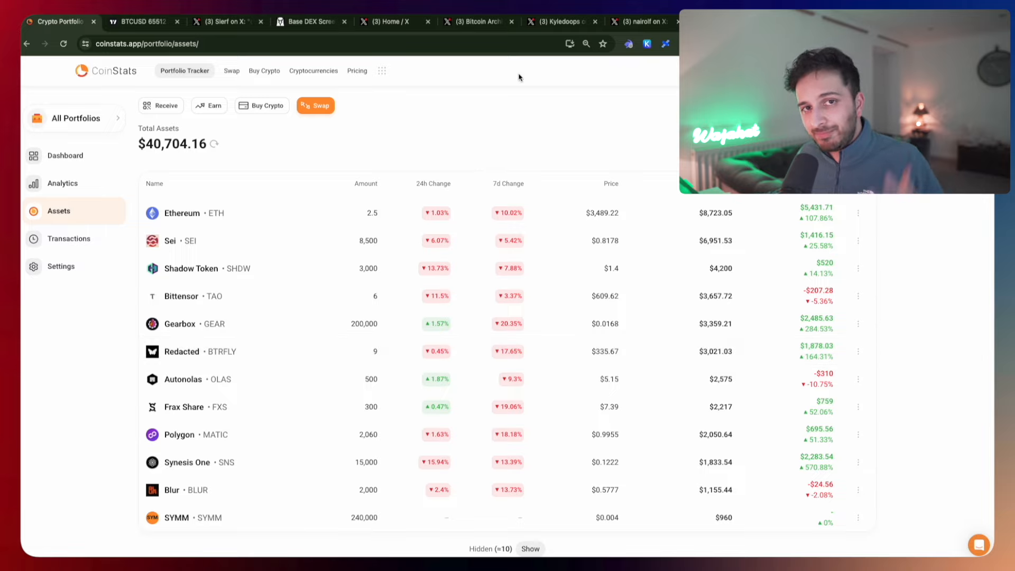
mouse_move(610, 64)
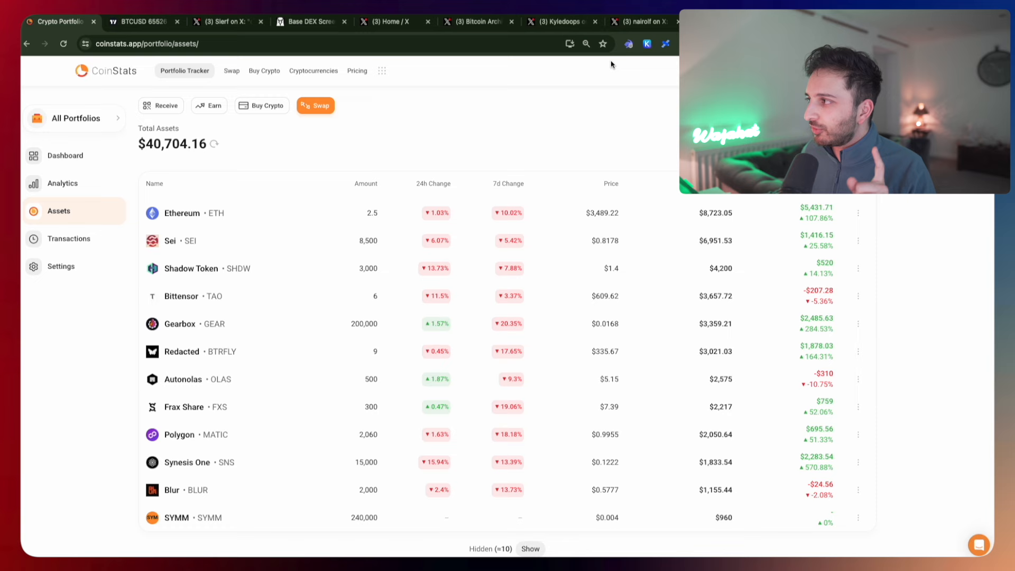
click(637, 22)
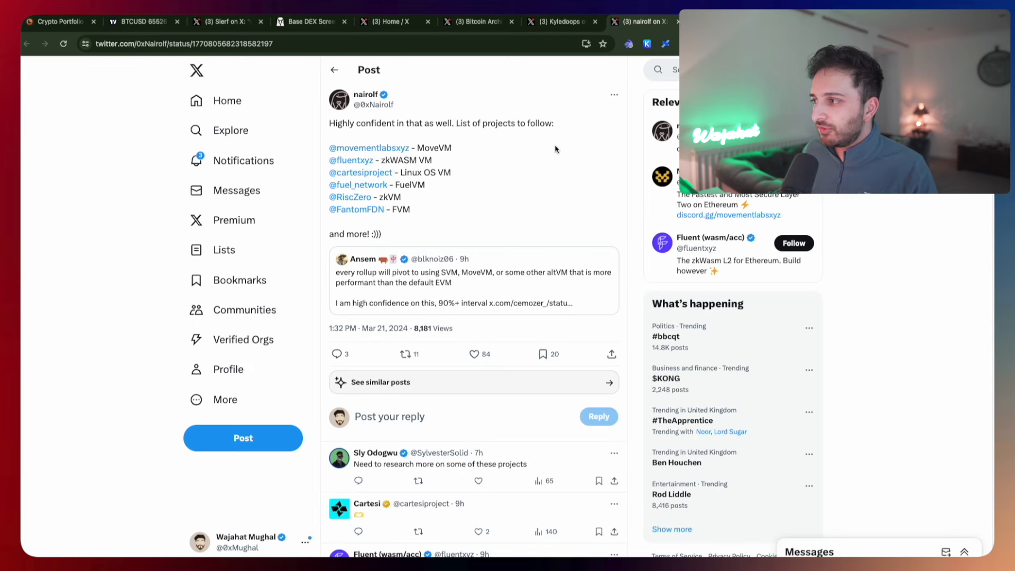
mouse_move(527, 155)
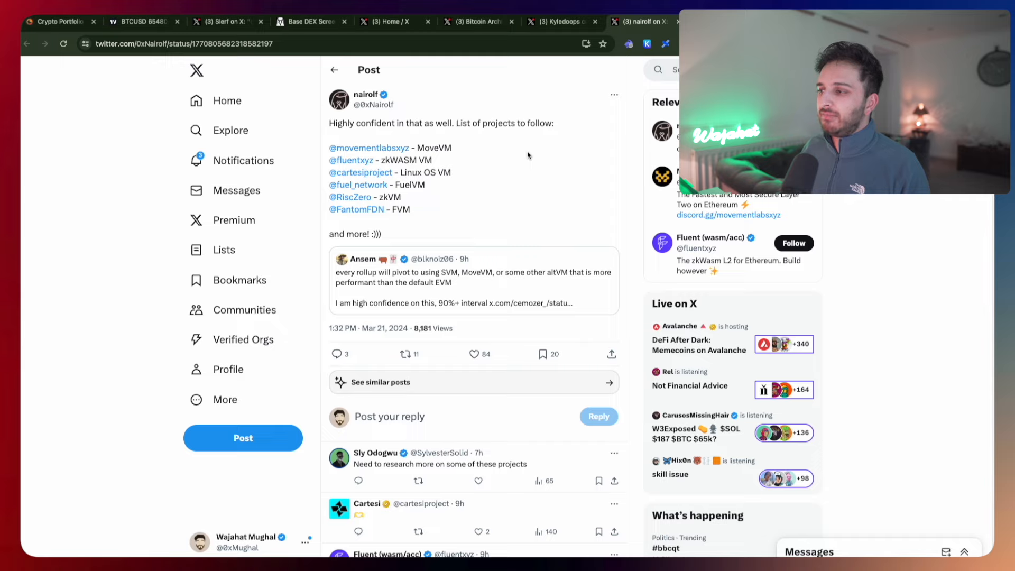
mouse_move(405, 98)
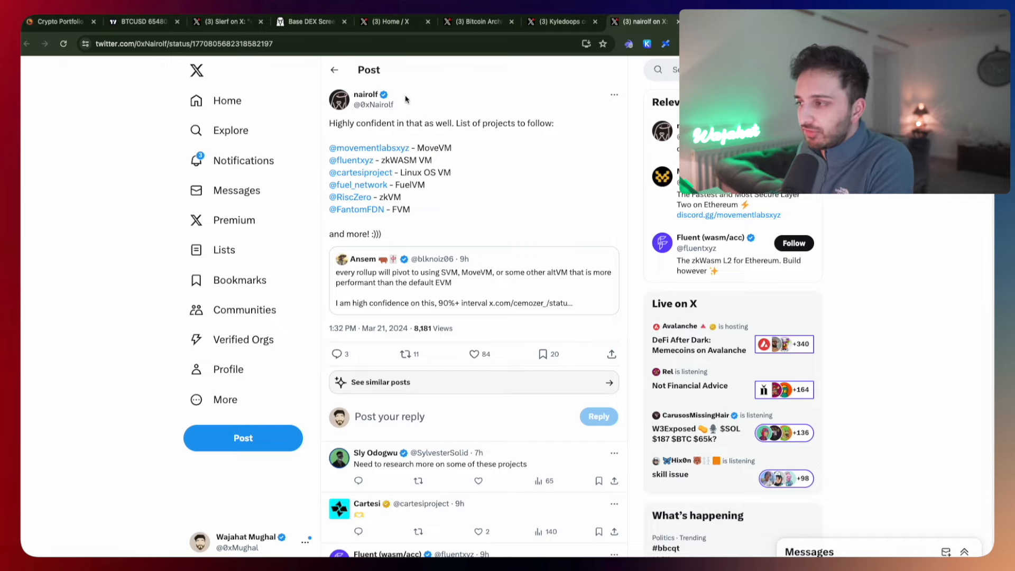
mouse_move(364, 94)
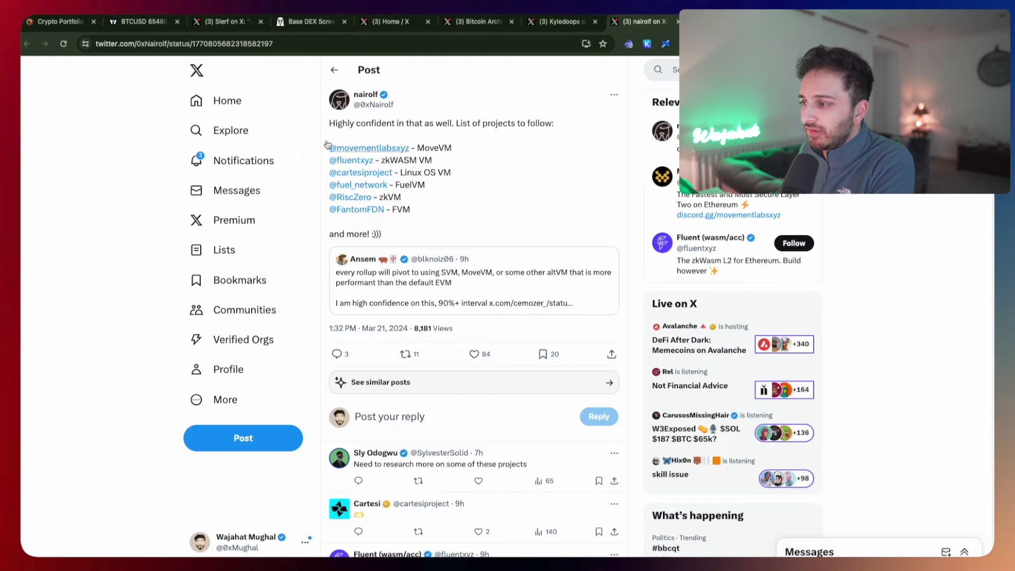
mouse_move(406, 201)
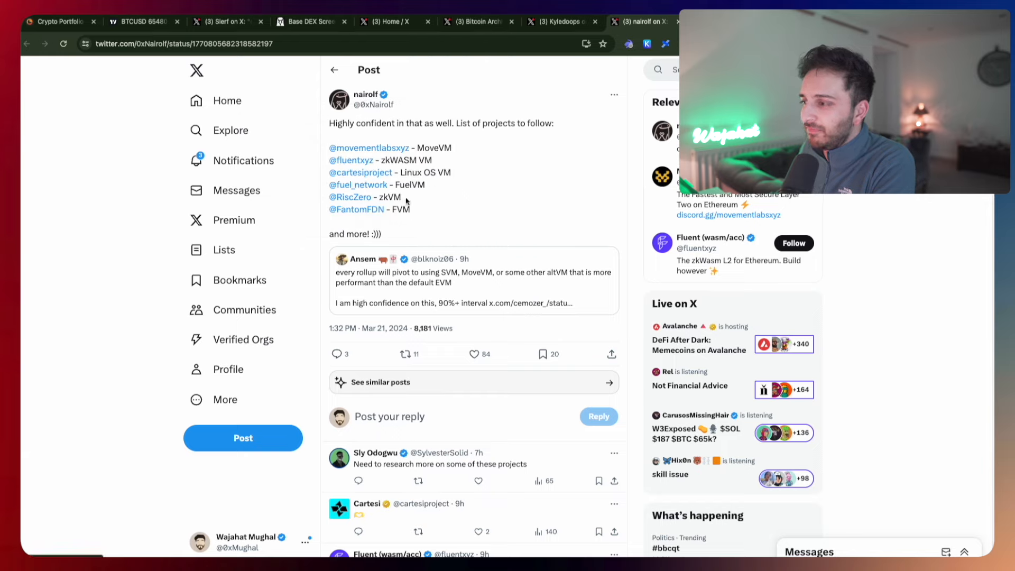
mouse_move(350, 164)
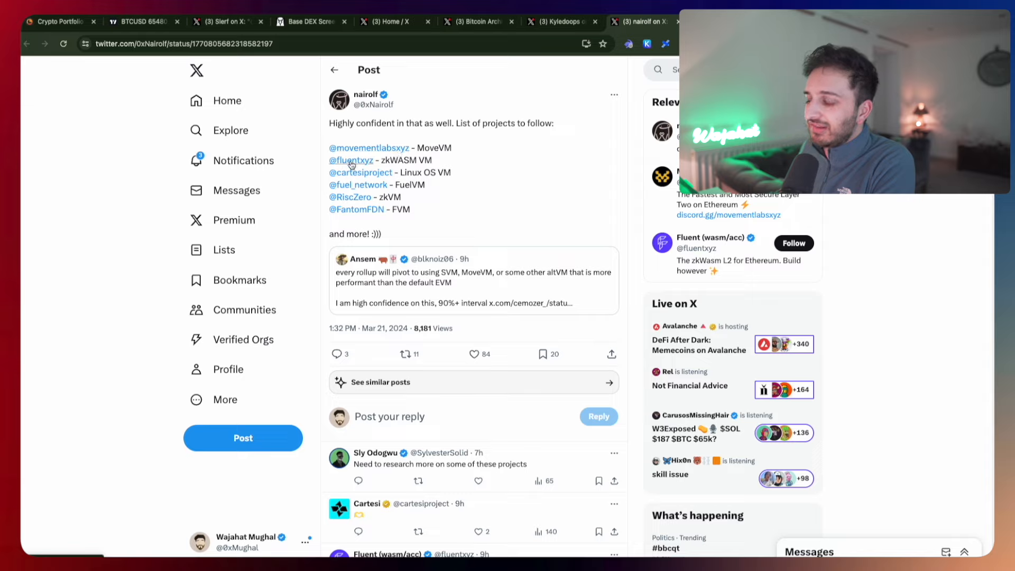
mouse_move(457, 191)
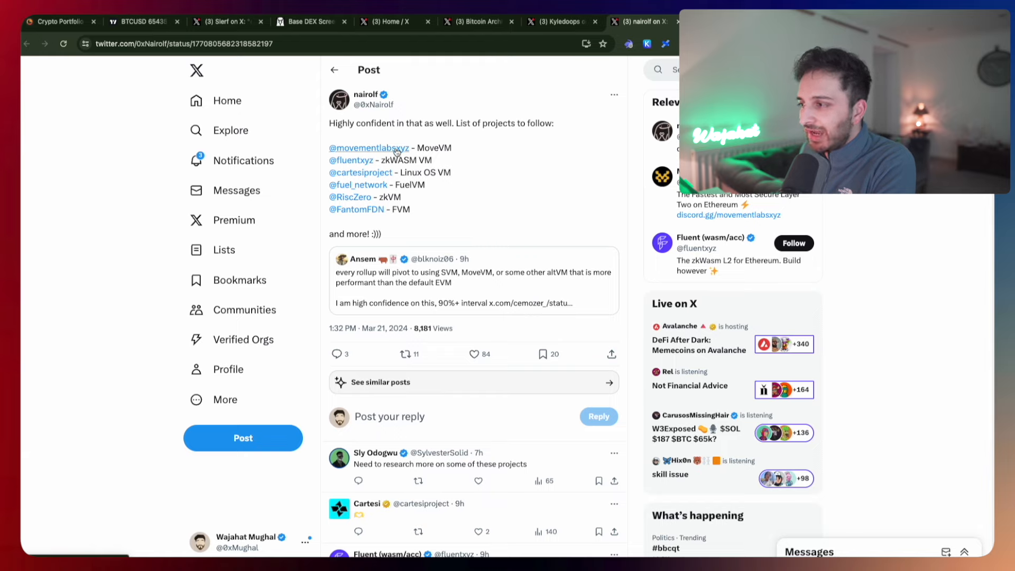
mouse_move(358, 184)
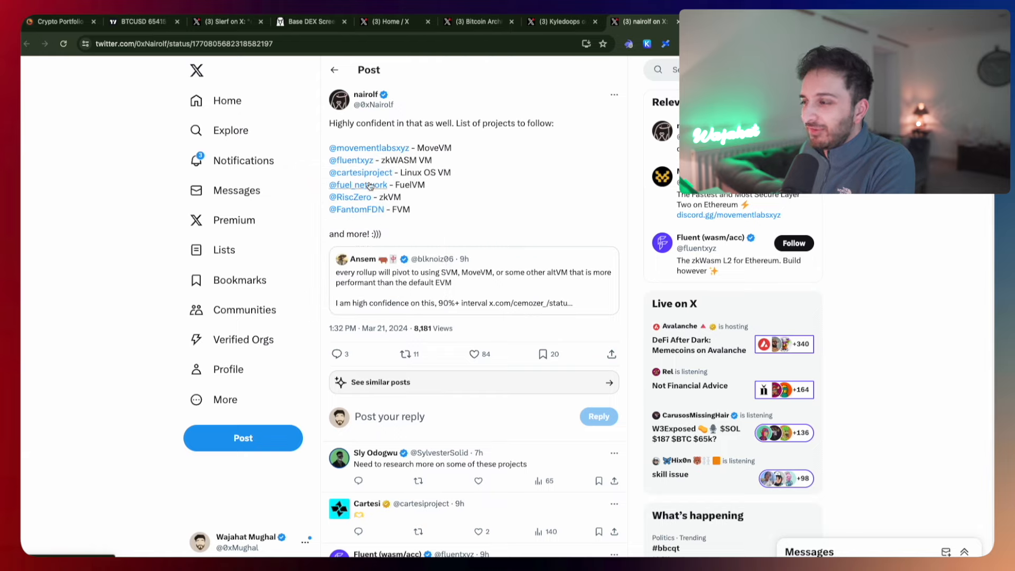
mouse_move(358, 165)
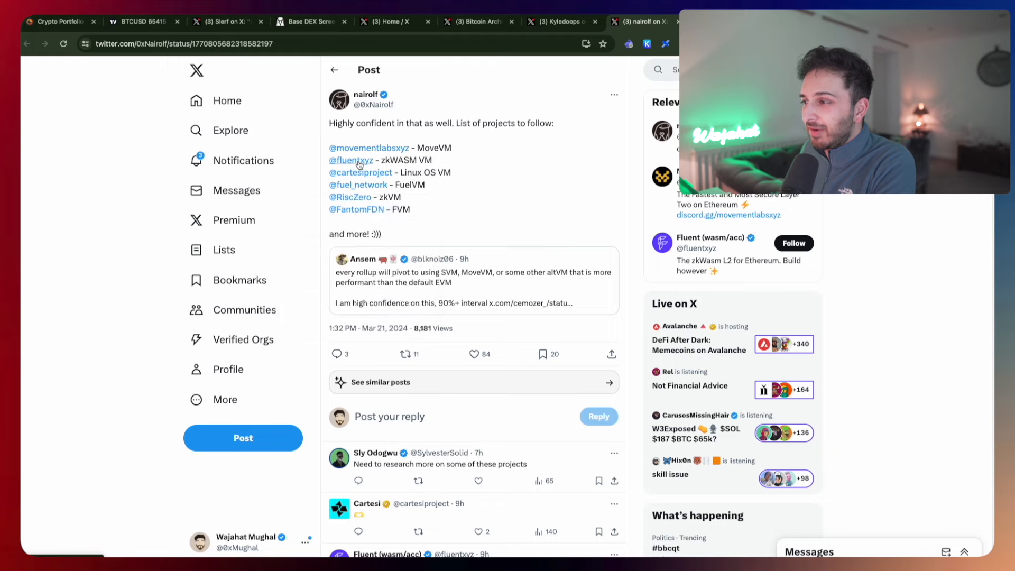
mouse_move(351, 160)
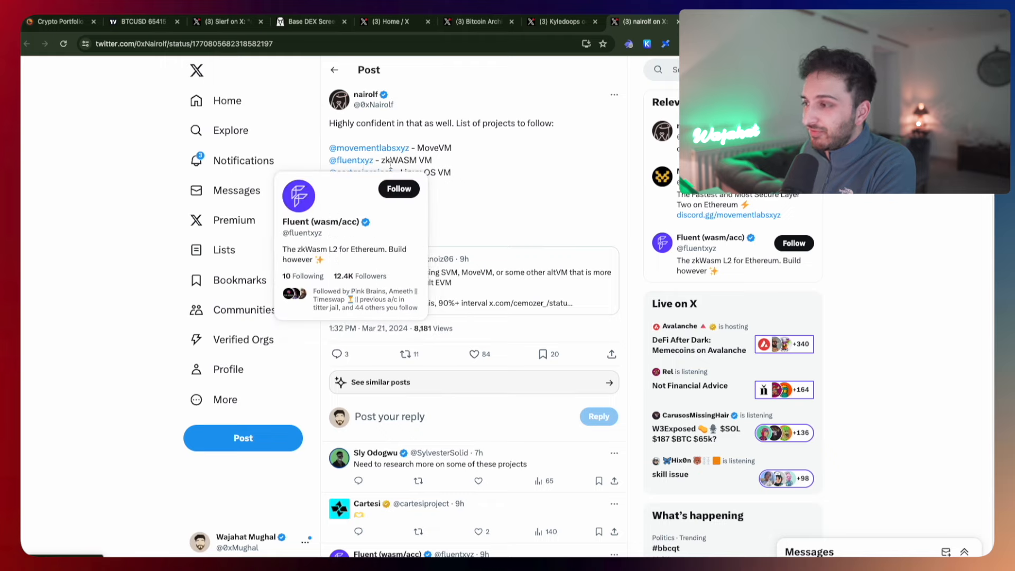
mouse_move(362, 198)
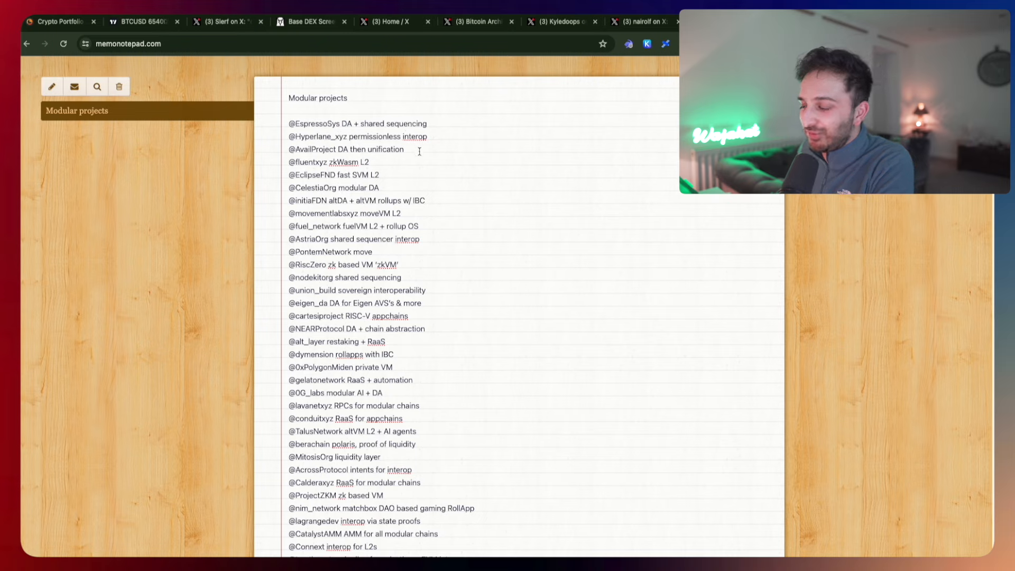
mouse_move(468, 178)
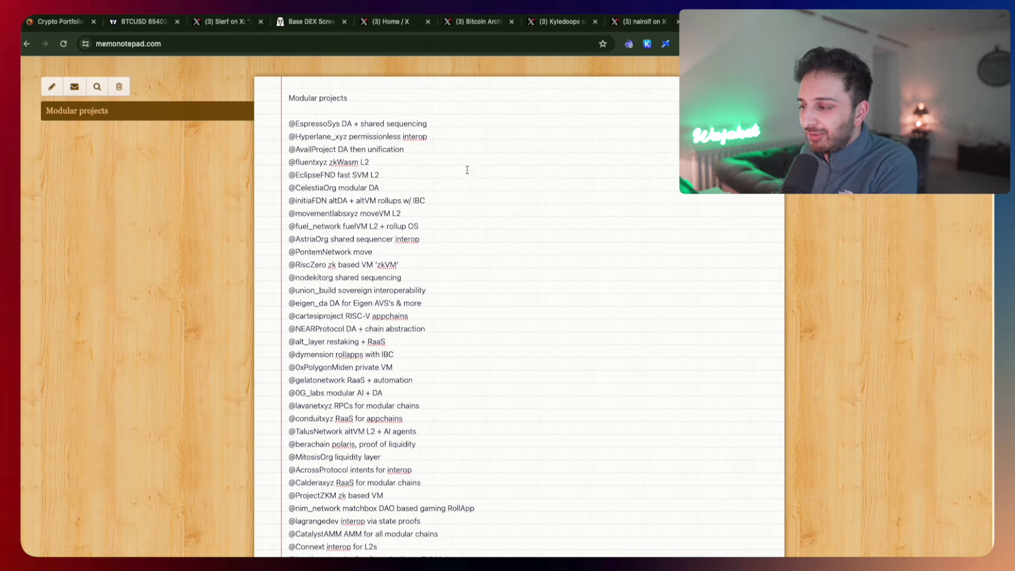
mouse_move(366, 133)
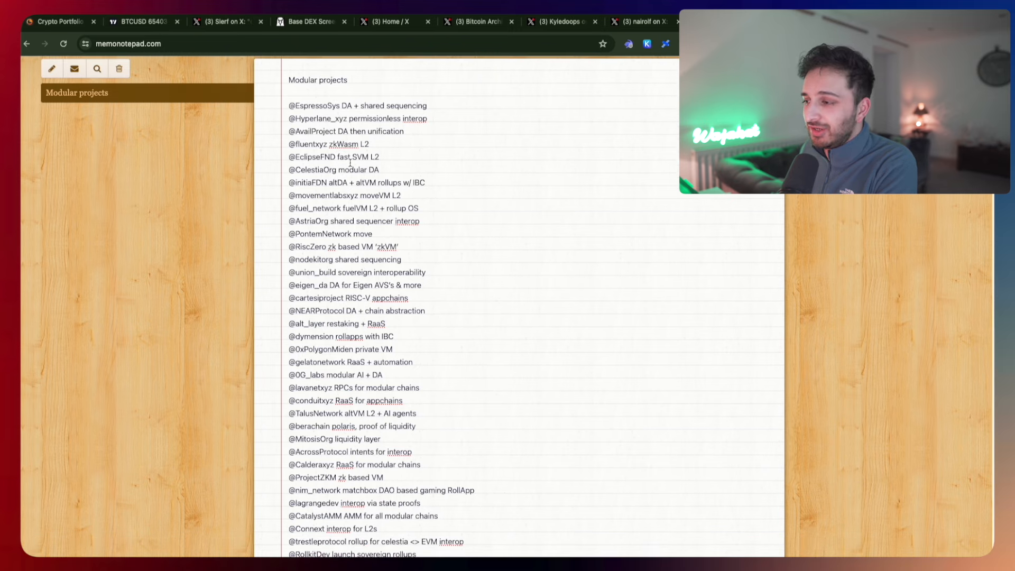
scroll(down, 3)
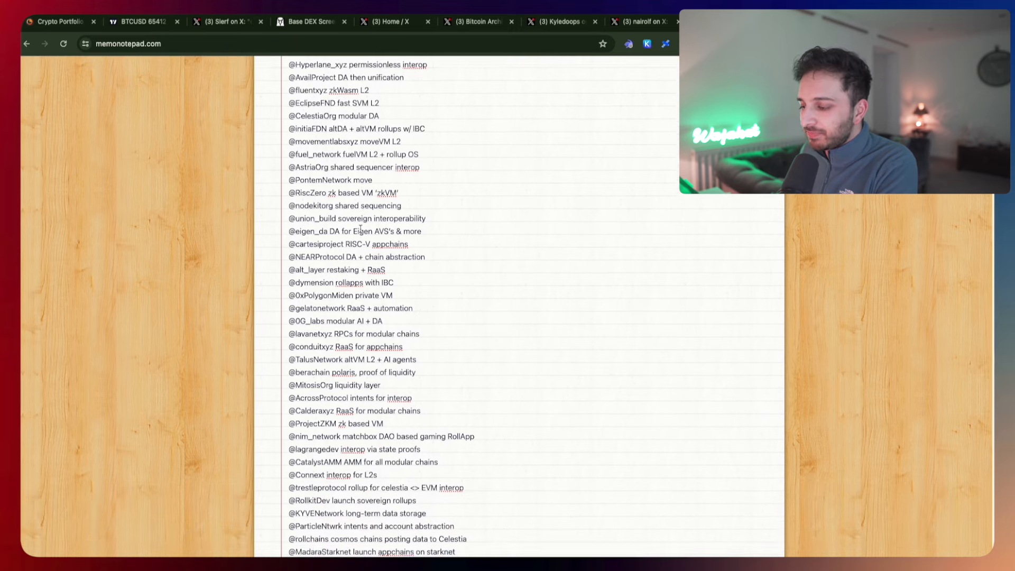
scroll(down, 3)
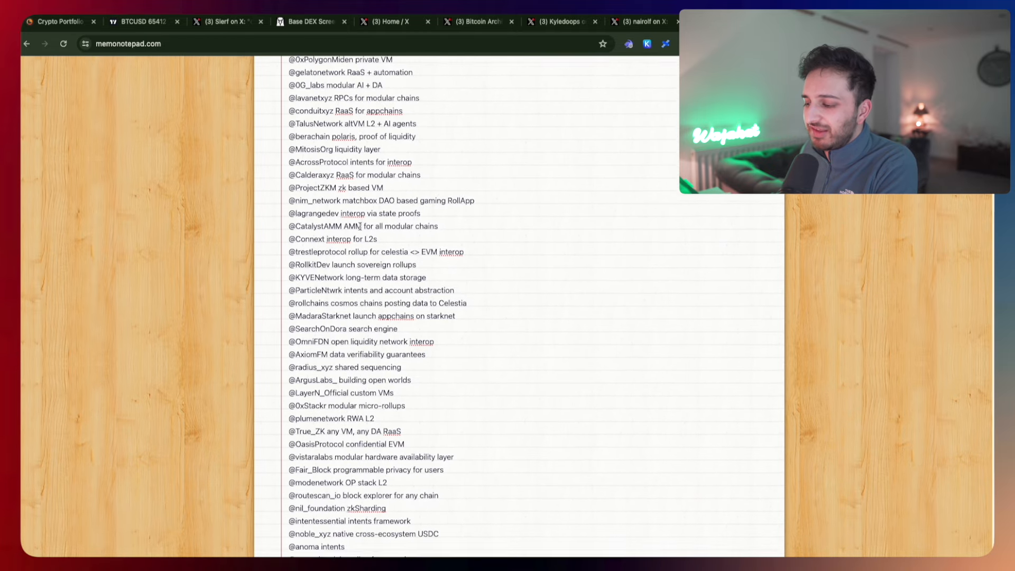
scroll(down, 3)
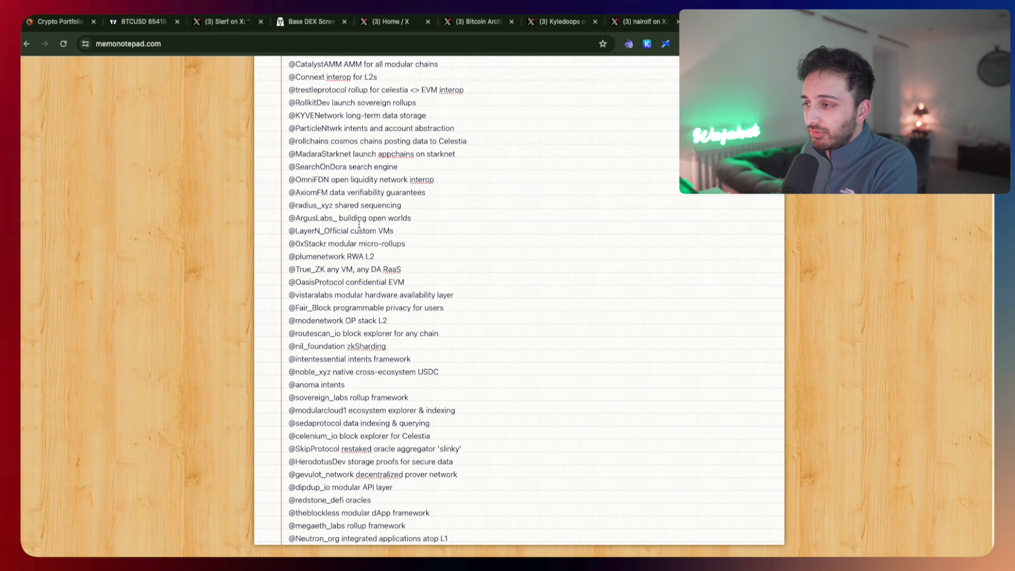
scroll(up, 3)
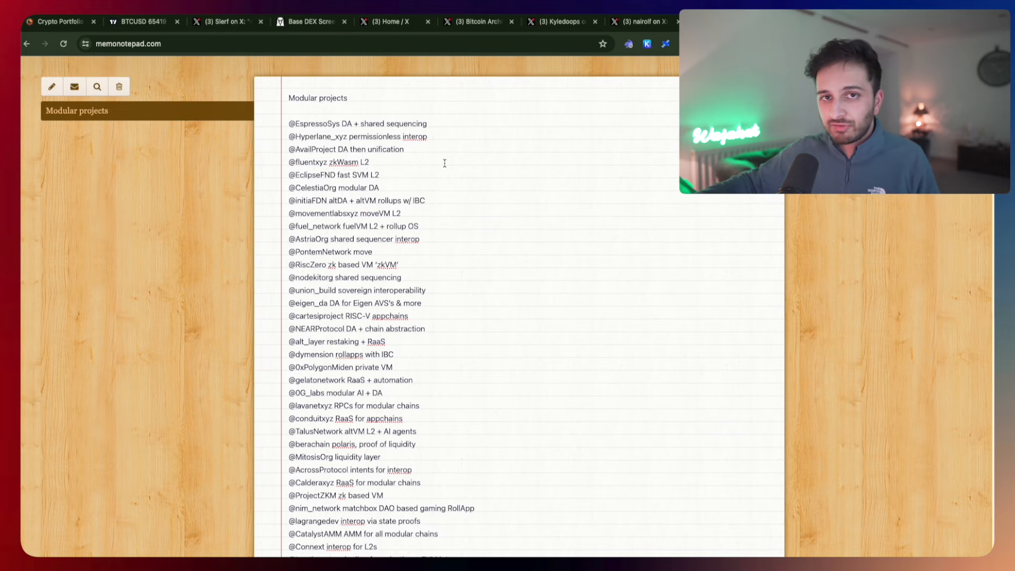
scroll(down, 3)
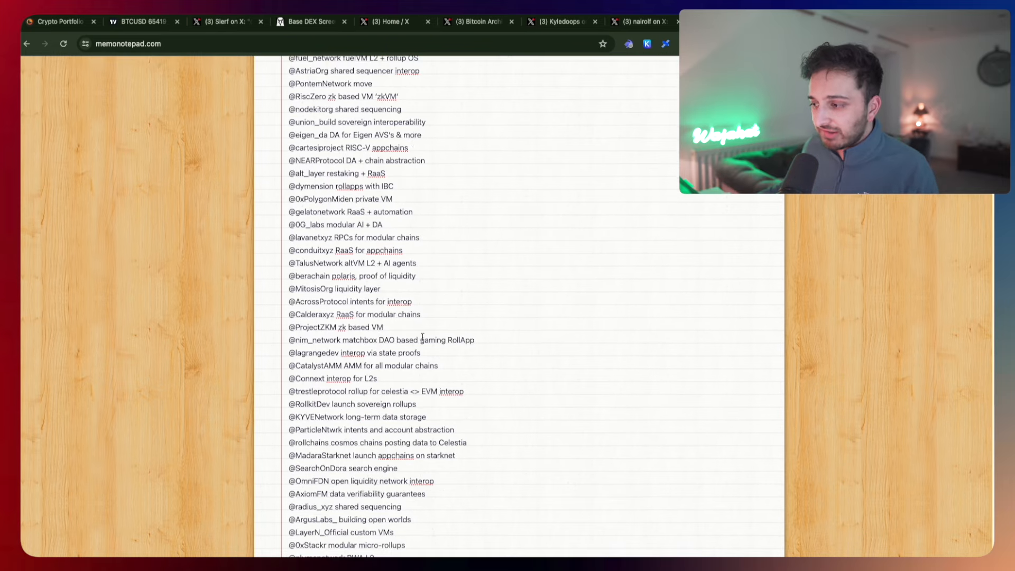
scroll(up, 3)
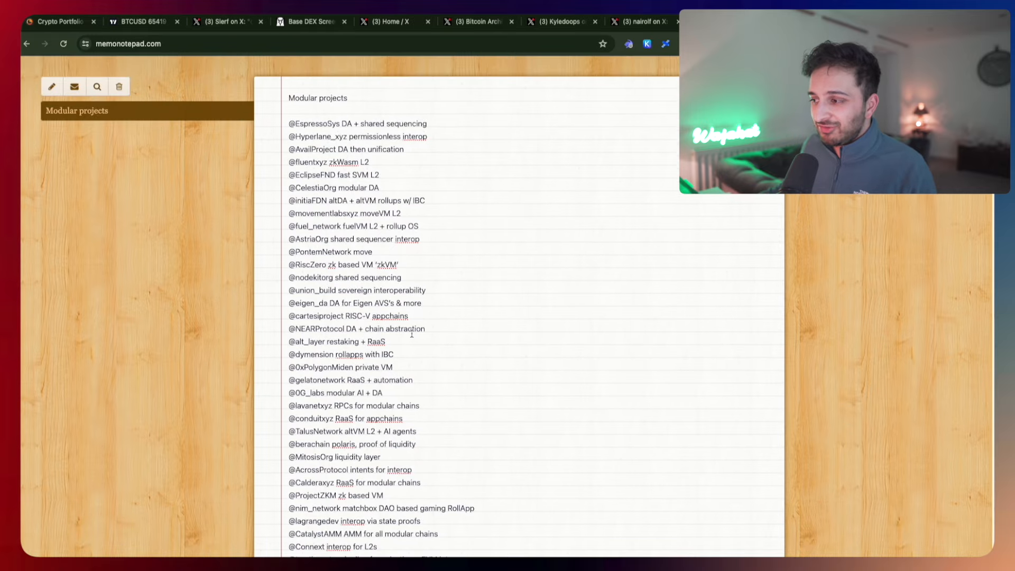
scroll(down, 3)
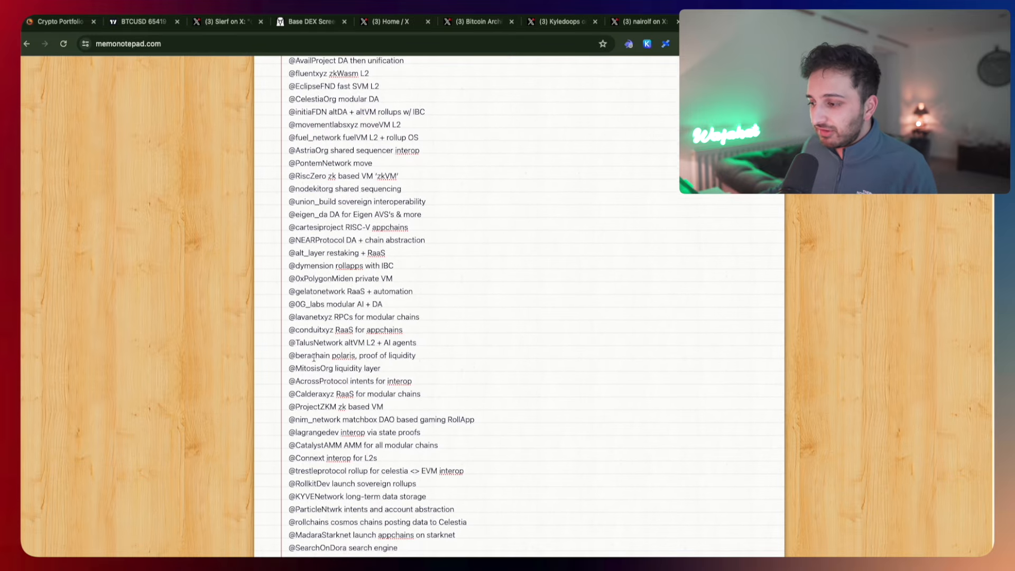
scroll(down, 3)
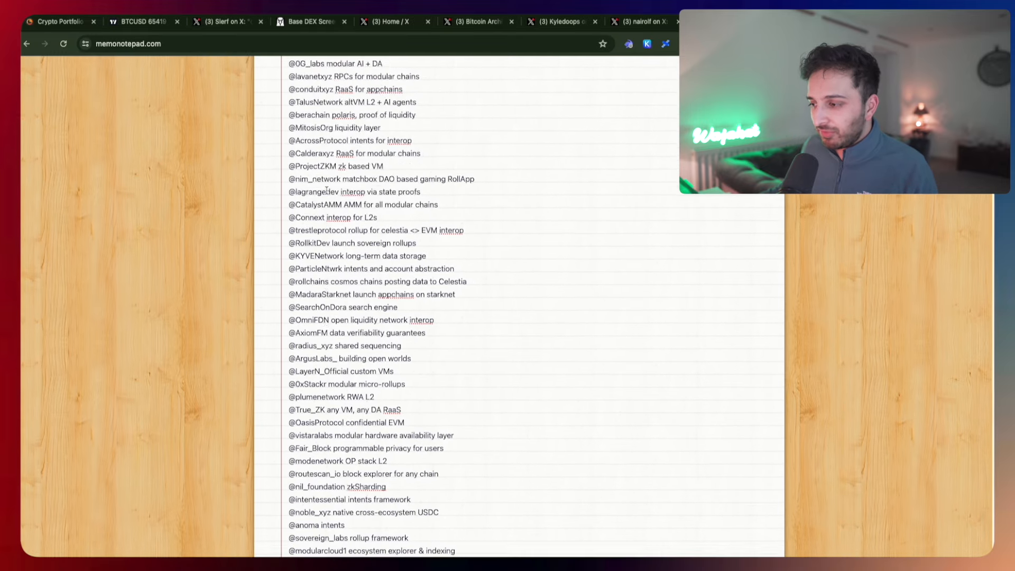
scroll(up, 3)
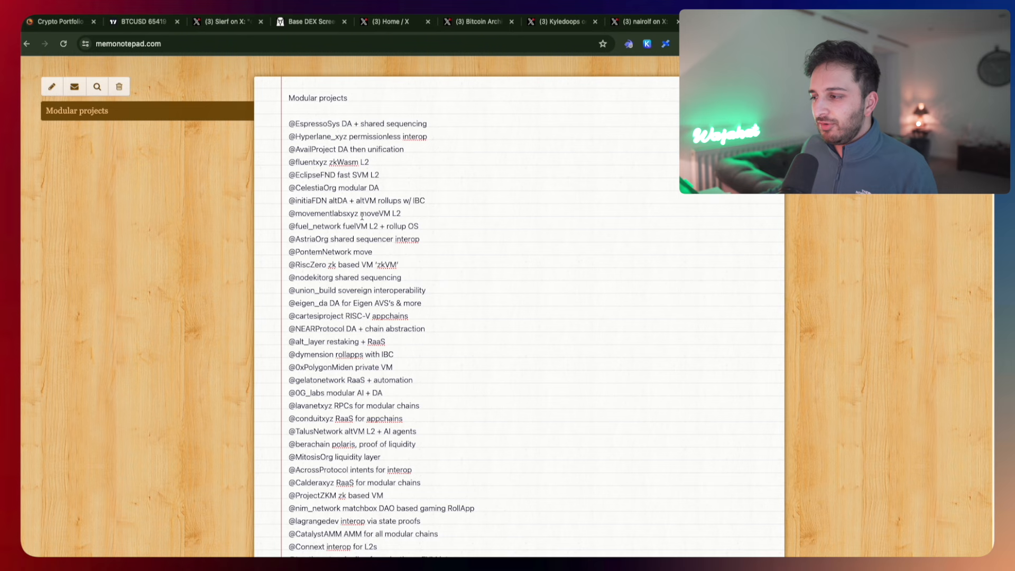
scroll(down, 3)
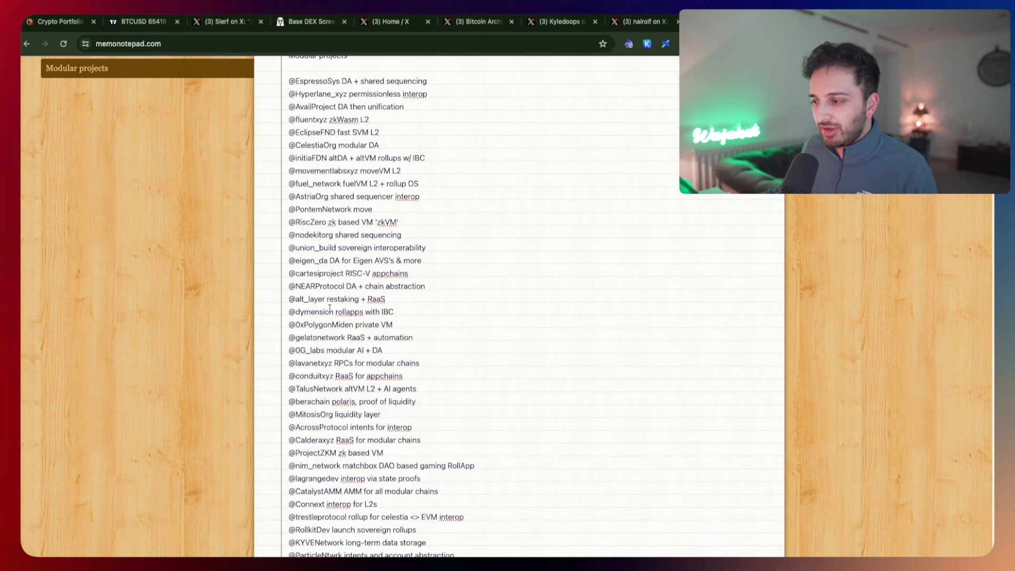
scroll(down, 3)
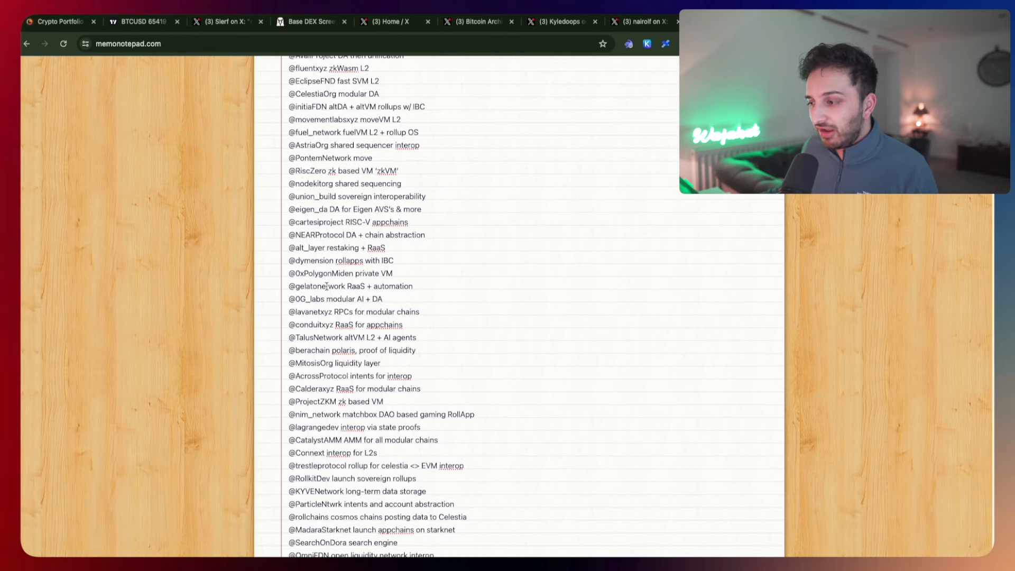
scroll(down, 3)
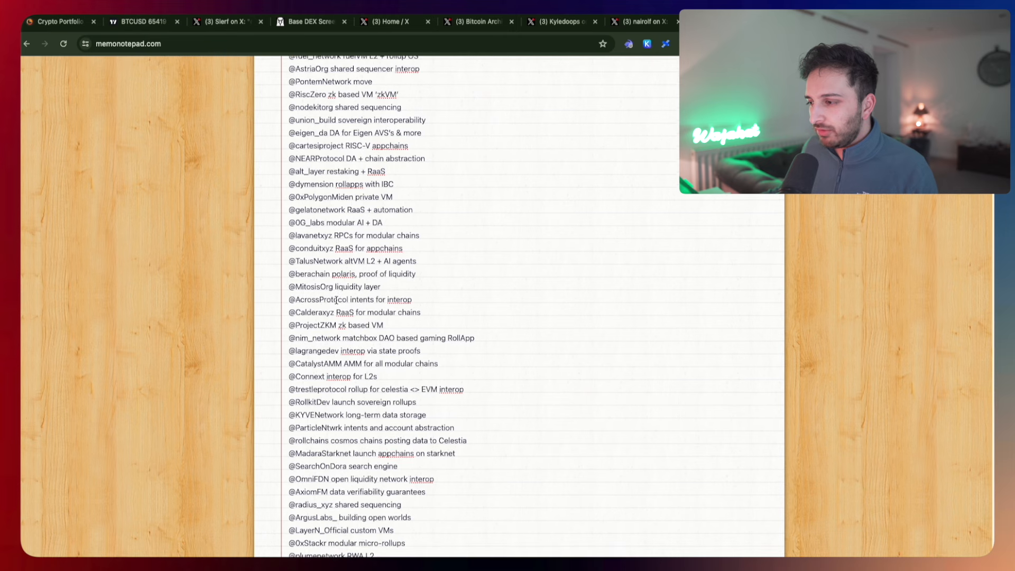
scroll(down, 3)
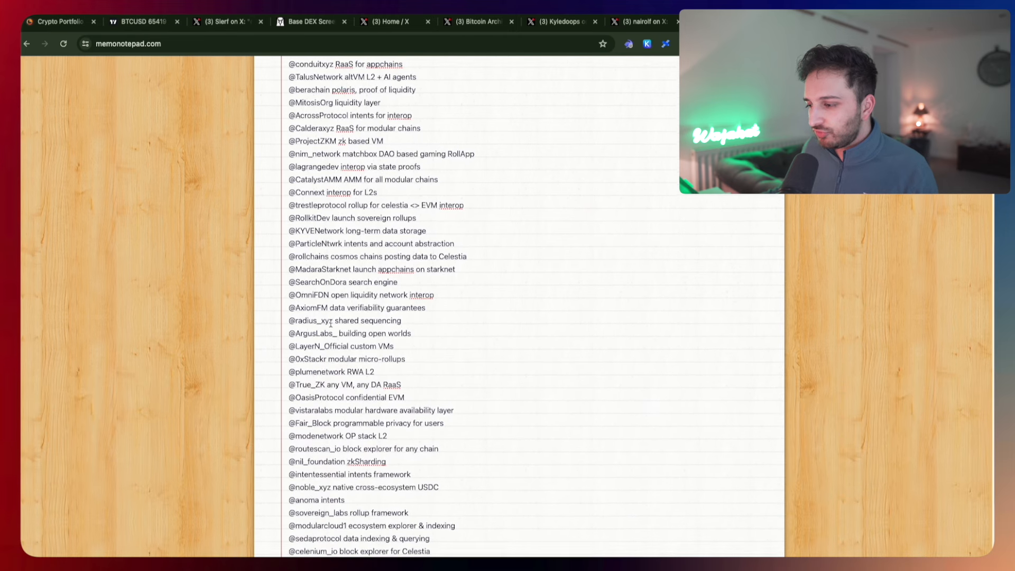
scroll(down, 3)
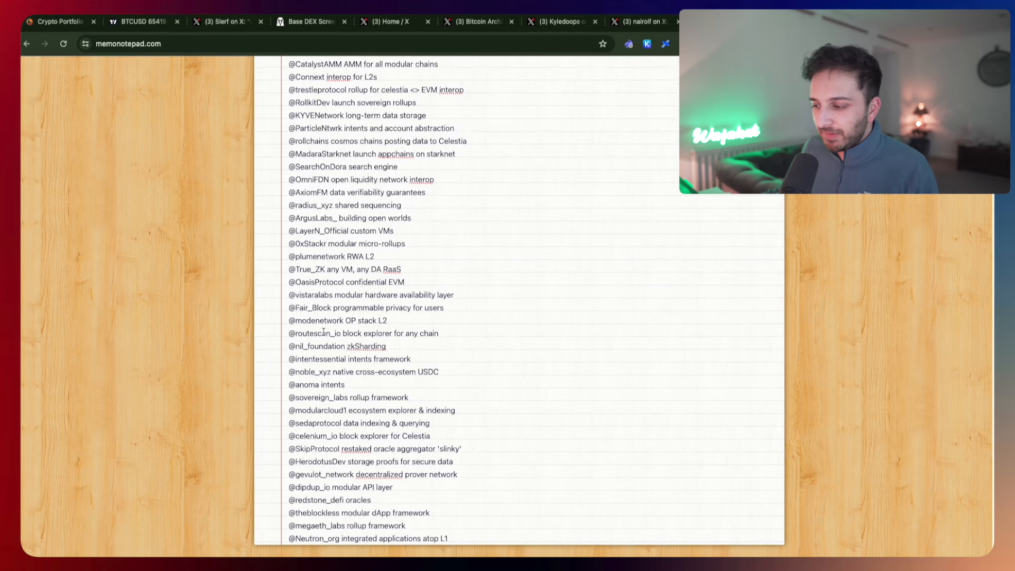
scroll(up, 3)
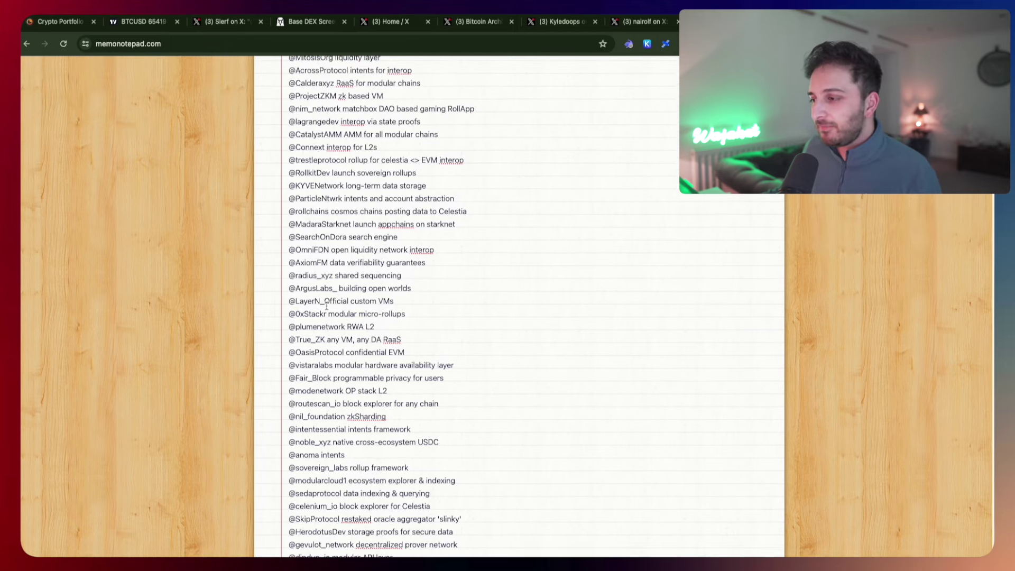
scroll(up, 3)
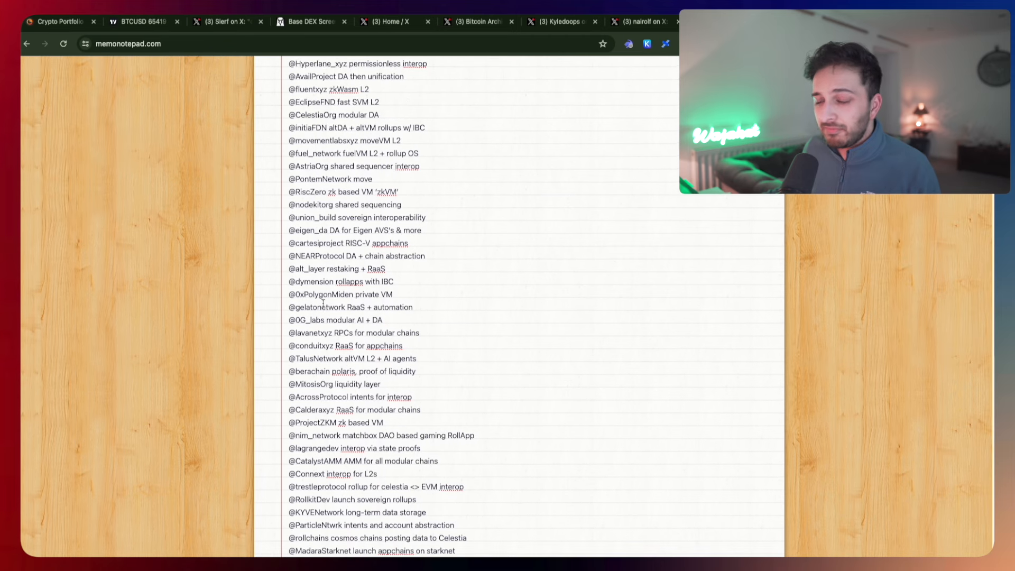
scroll(up, 3)
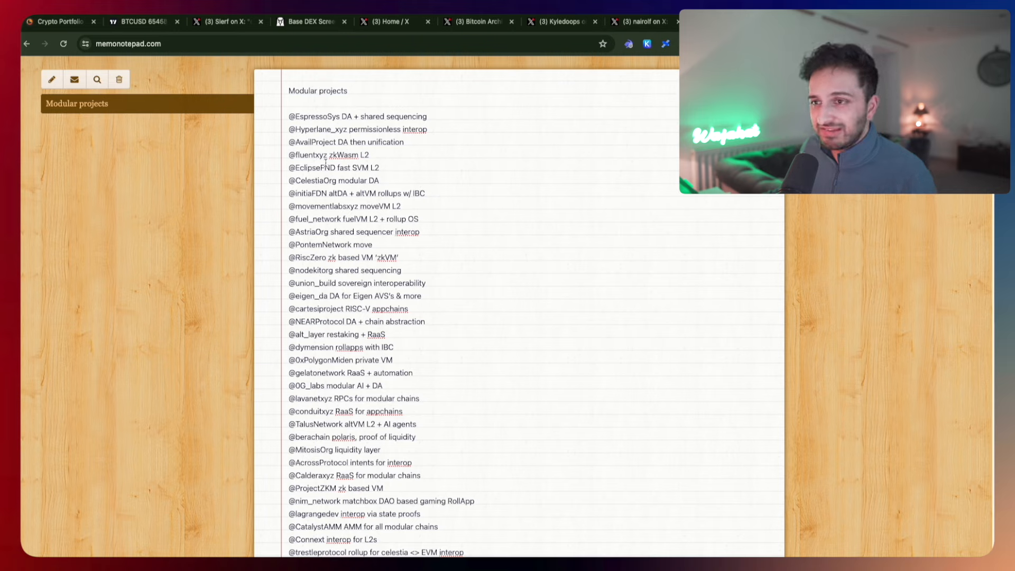
scroll(down, 3)
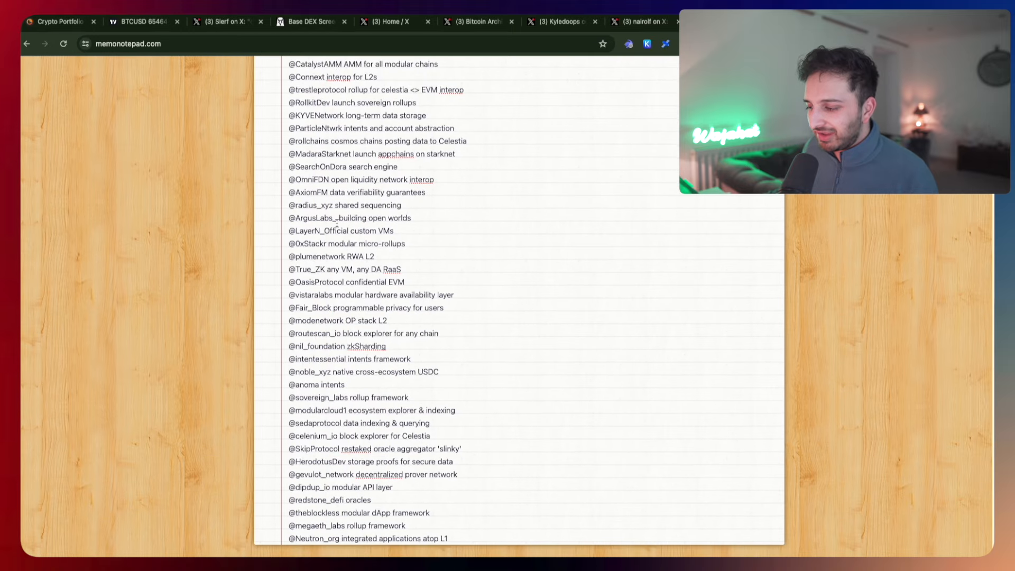
scroll(up, 3)
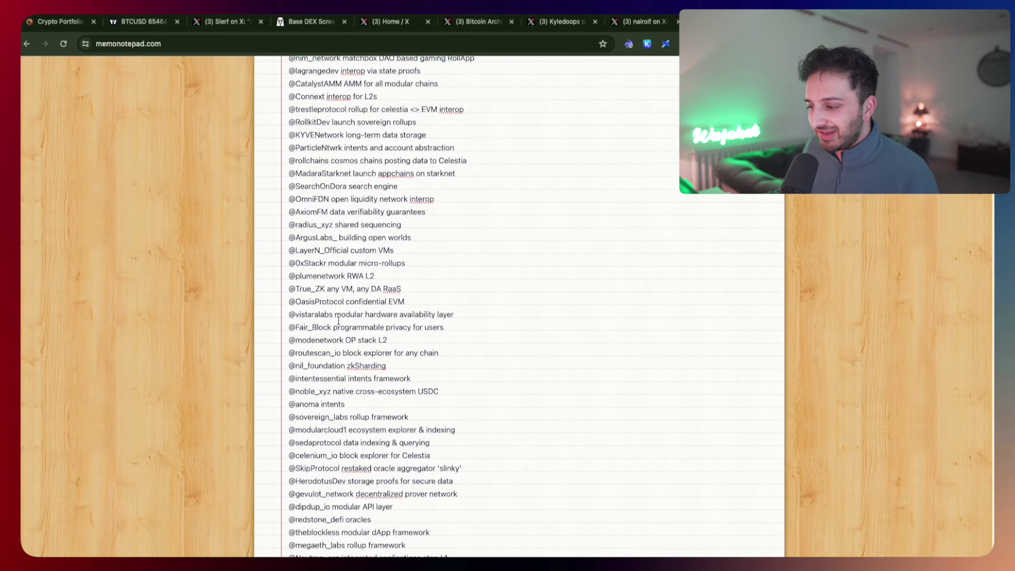
scroll(up, 3)
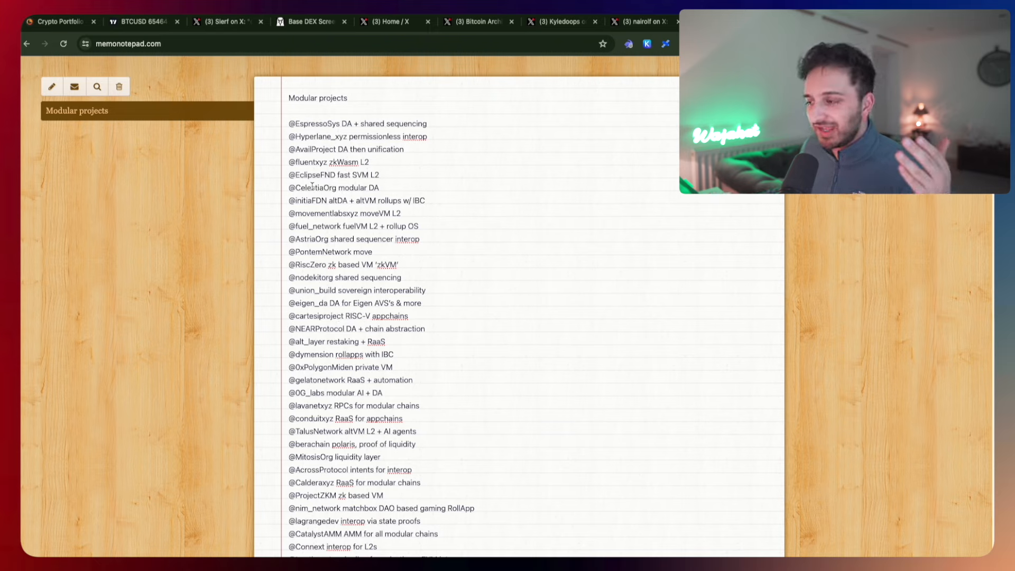
scroll(down, 3)
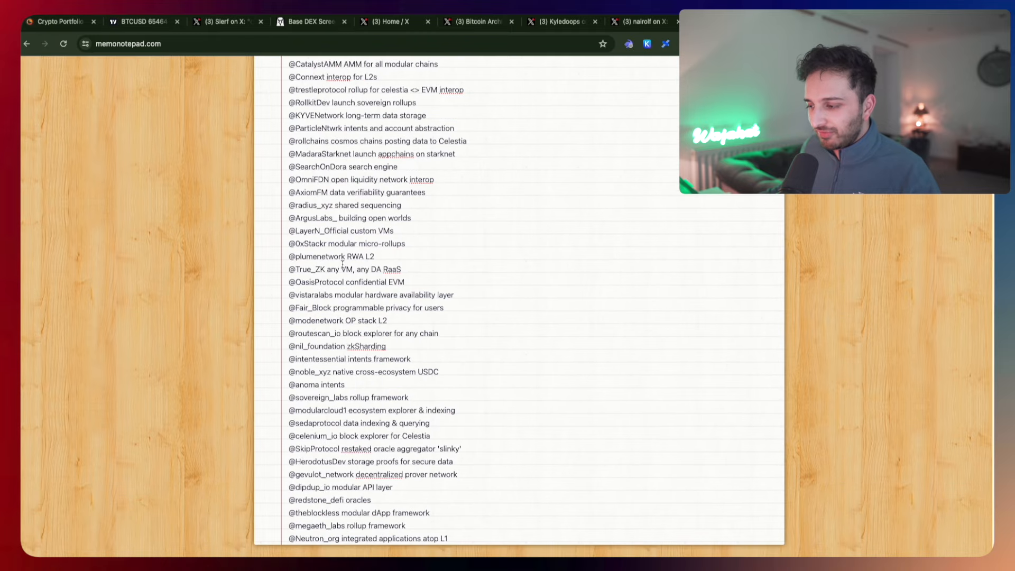
scroll(up, 3)
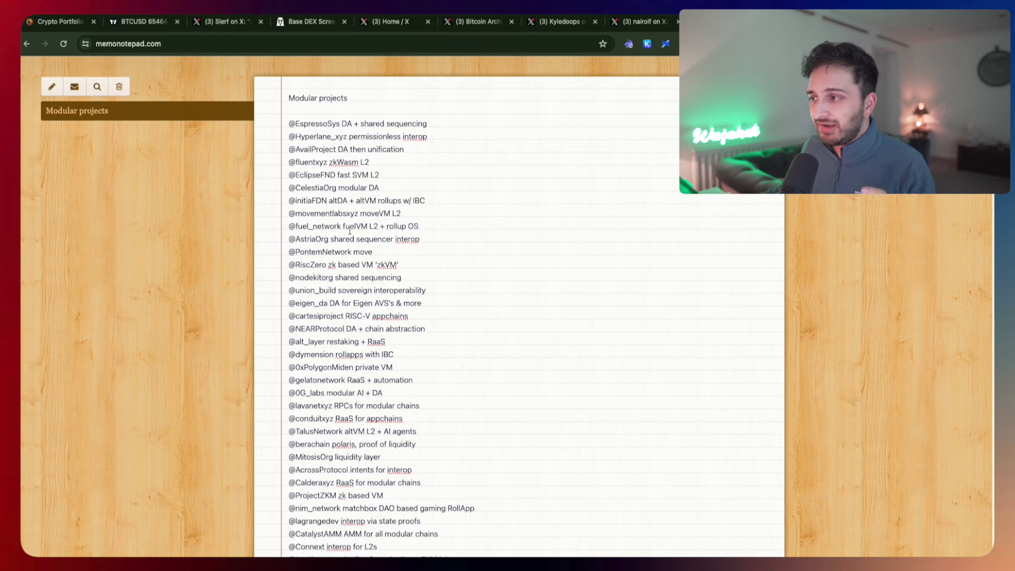
mouse_move(326, 135)
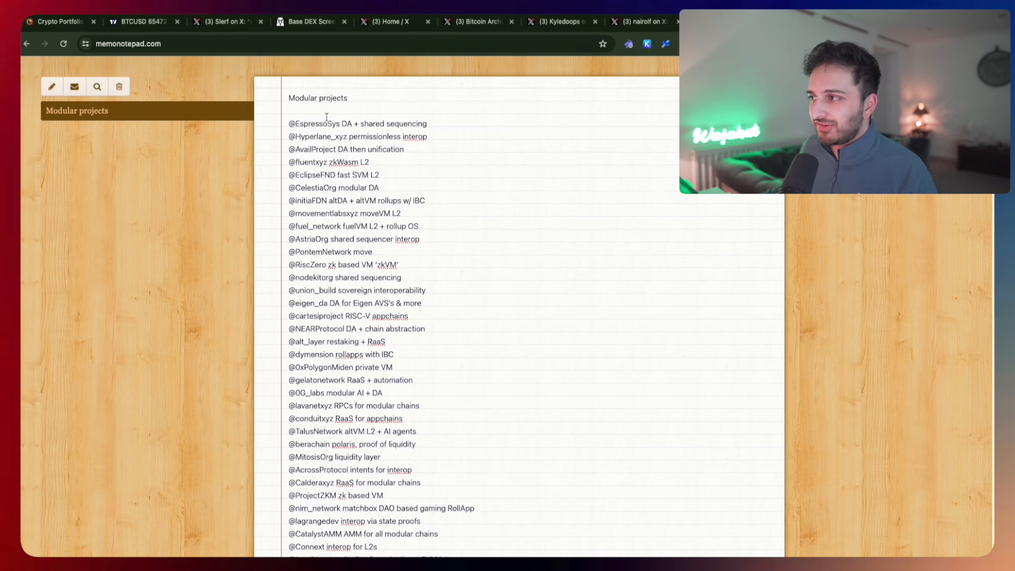
From the X home feed, open the Espresso Systems profile via search.
click(388, 21)
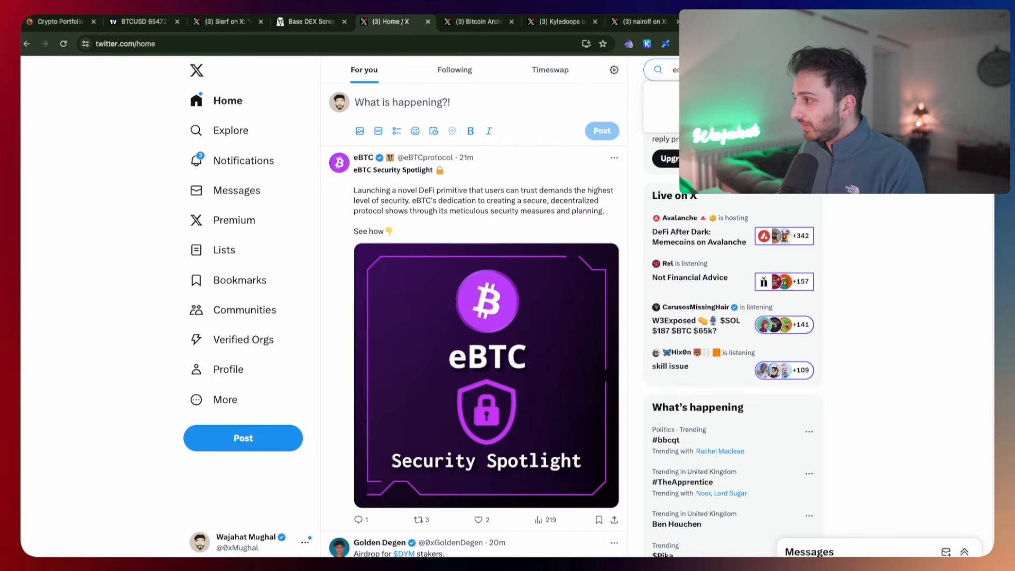
click(660, 70)
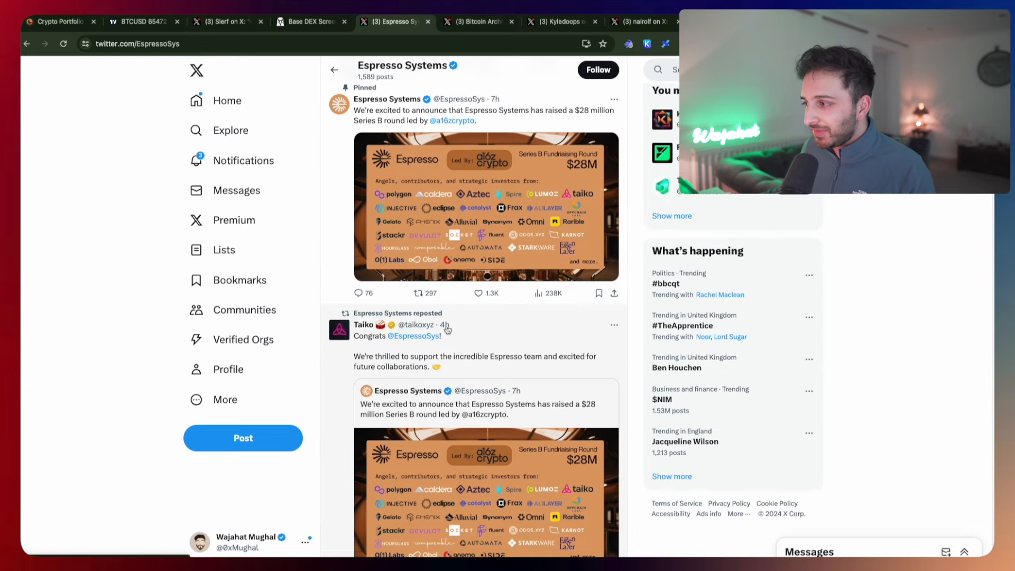
Enlarge the Series B fundraising image in Espresso Systems' pinned post.
click(485, 206)
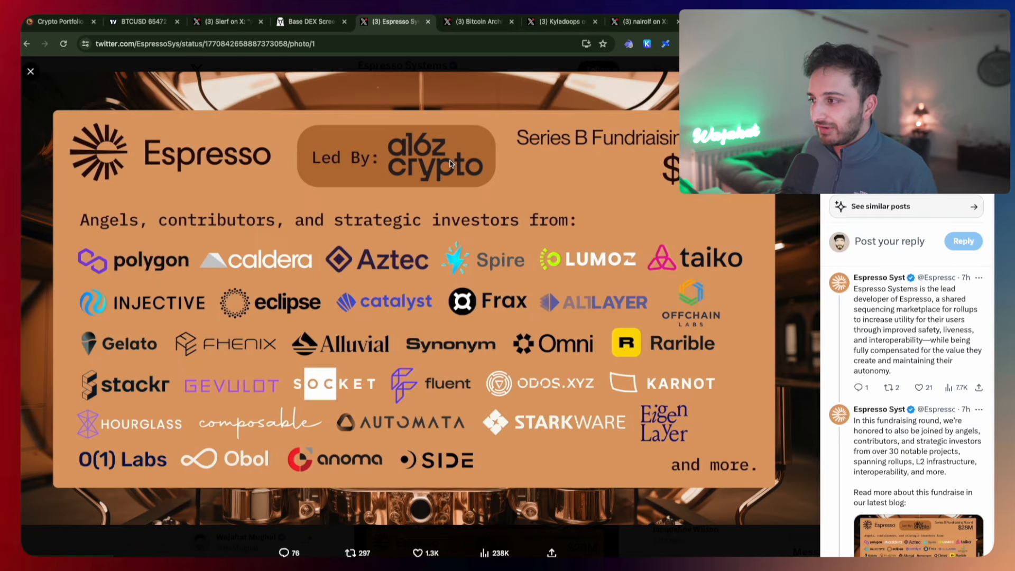
mouse_move(224, 181)
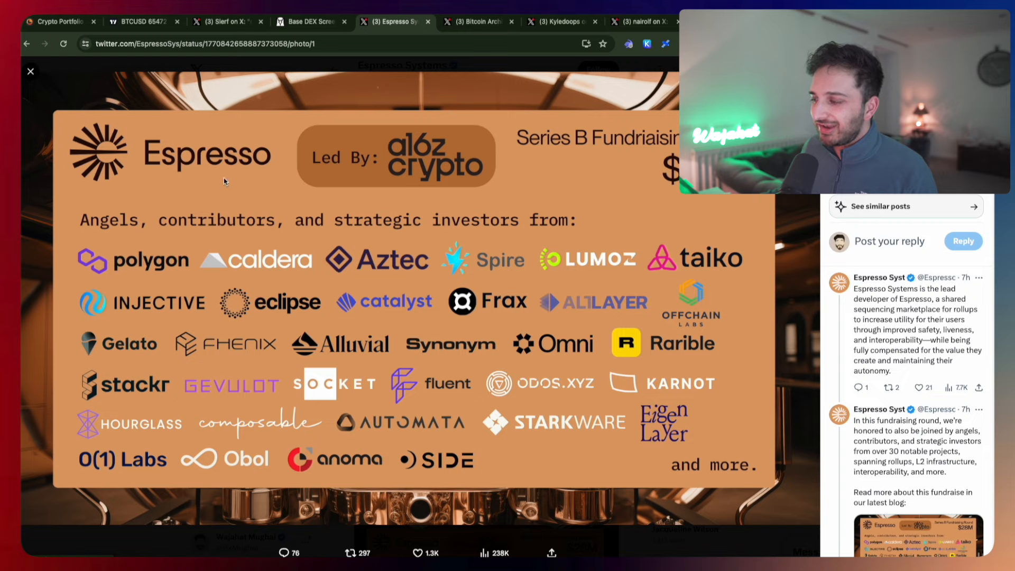
mouse_move(133, 283)
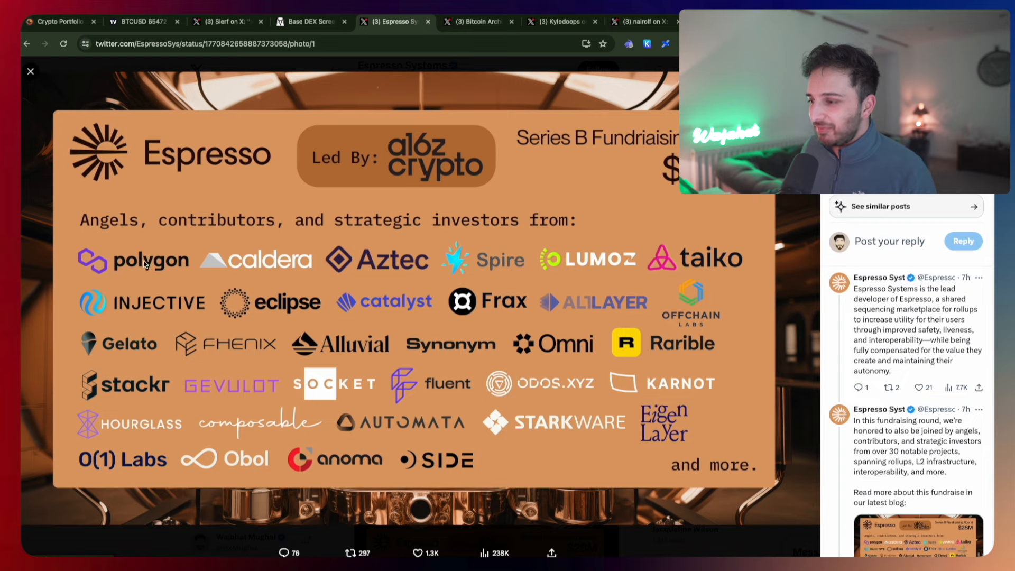
mouse_move(479, 288)
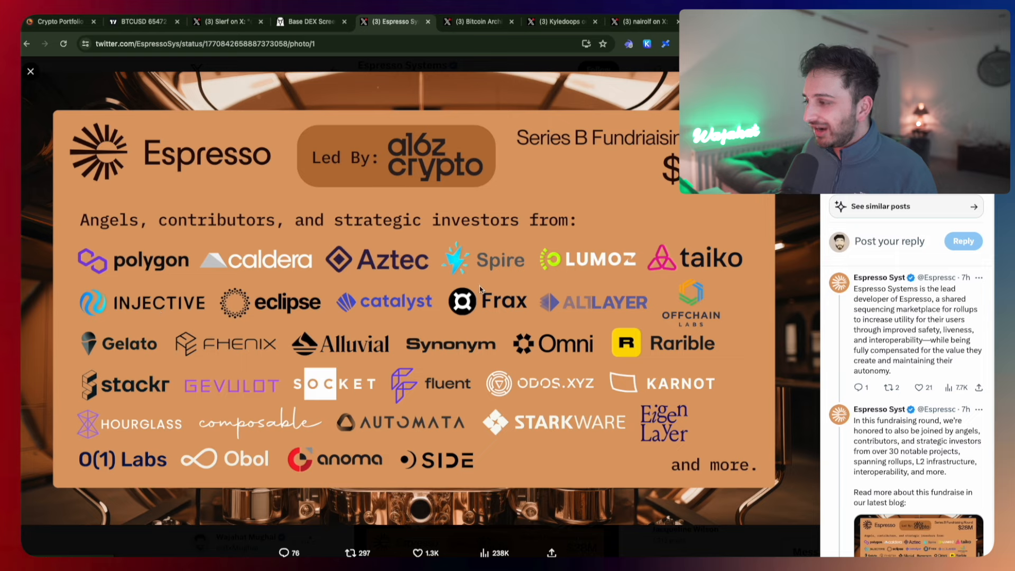
mouse_move(375, 308)
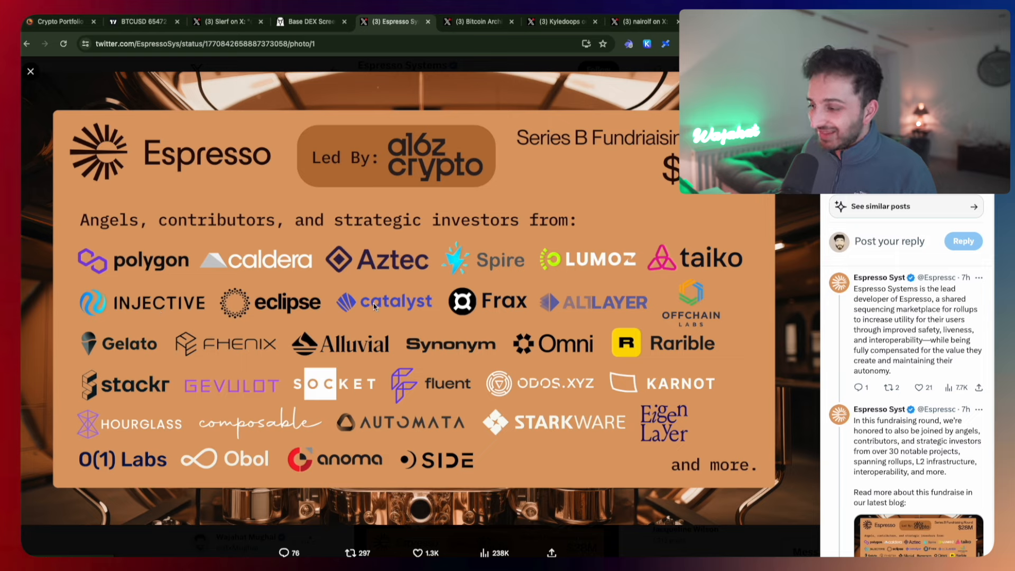
mouse_move(447, 183)
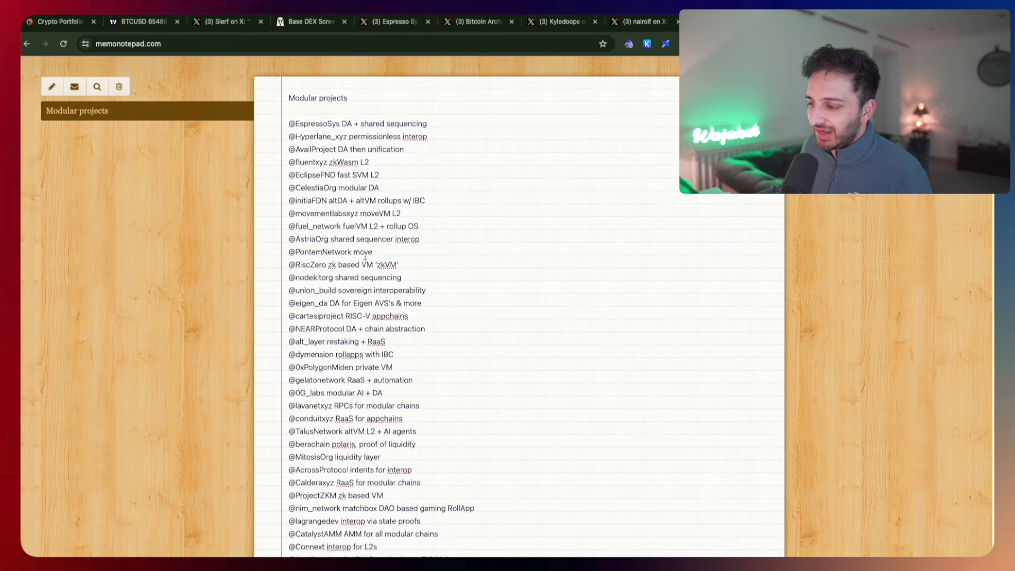
mouse_move(328, 366)
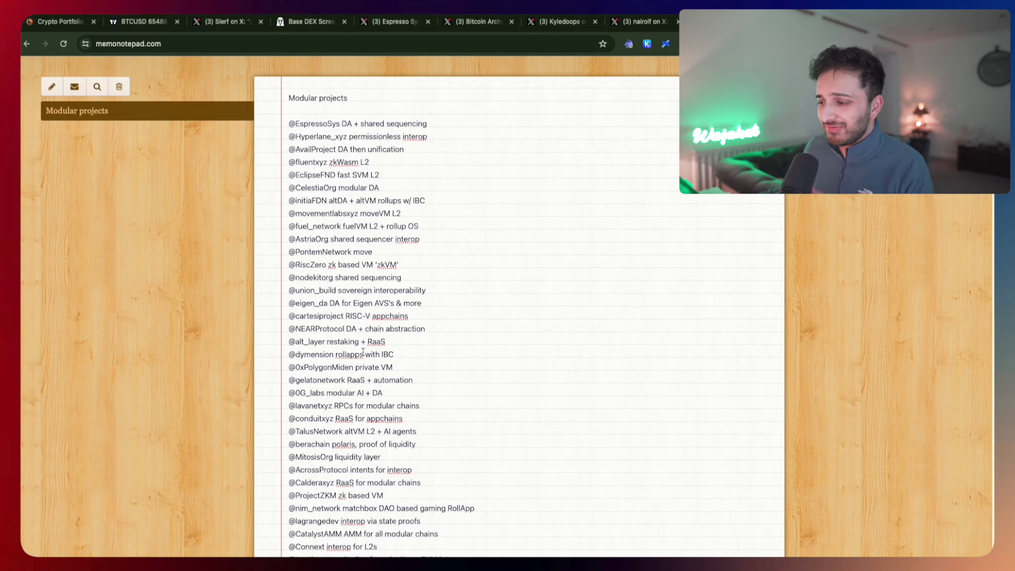
scroll(down, 3)
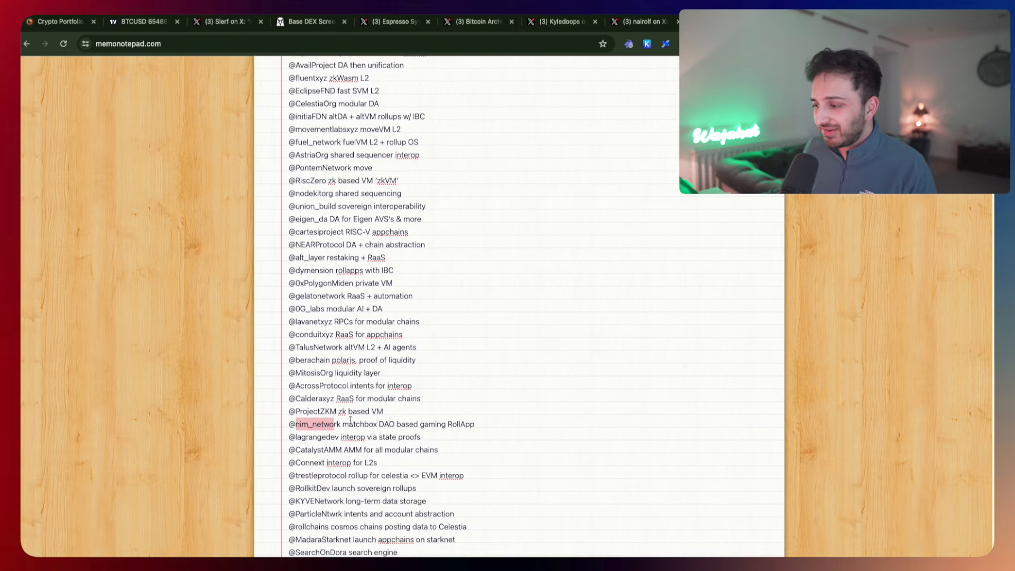
scroll(up, 3)
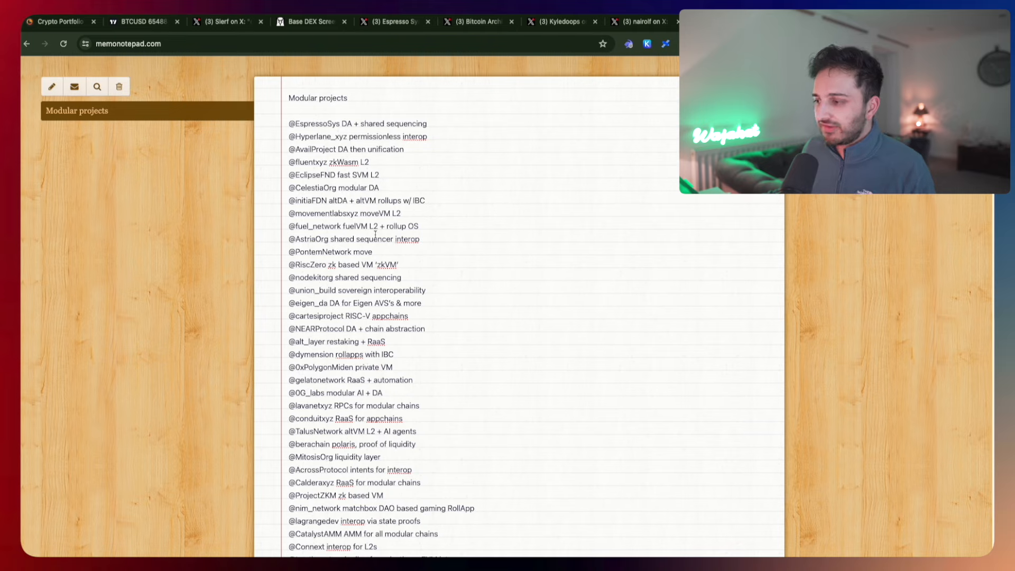
mouse_move(477, 179)
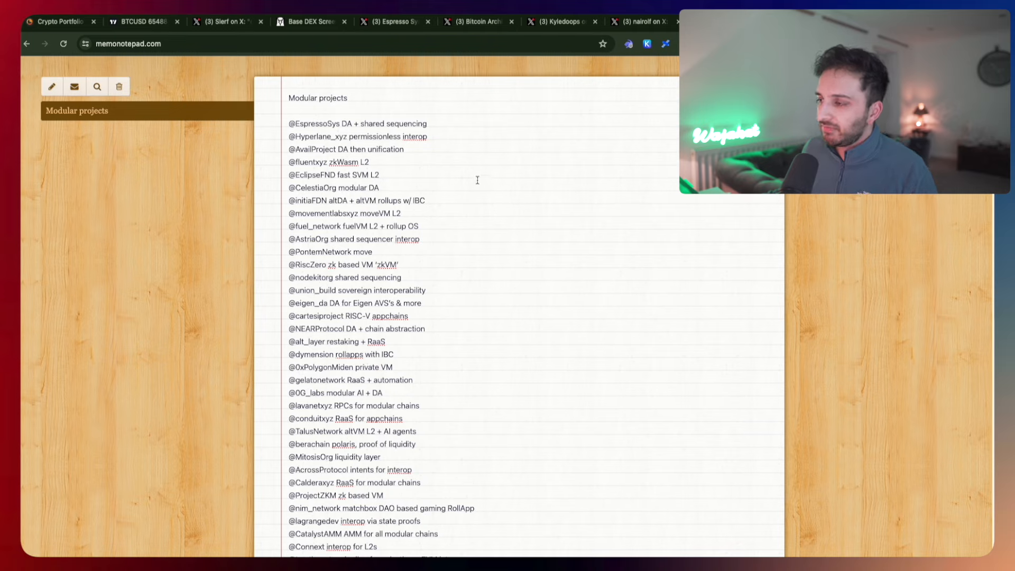
mouse_move(476, 149)
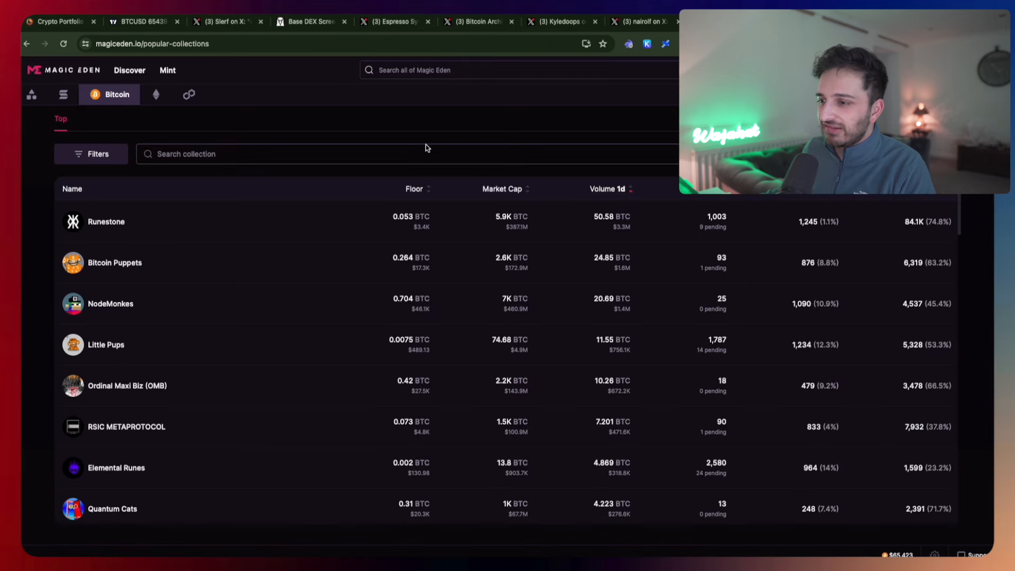
mouse_move(208, 279)
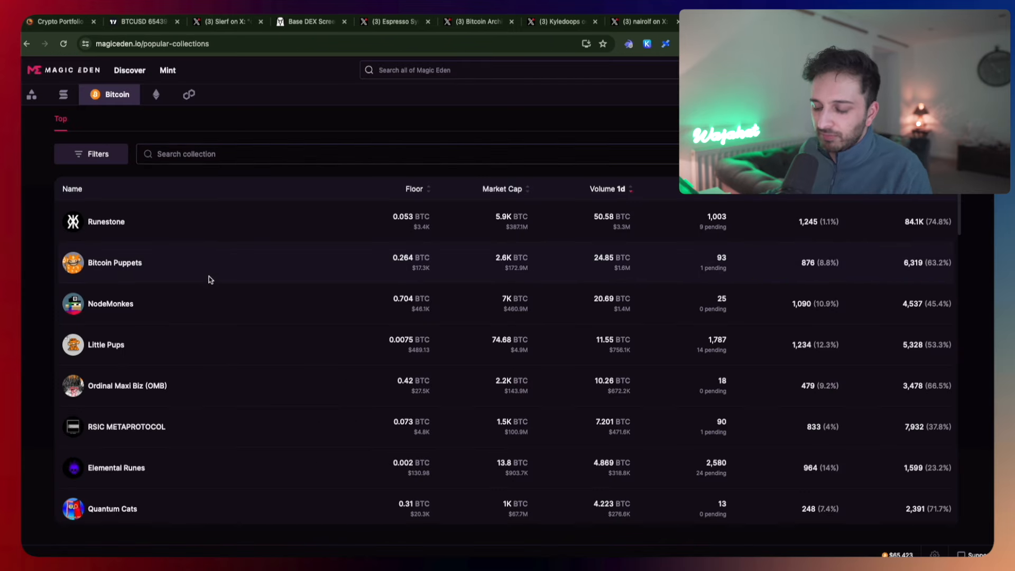
Scroll through Magic Eden's Bitcoin popular collections ranking led by Runestone, Bitcoin Puppets and NodeMonkes.
scroll(down, 3)
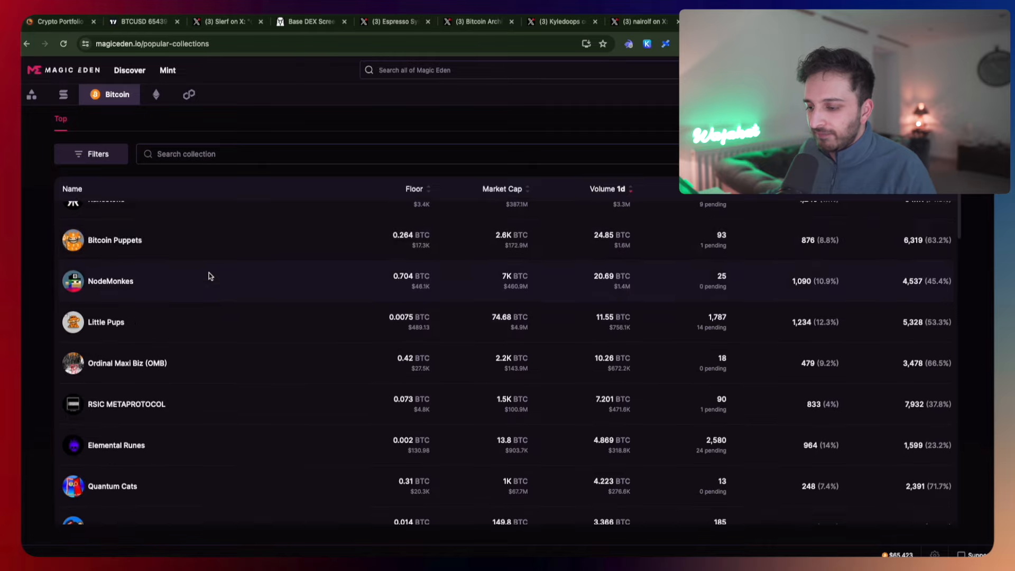
scroll(down, 3)
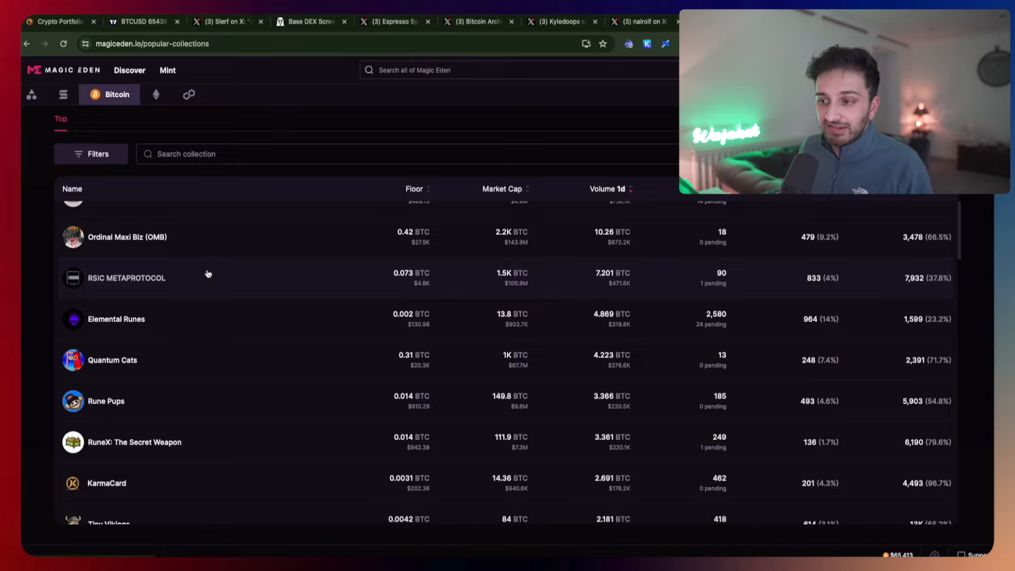
scroll(up, 3)
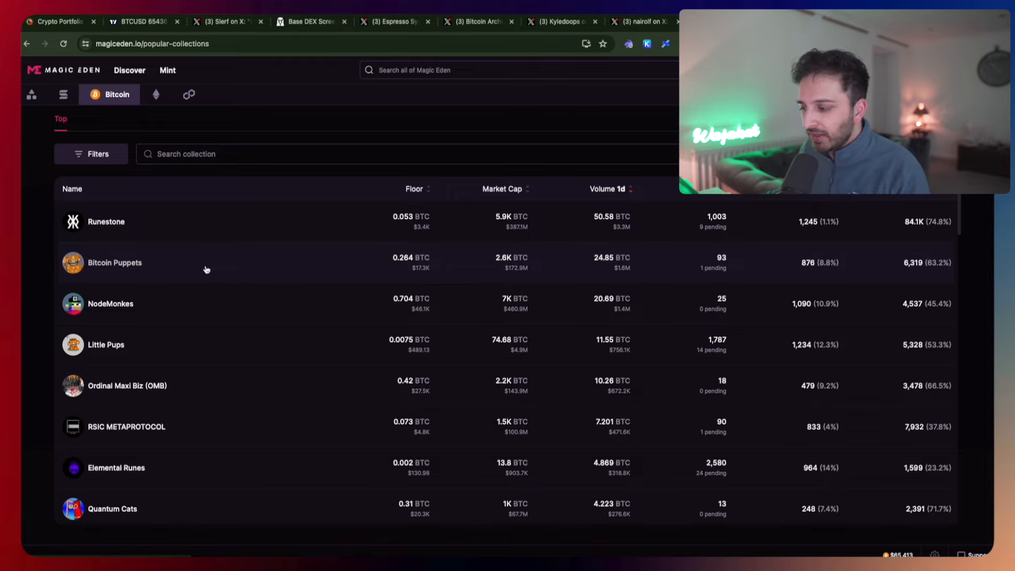
mouse_move(216, 298)
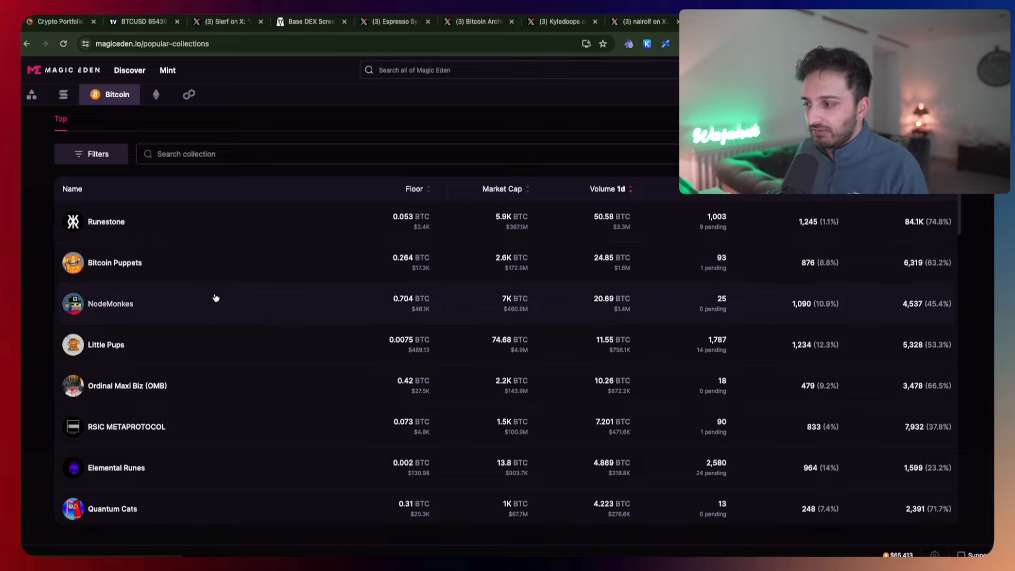
mouse_move(418, 307)
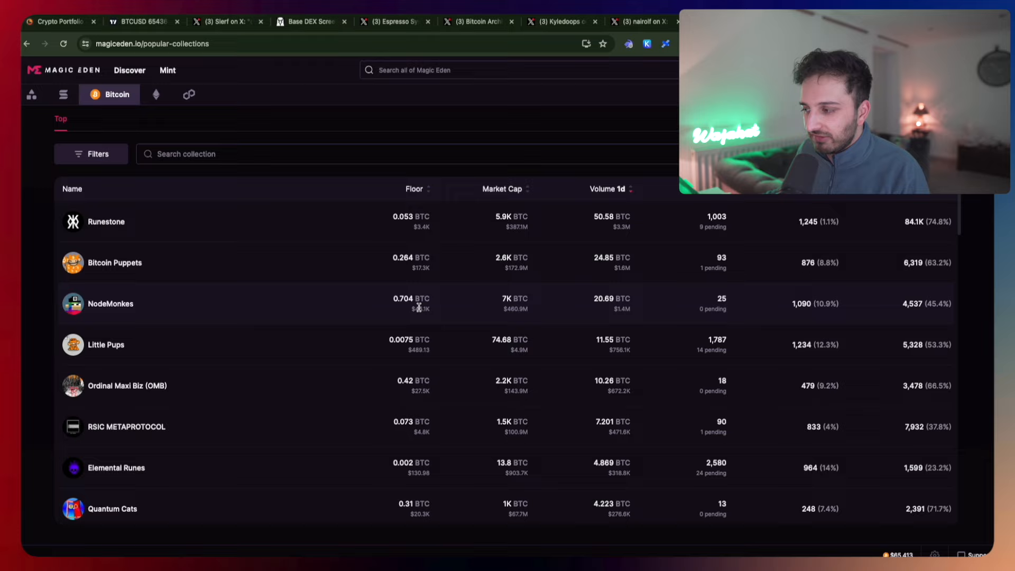
mouse_move(415, 268)
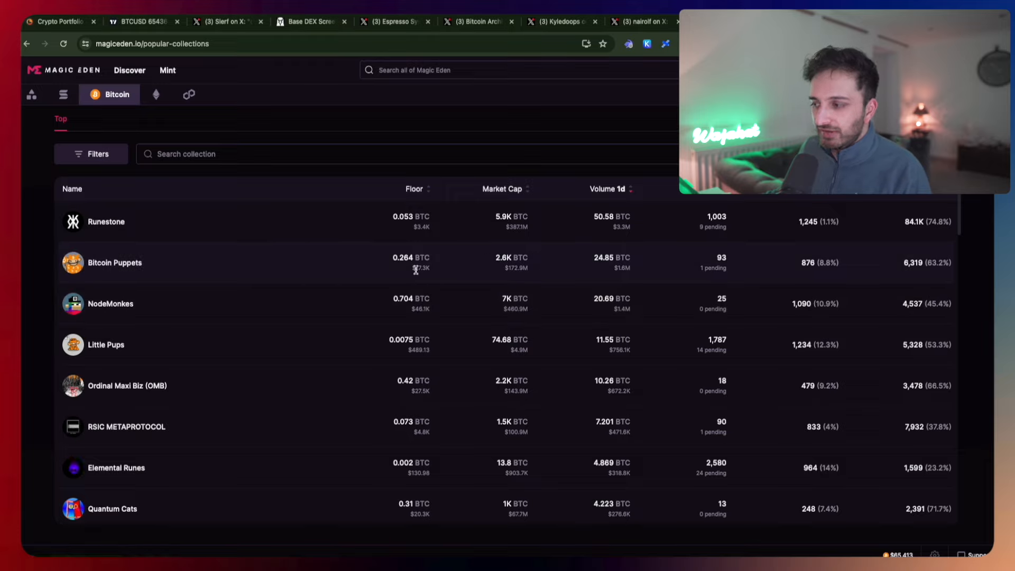
mouse_move(393, 260)
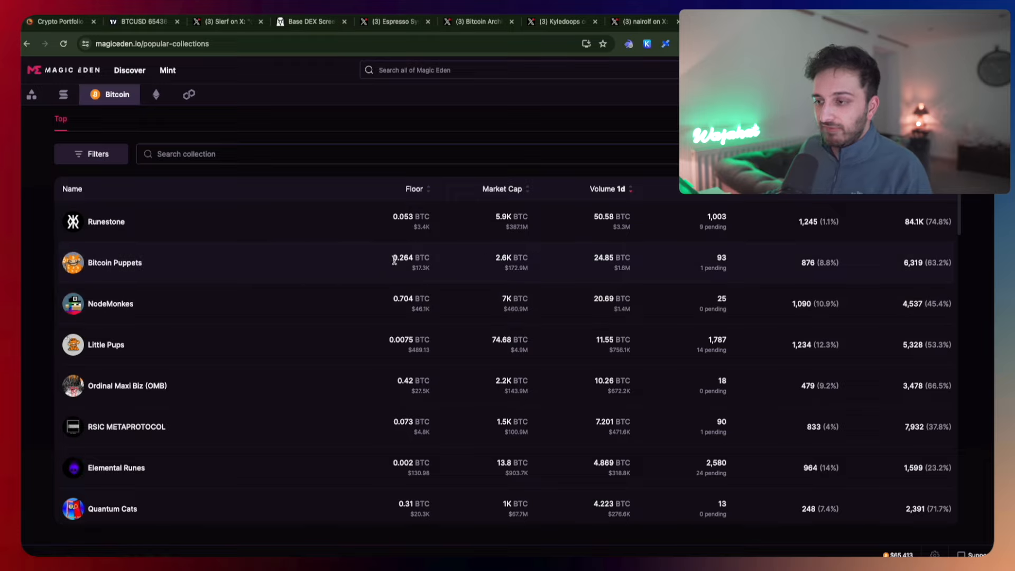
scroll(down, 3)
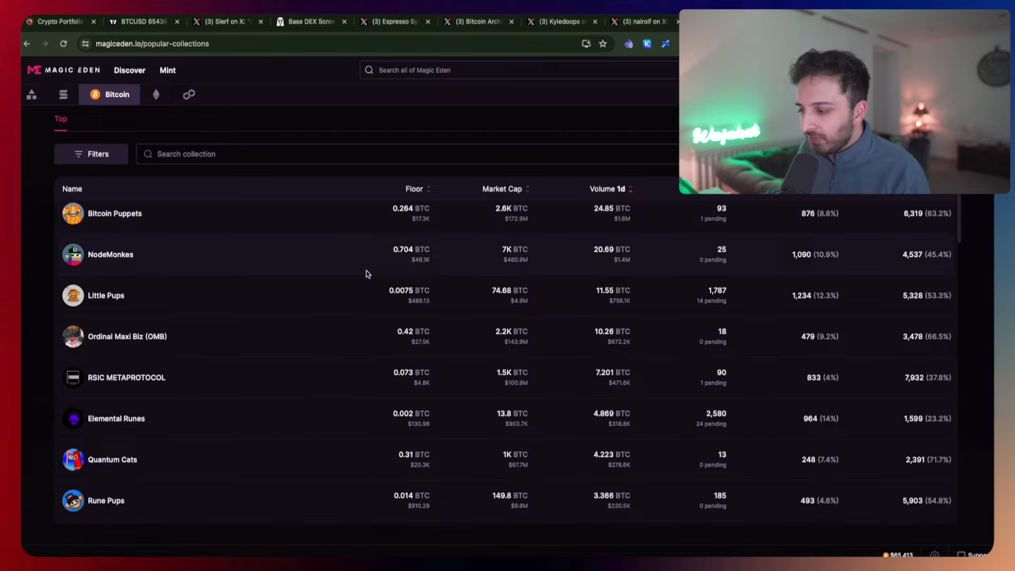
mouse_move(378, 451)
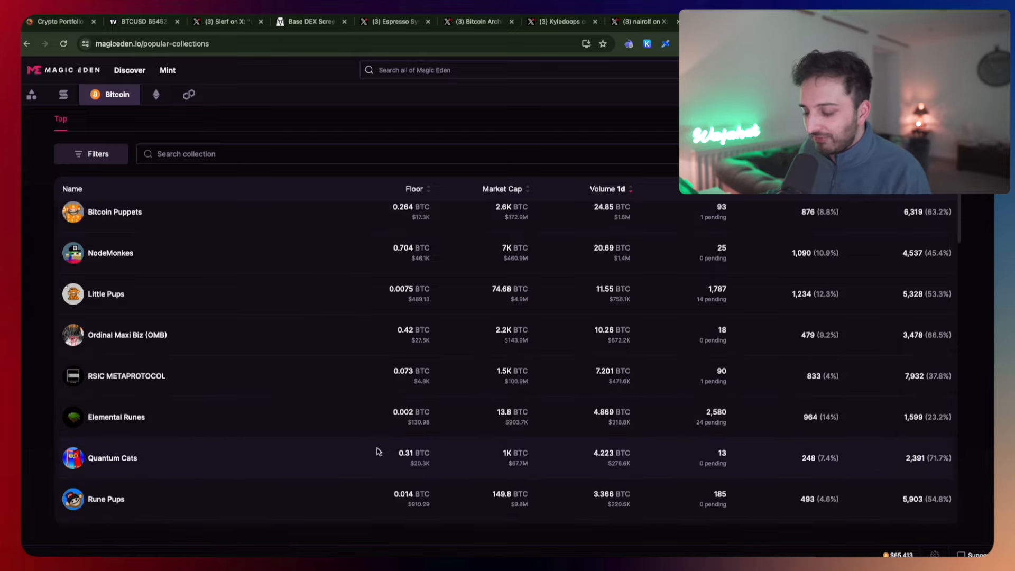
scroll(up, 3)
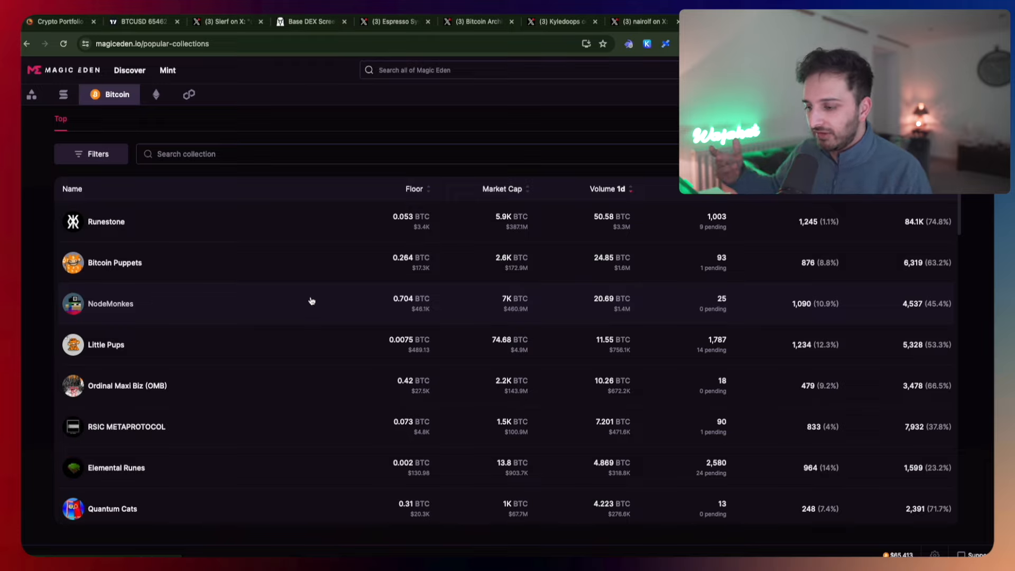
mouse_move(304, 296)
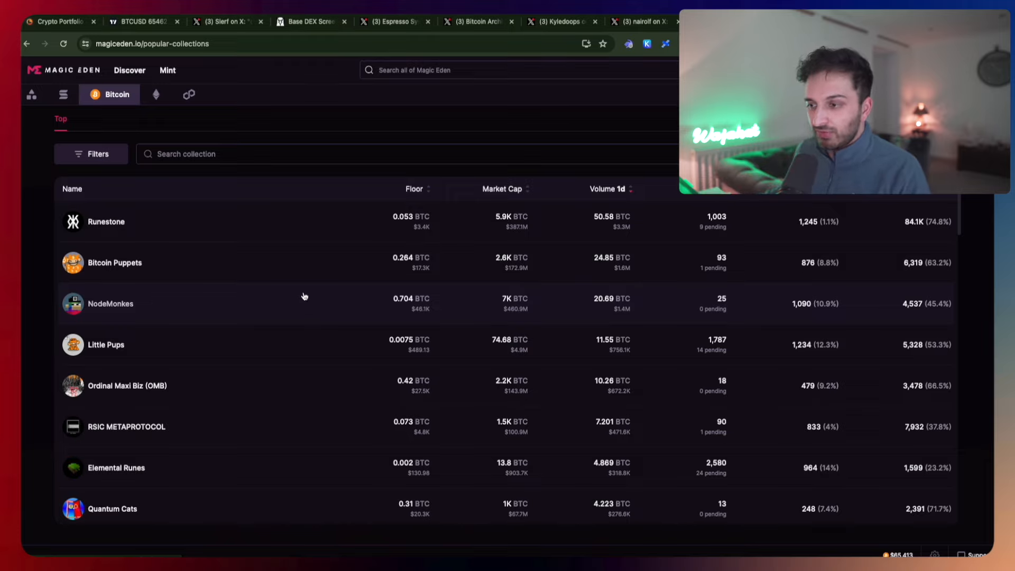
mouse_move(281, 327)
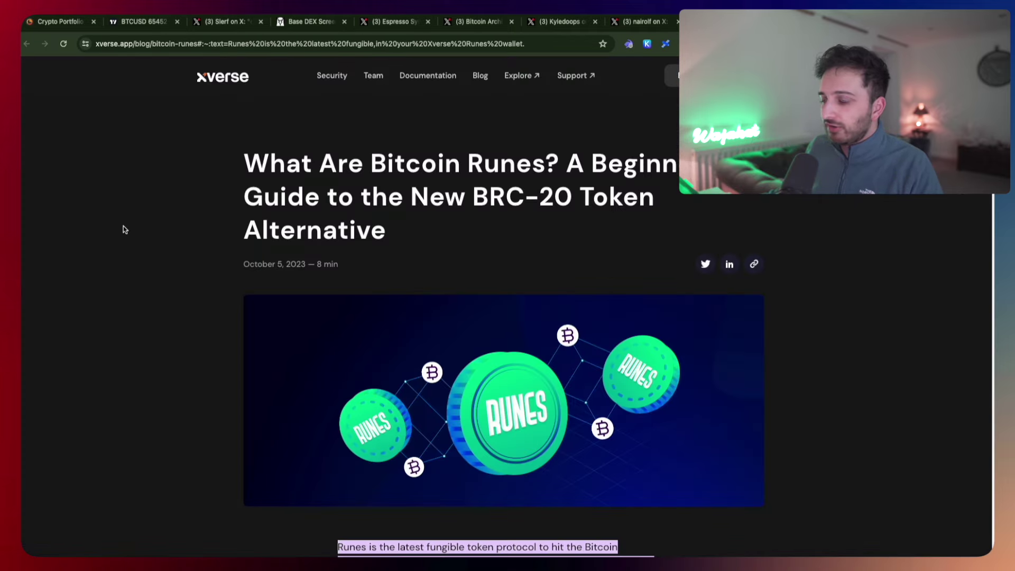
mouse_move(136, 242)
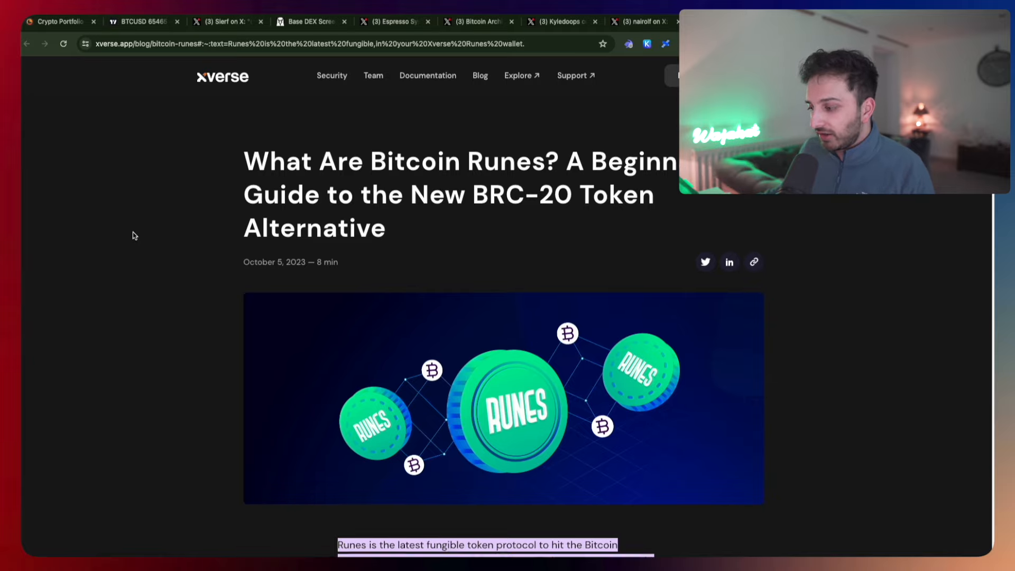
Scroll down Xverse's Bitcoin Runes guide to the Runes vs. BRC-20 comparison table.
scroll(down, 3)
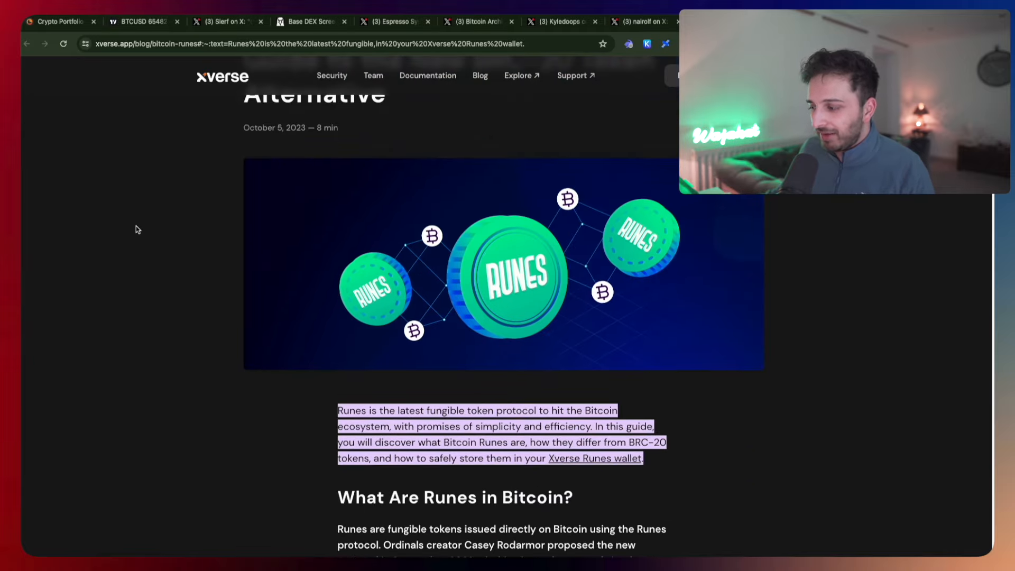
scroll(down, 3)
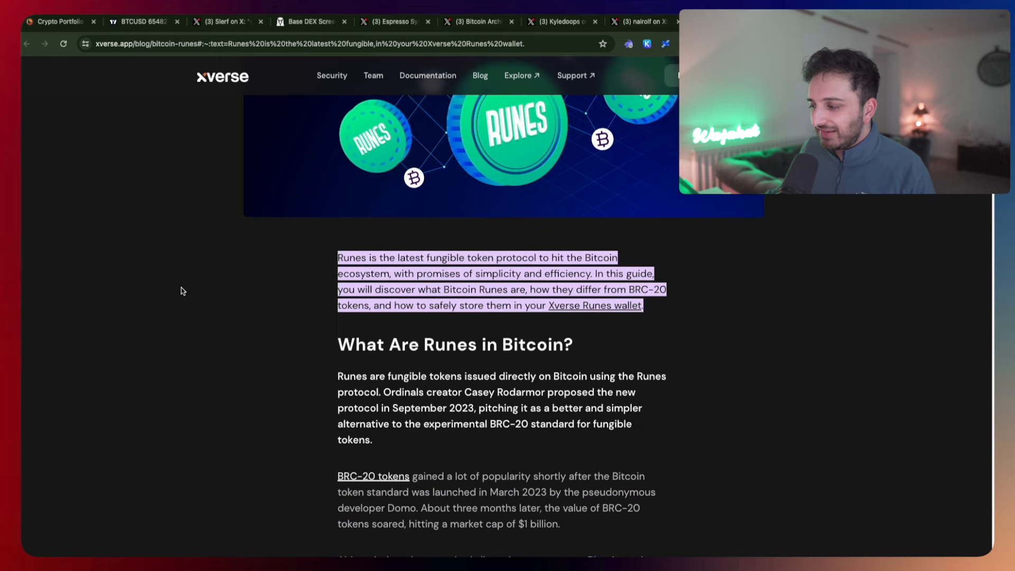
mouse_move(482, 389)
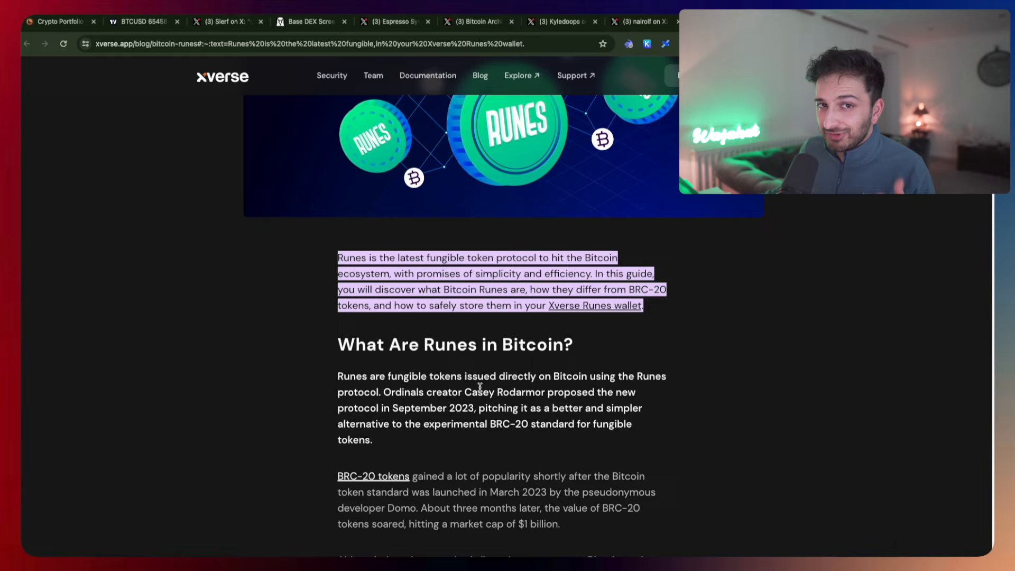
scroll(down, 3)
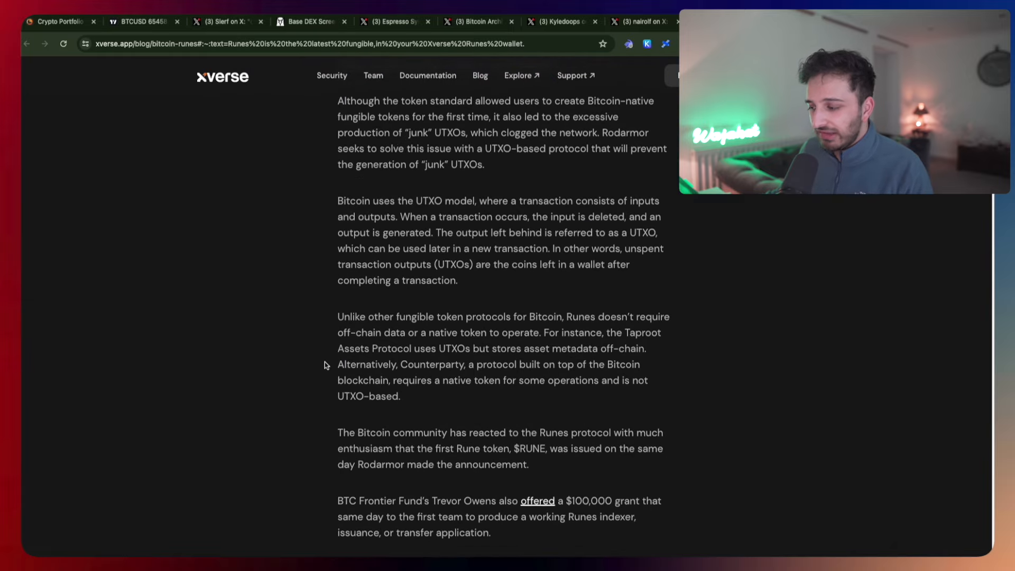
scroll(down, 3)
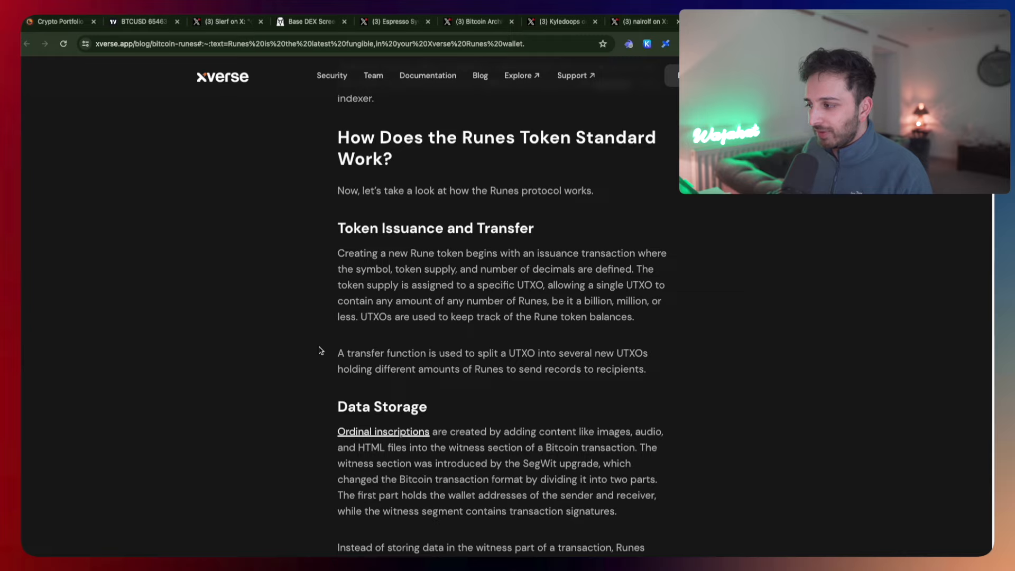
mouse_move(316, 339)
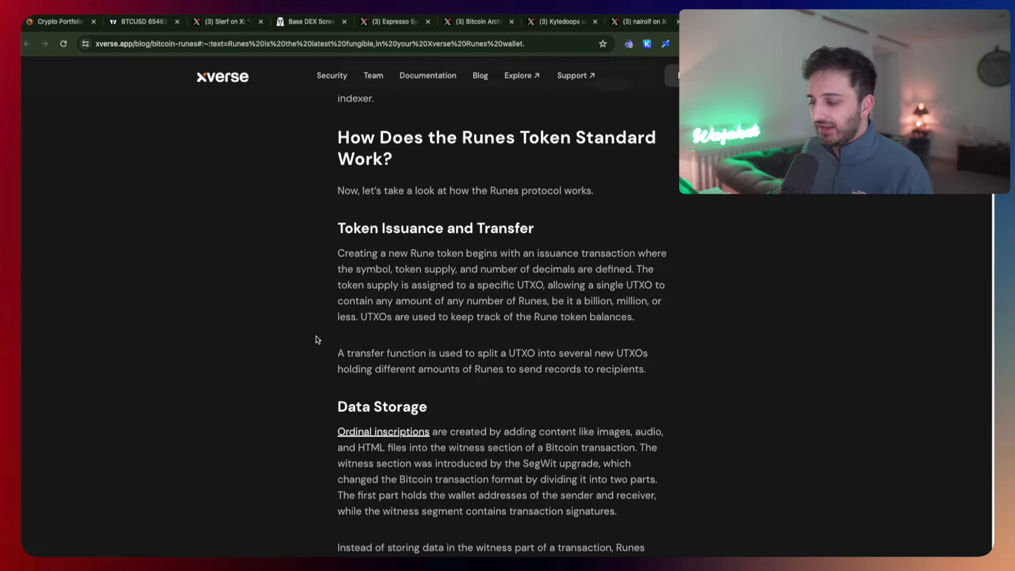
scroll(down, 3)
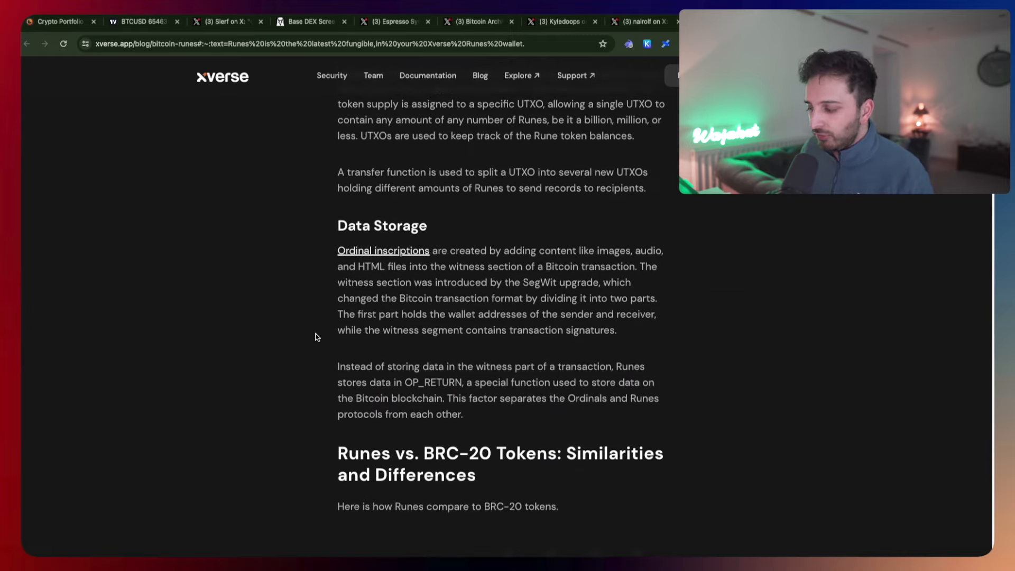
scroll(down, 3)
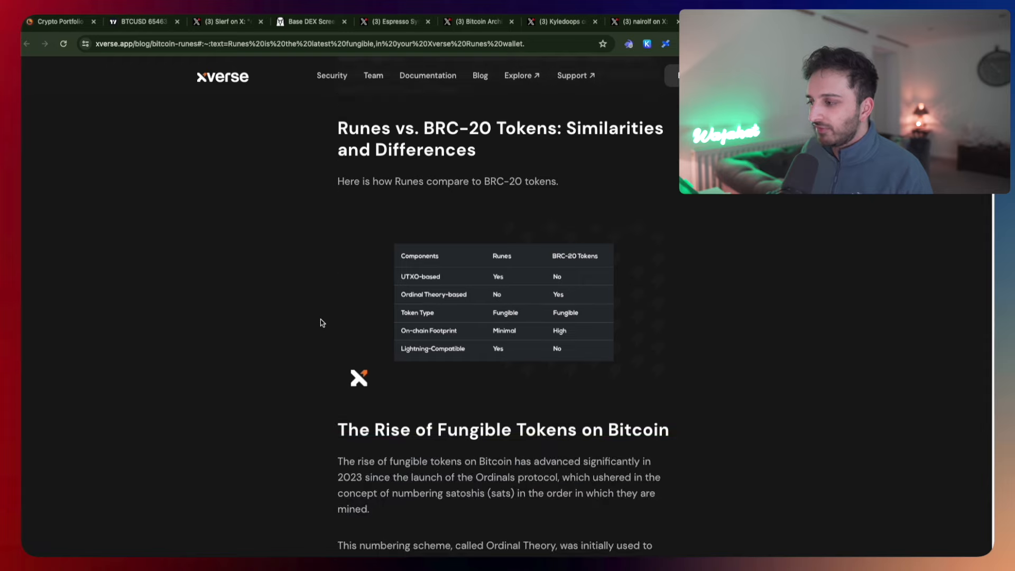
mouse_move(524, 264)
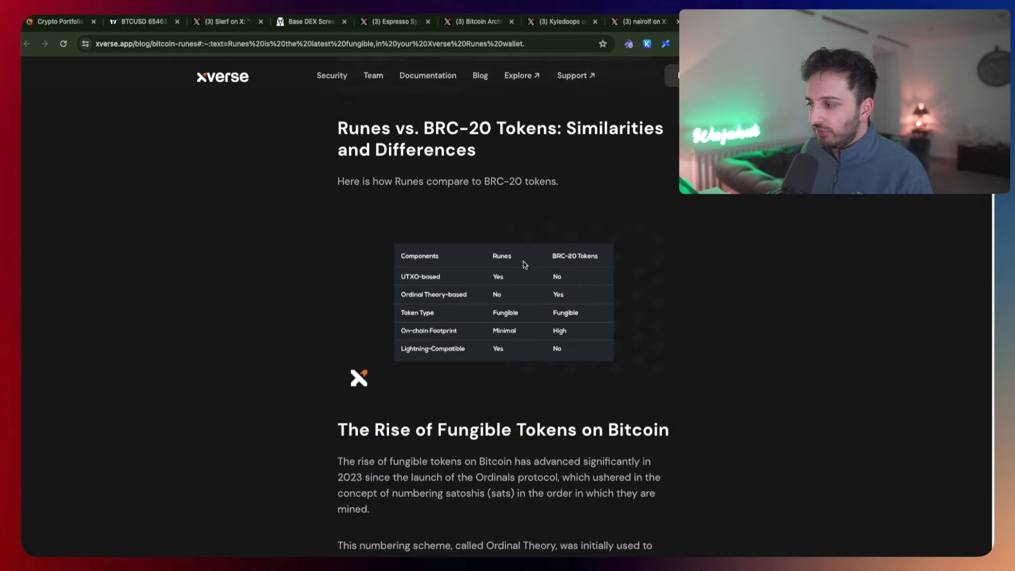
mouse_move(604, 256)
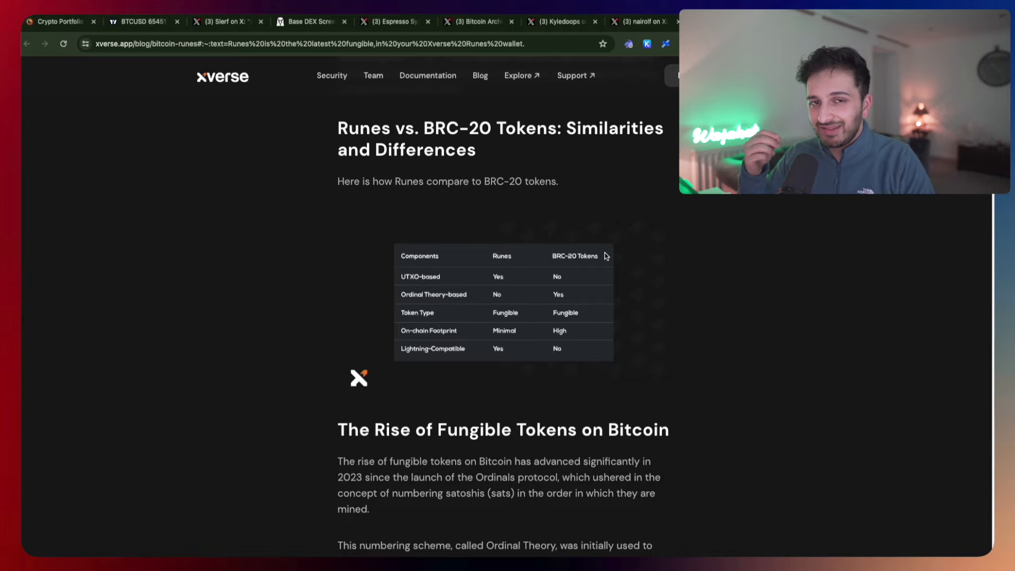
Bring up the CoinStats Assets page with $40,704.16 total and Ethereum as the largest holding.
click(61, 21)
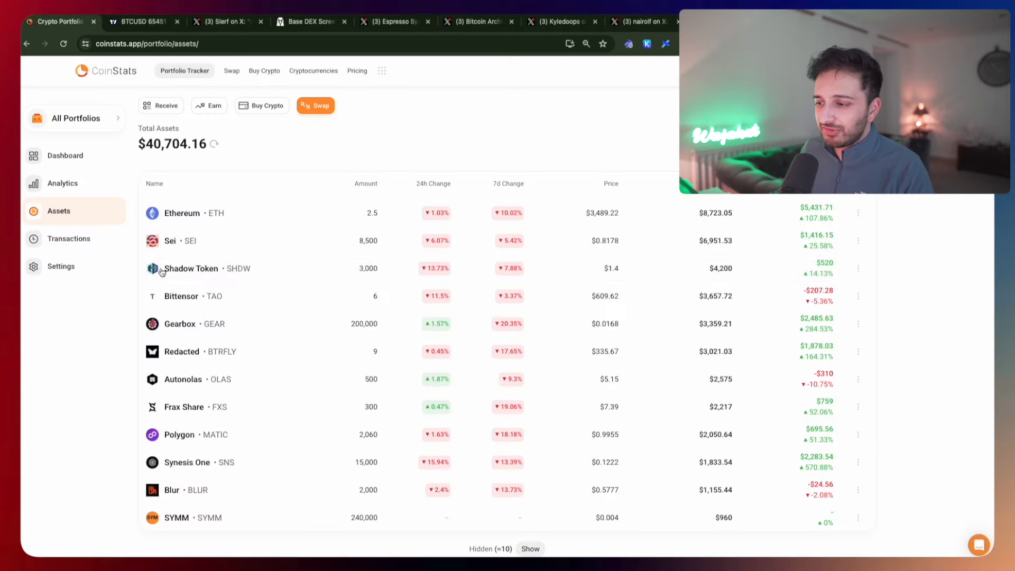
mouse_move(166, 512)
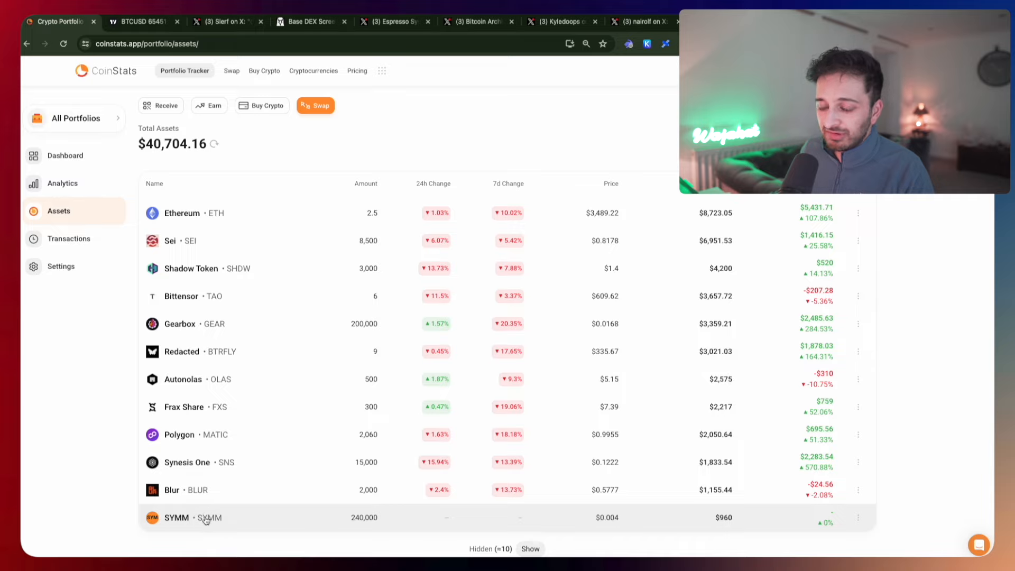
mouse_move(206, 518)
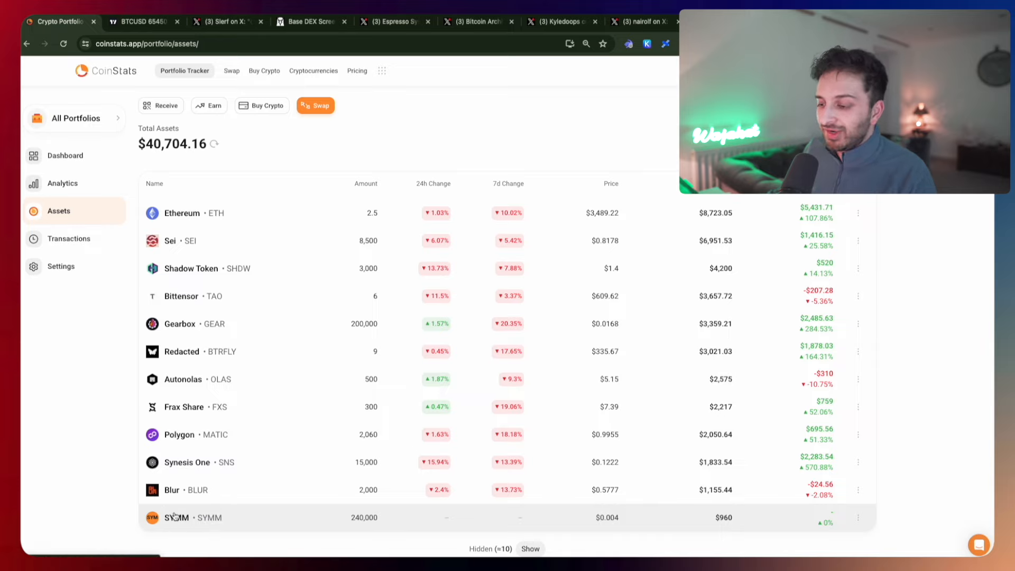
mouse_move(177, 517)
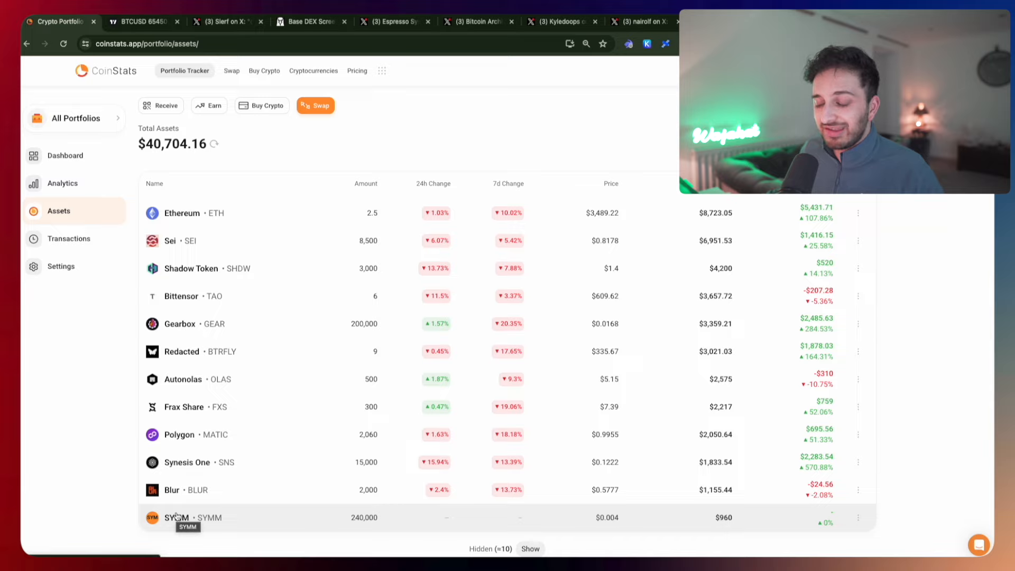